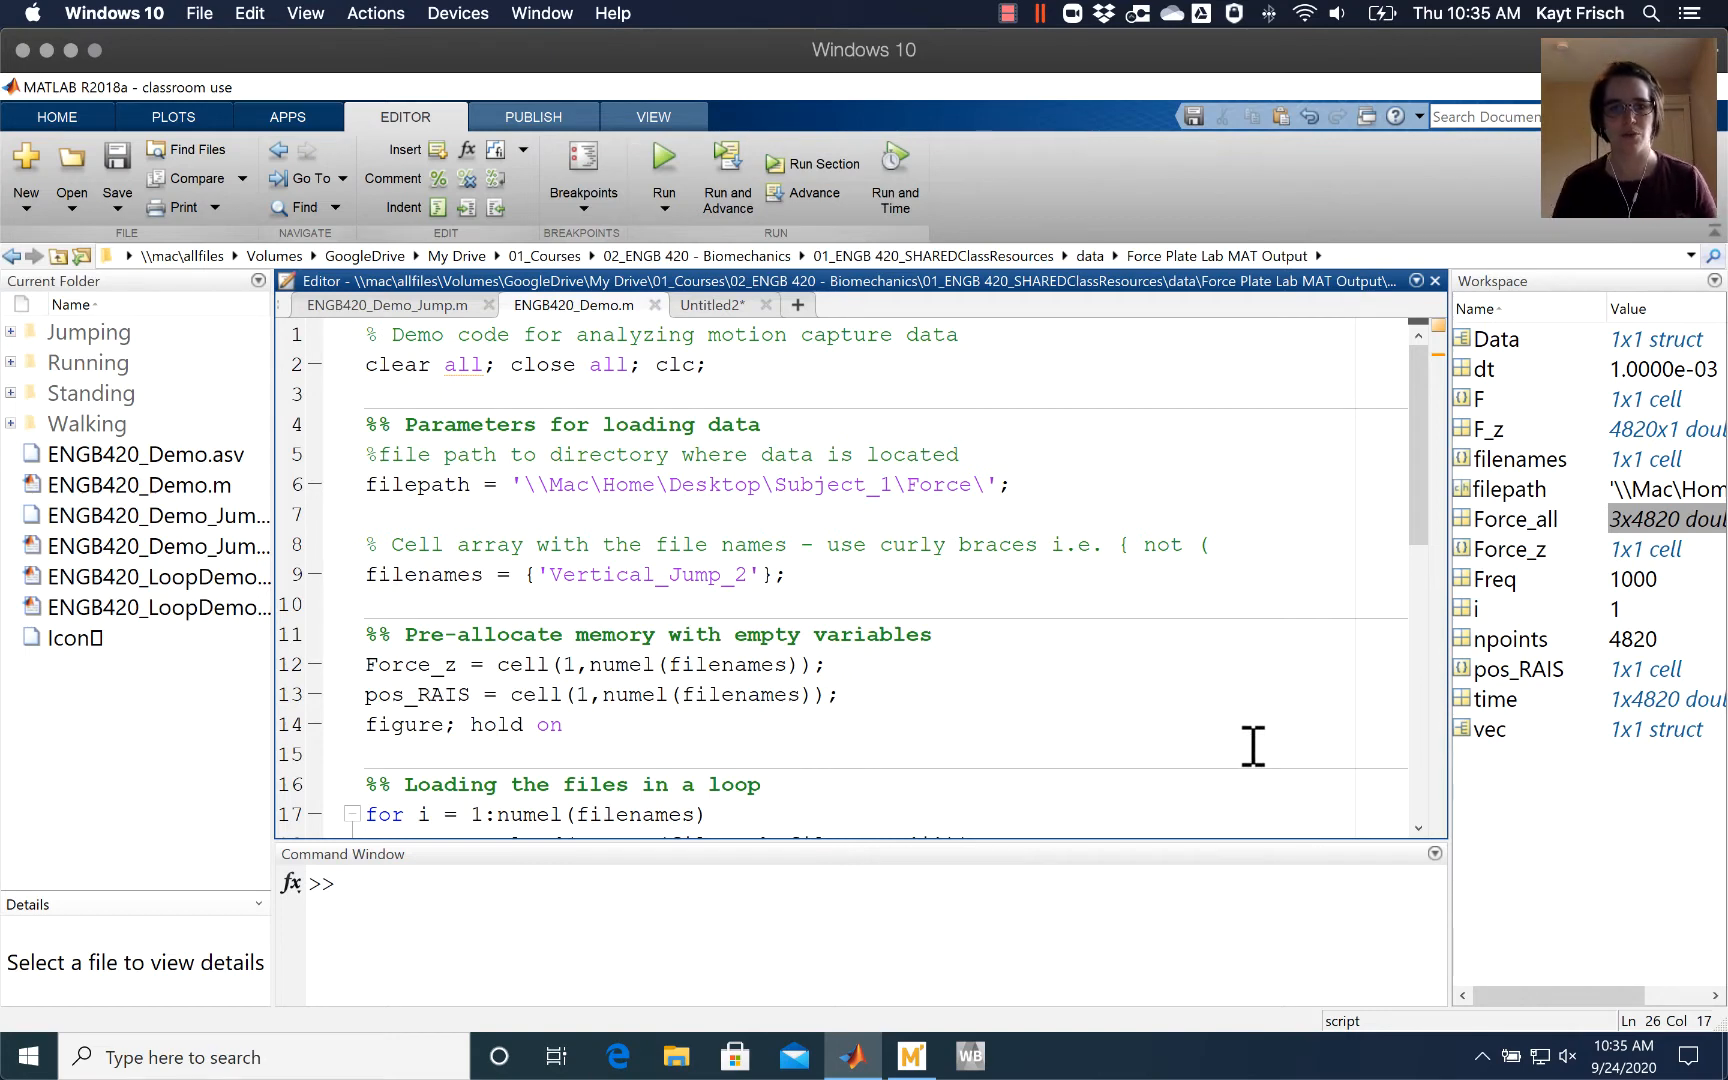
pyautogui.moveTo(1234, 744)
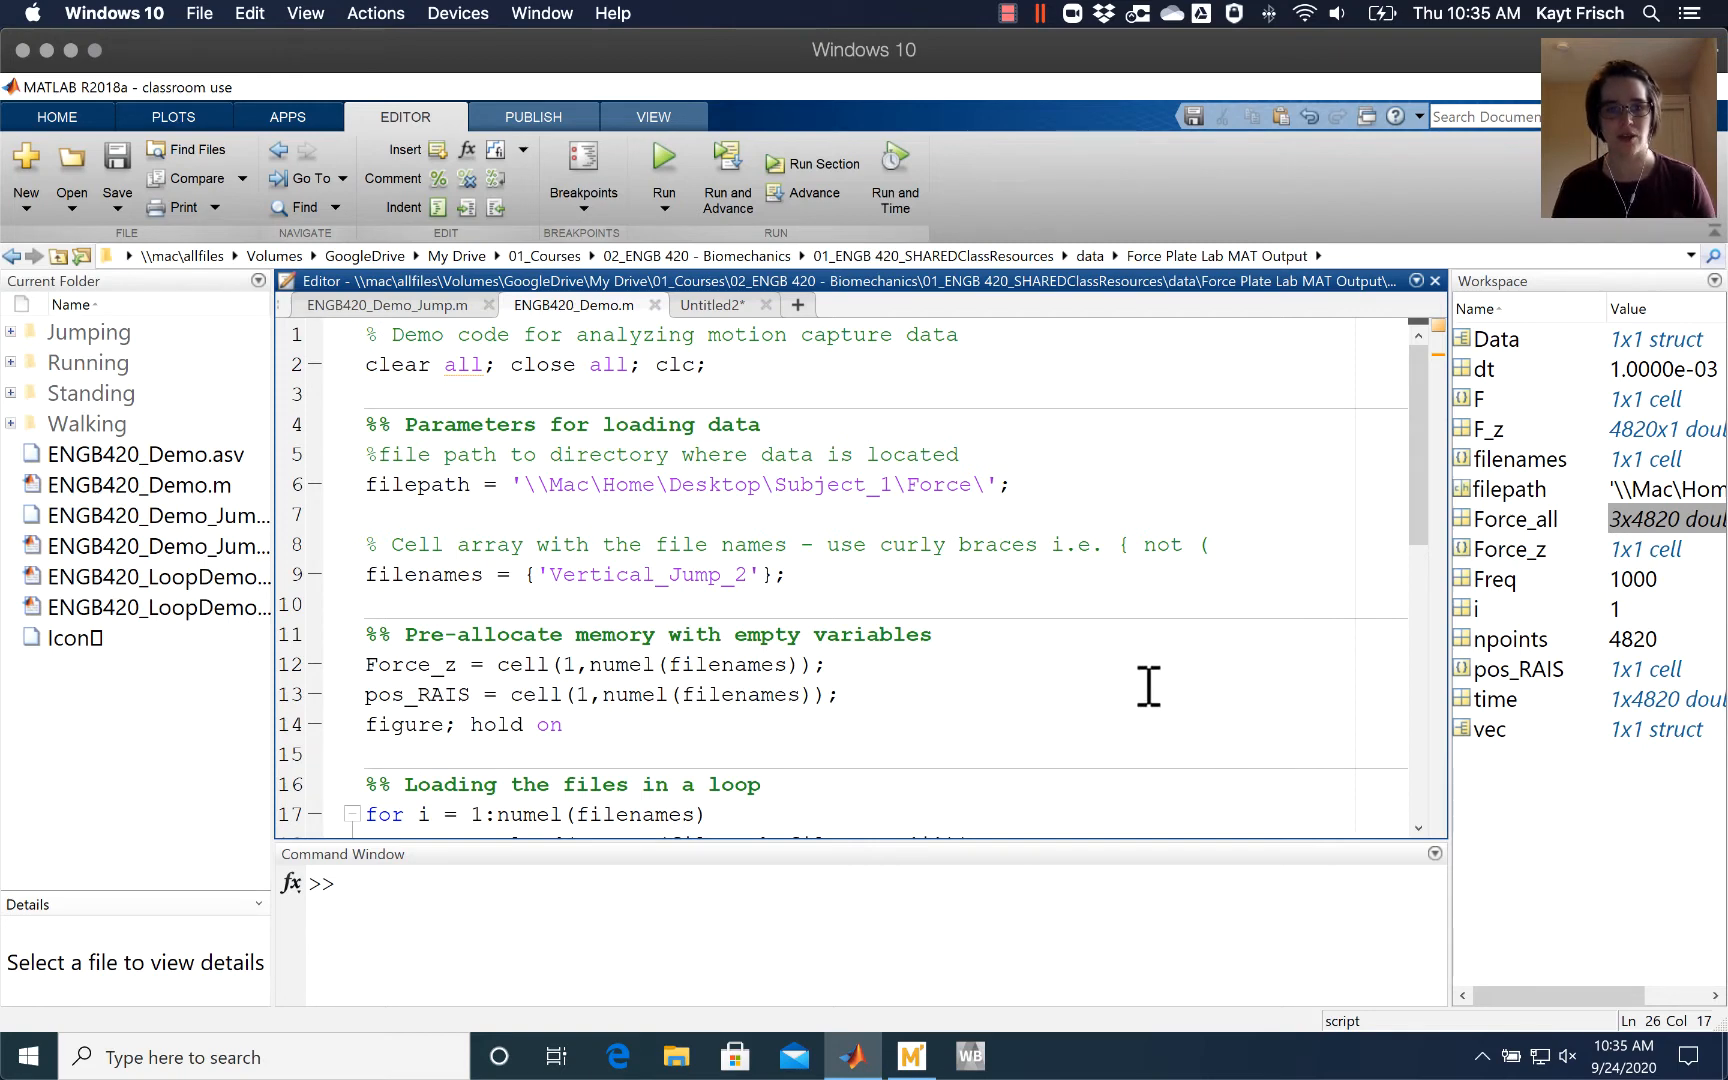
pyautogui.moveTo(1179, 670)
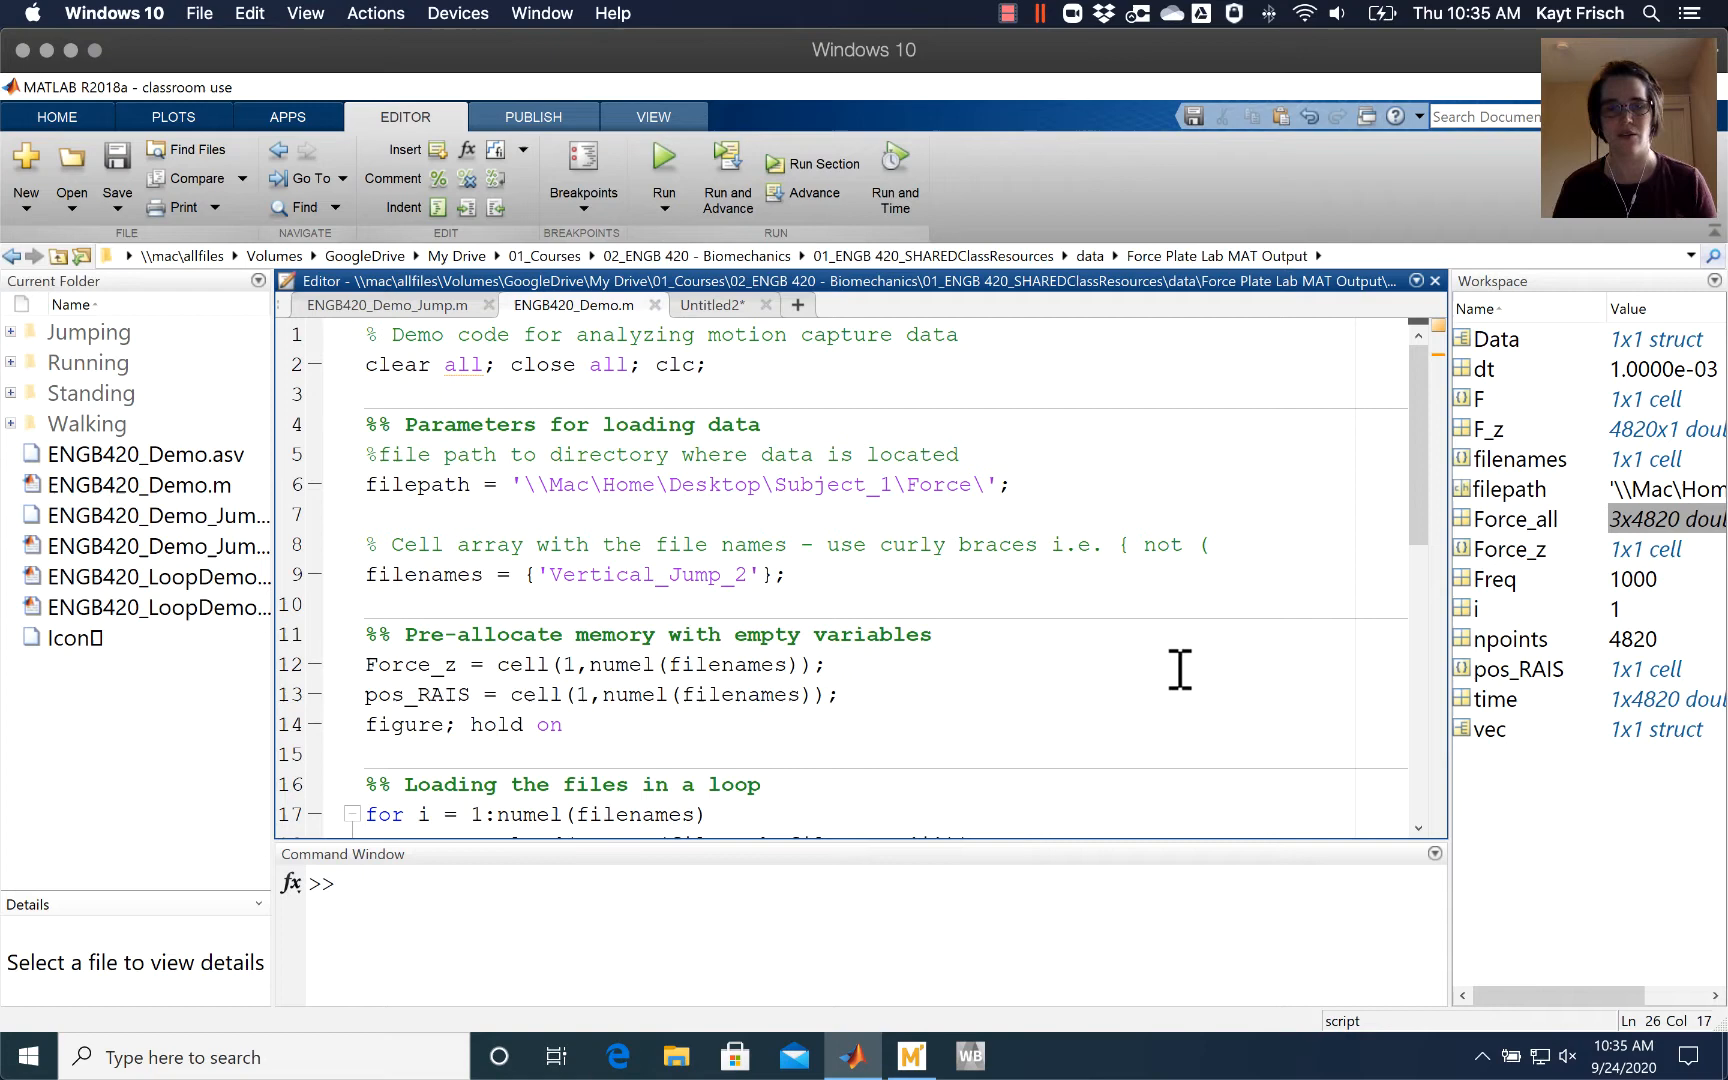
pyautogui.moveTo(1041, 612)
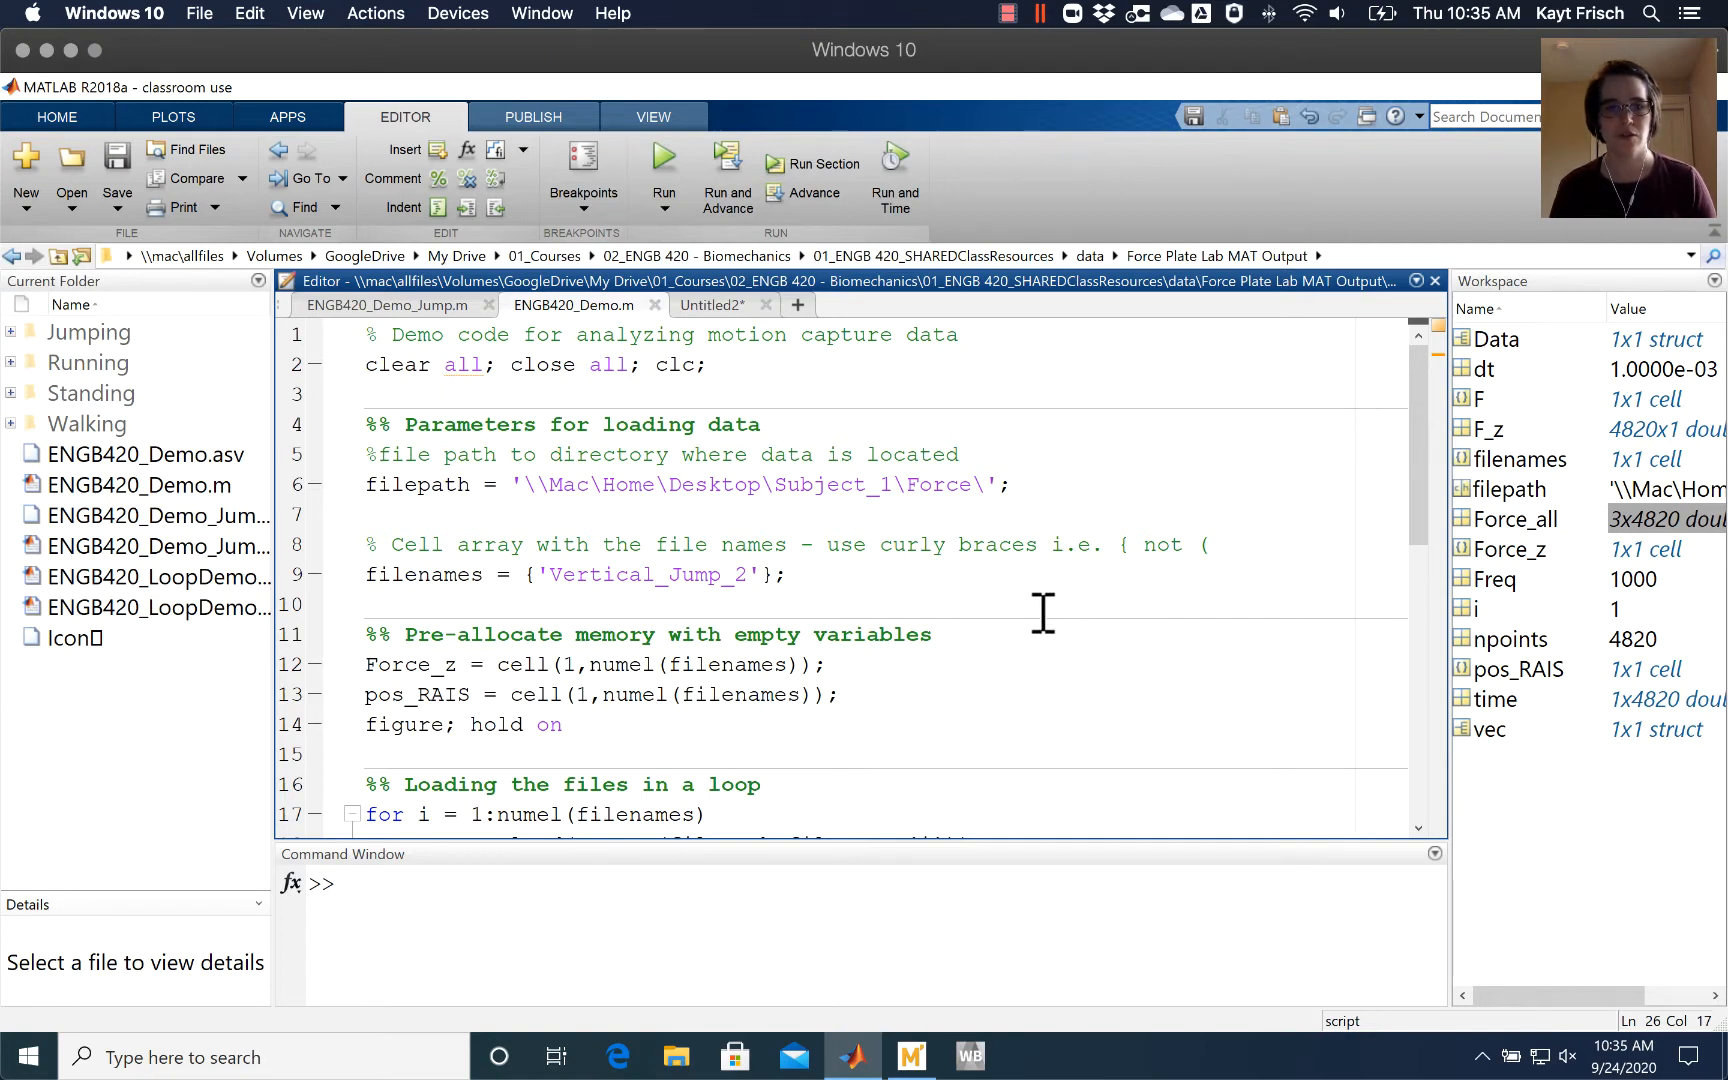
pyautogui.moveTo(683, 490)
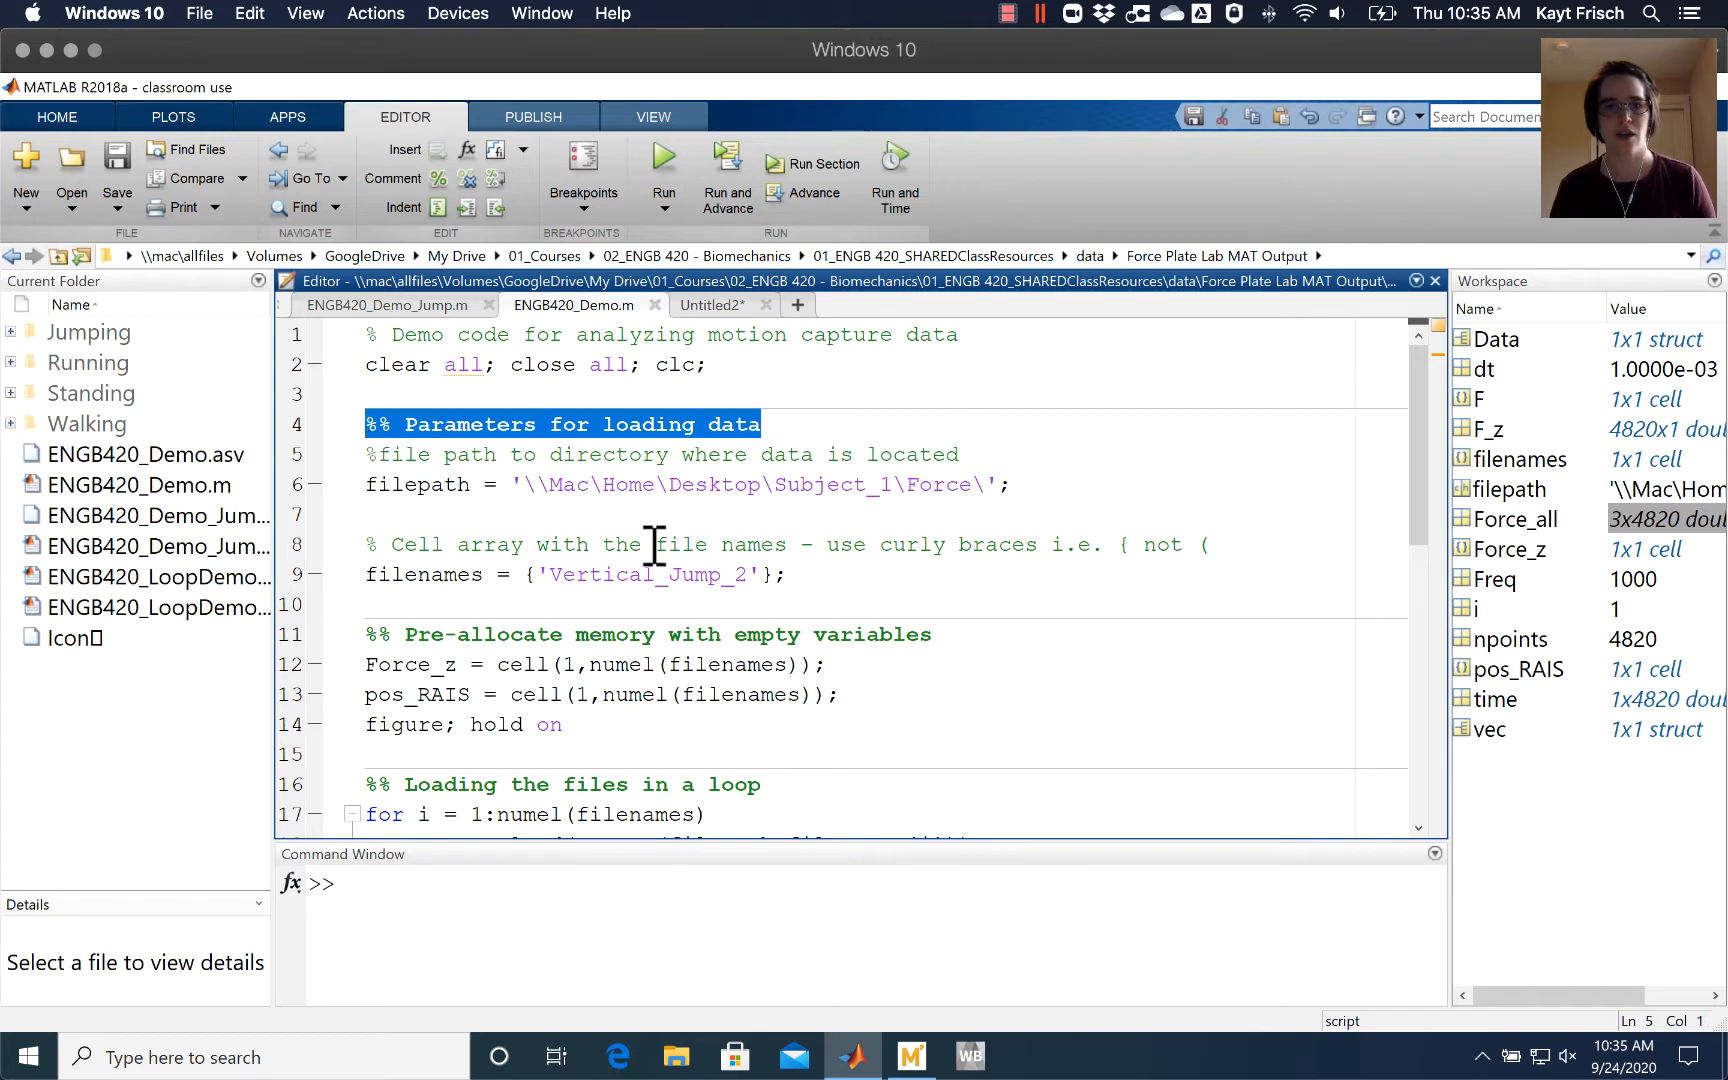
# Review the loading loop: parameters heading, filenames, file-load line and vec extraction lines.
pyautogui.doubleClick(415, 485)
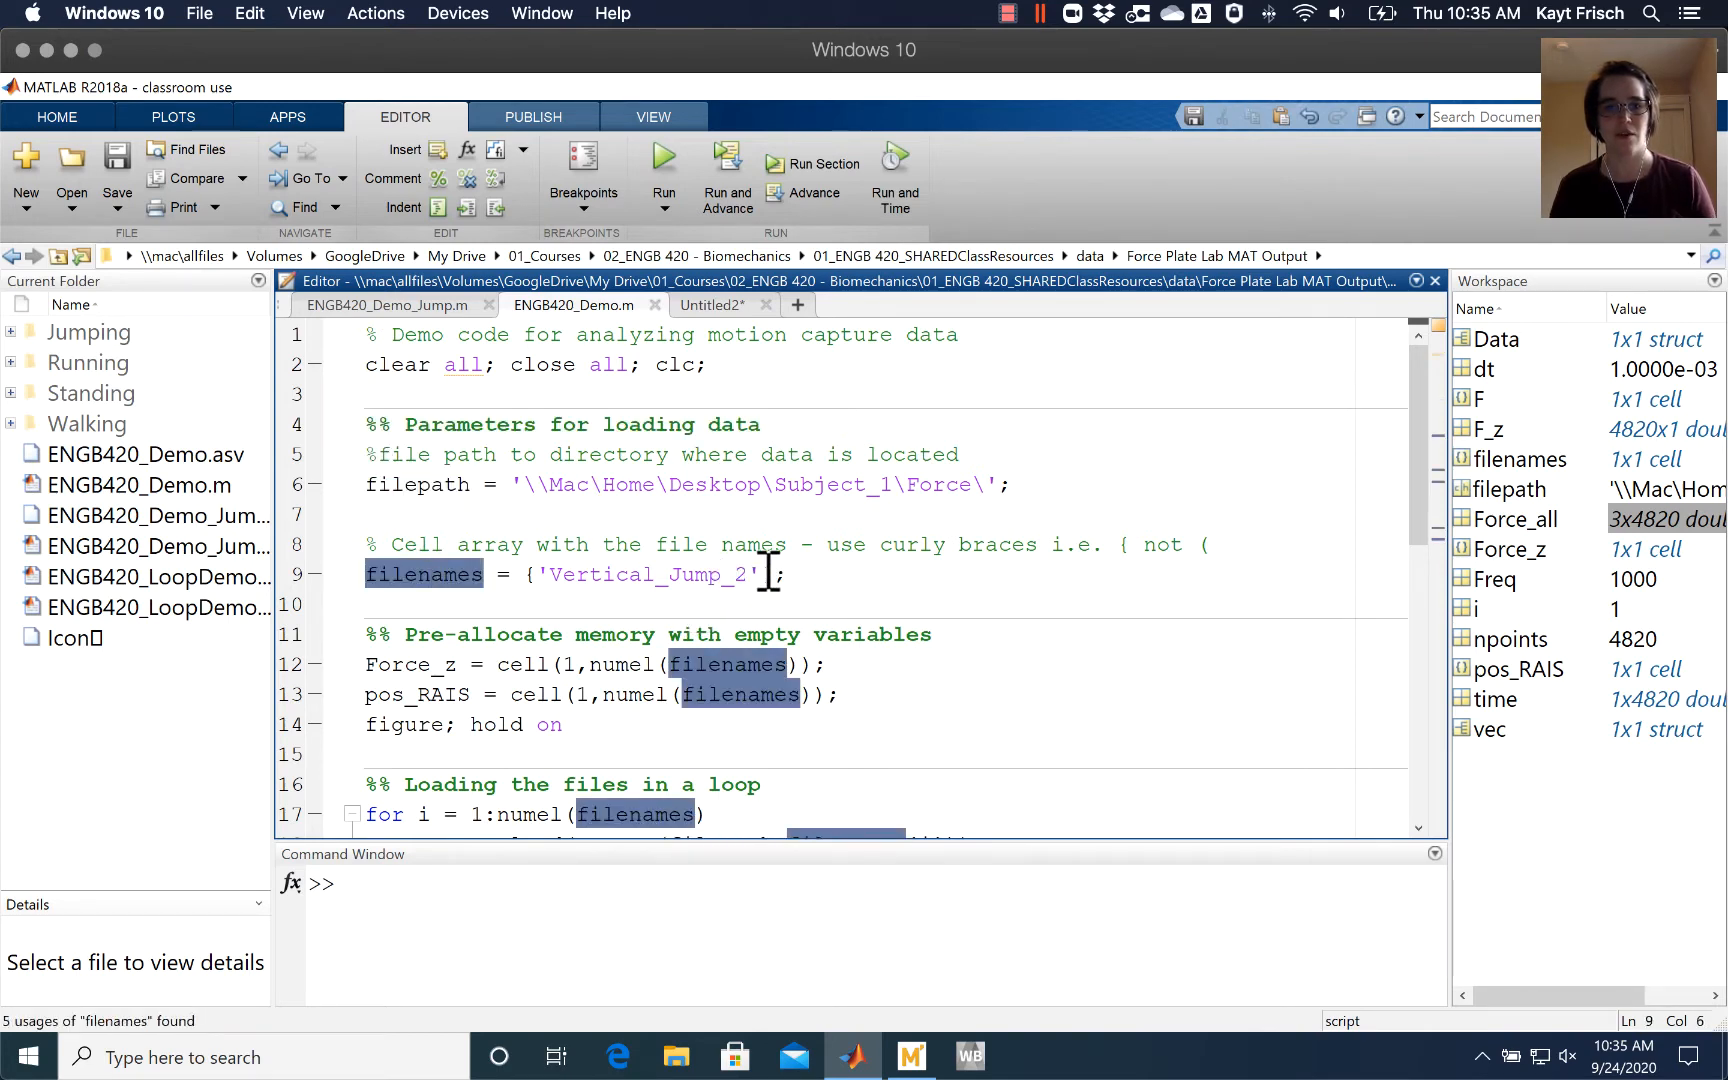
pyautogui.doubleClick(648, 574)
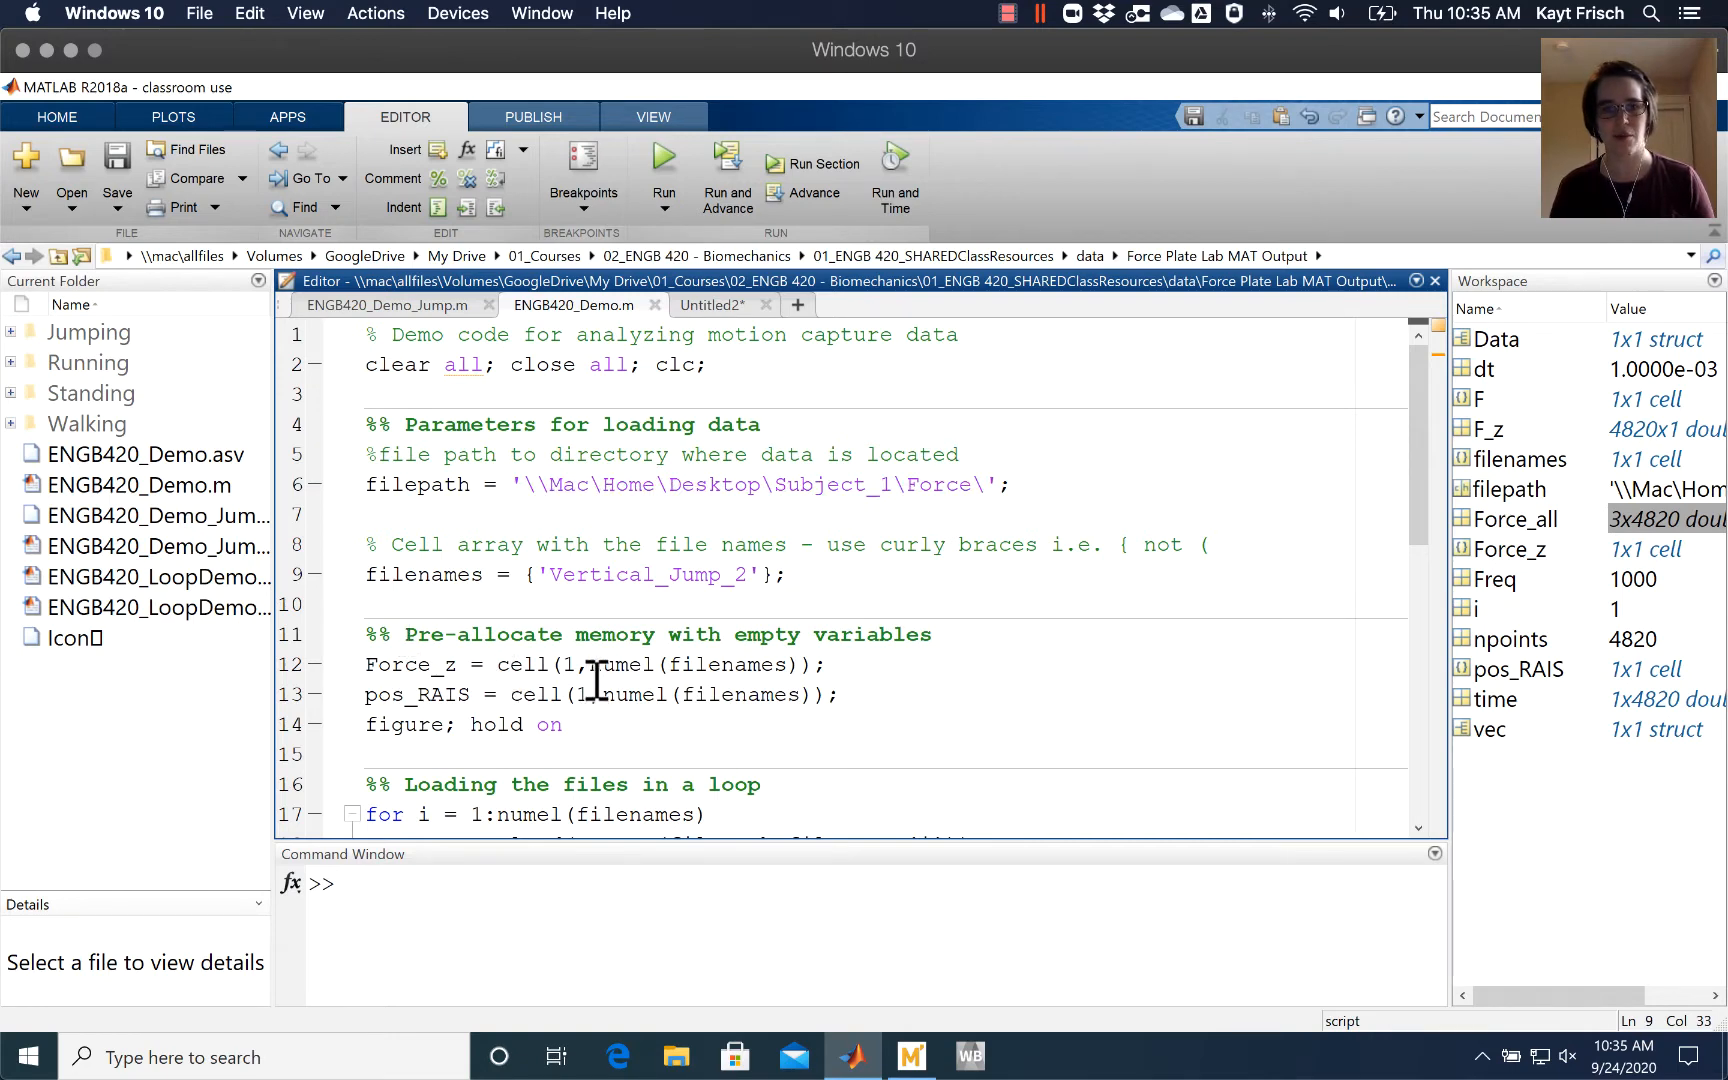
pyautogui.scroll(-3)
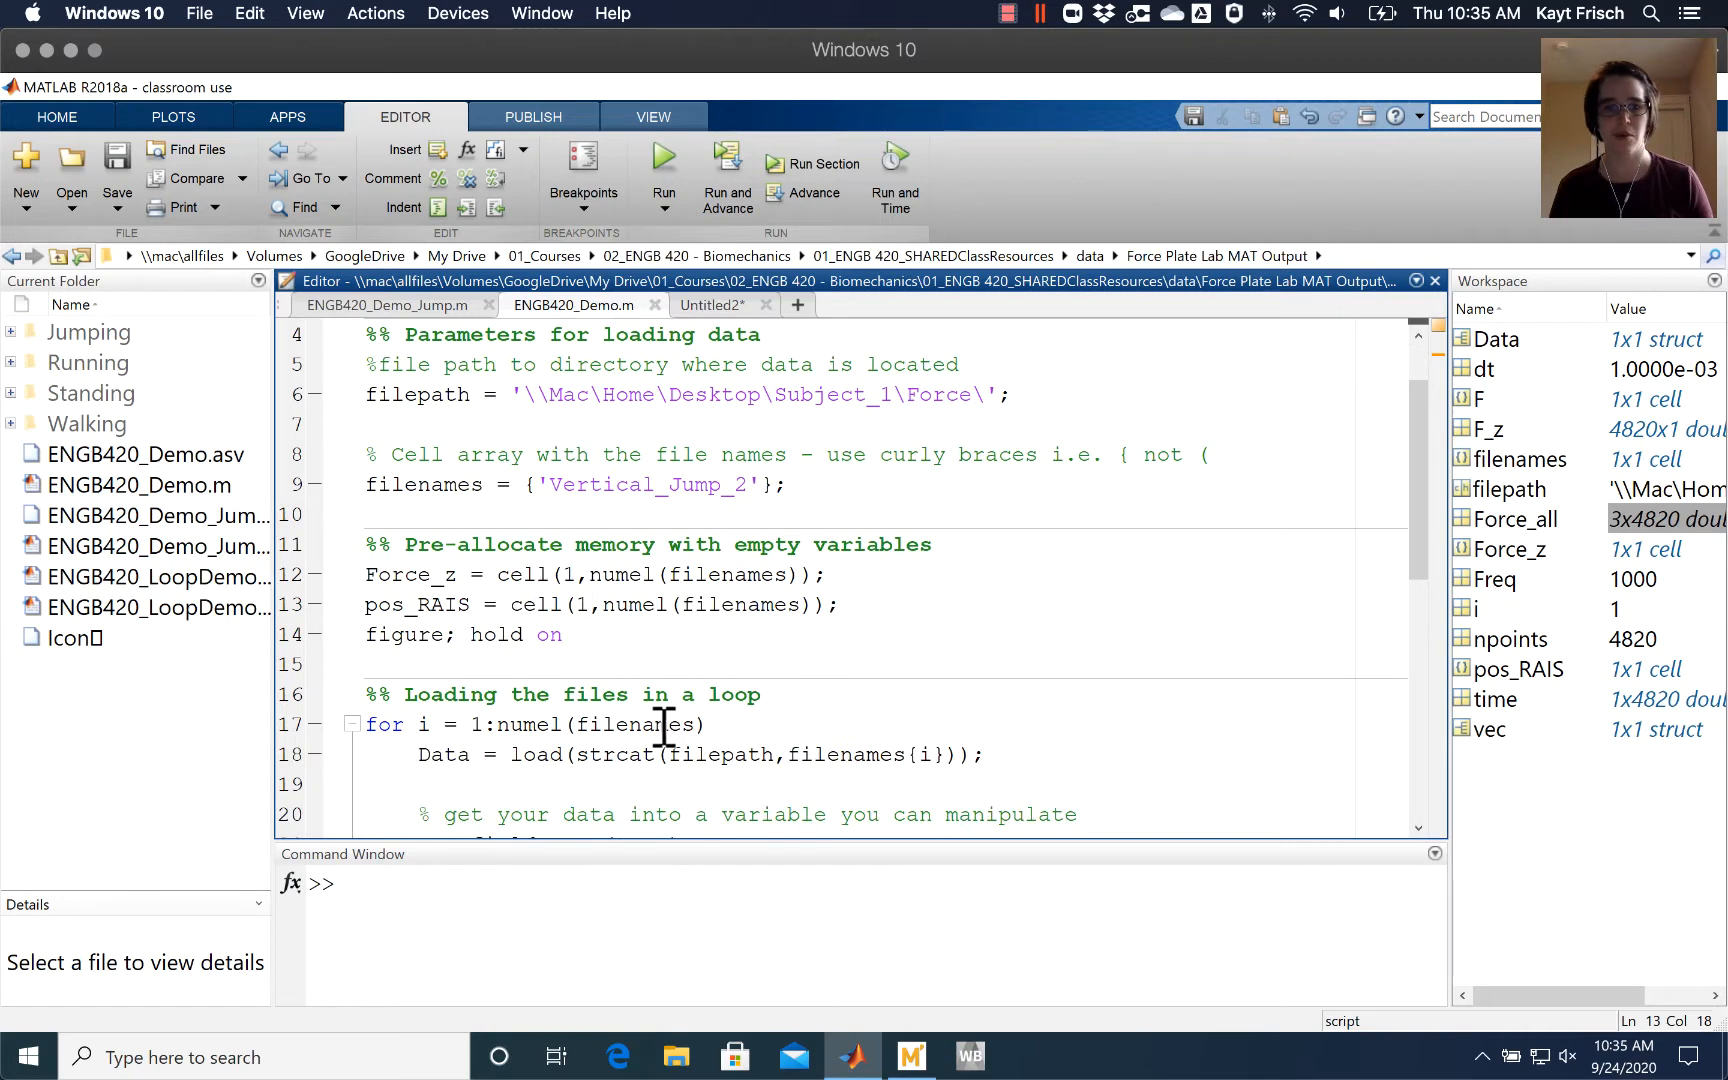
pyautogui.moveTo(705, 634)
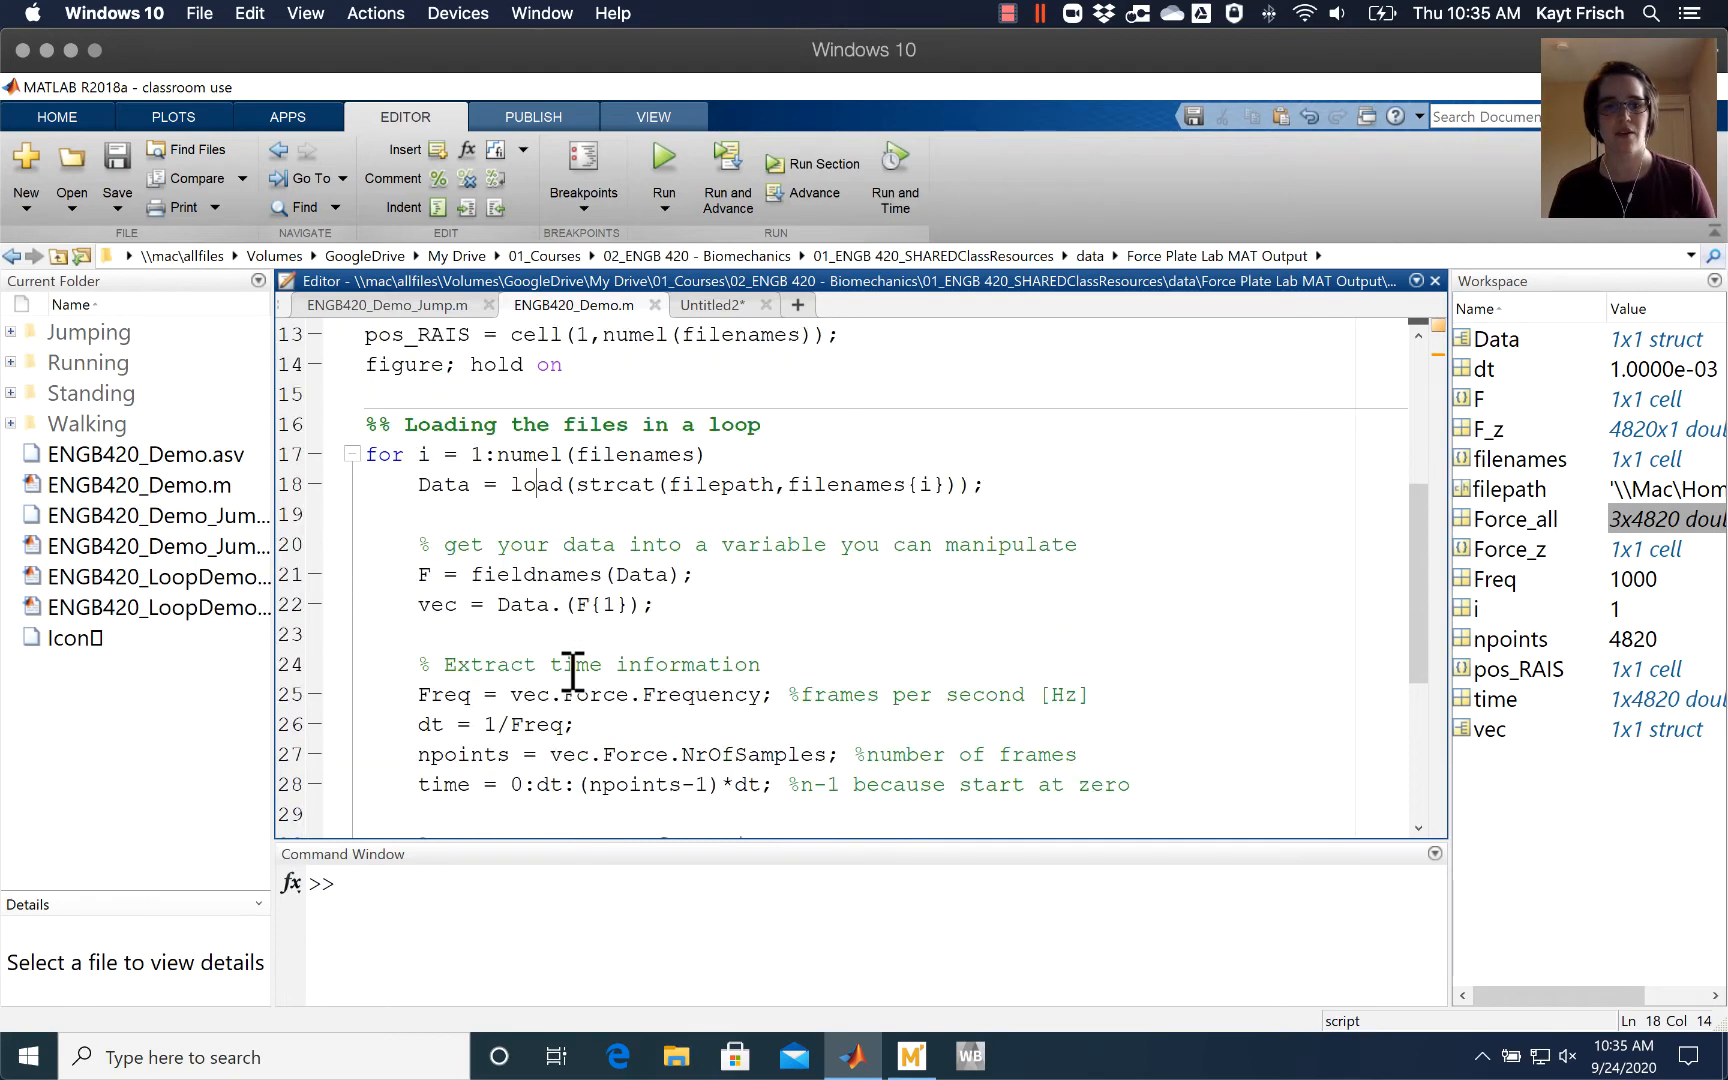
pyautogui.scroll(-3)
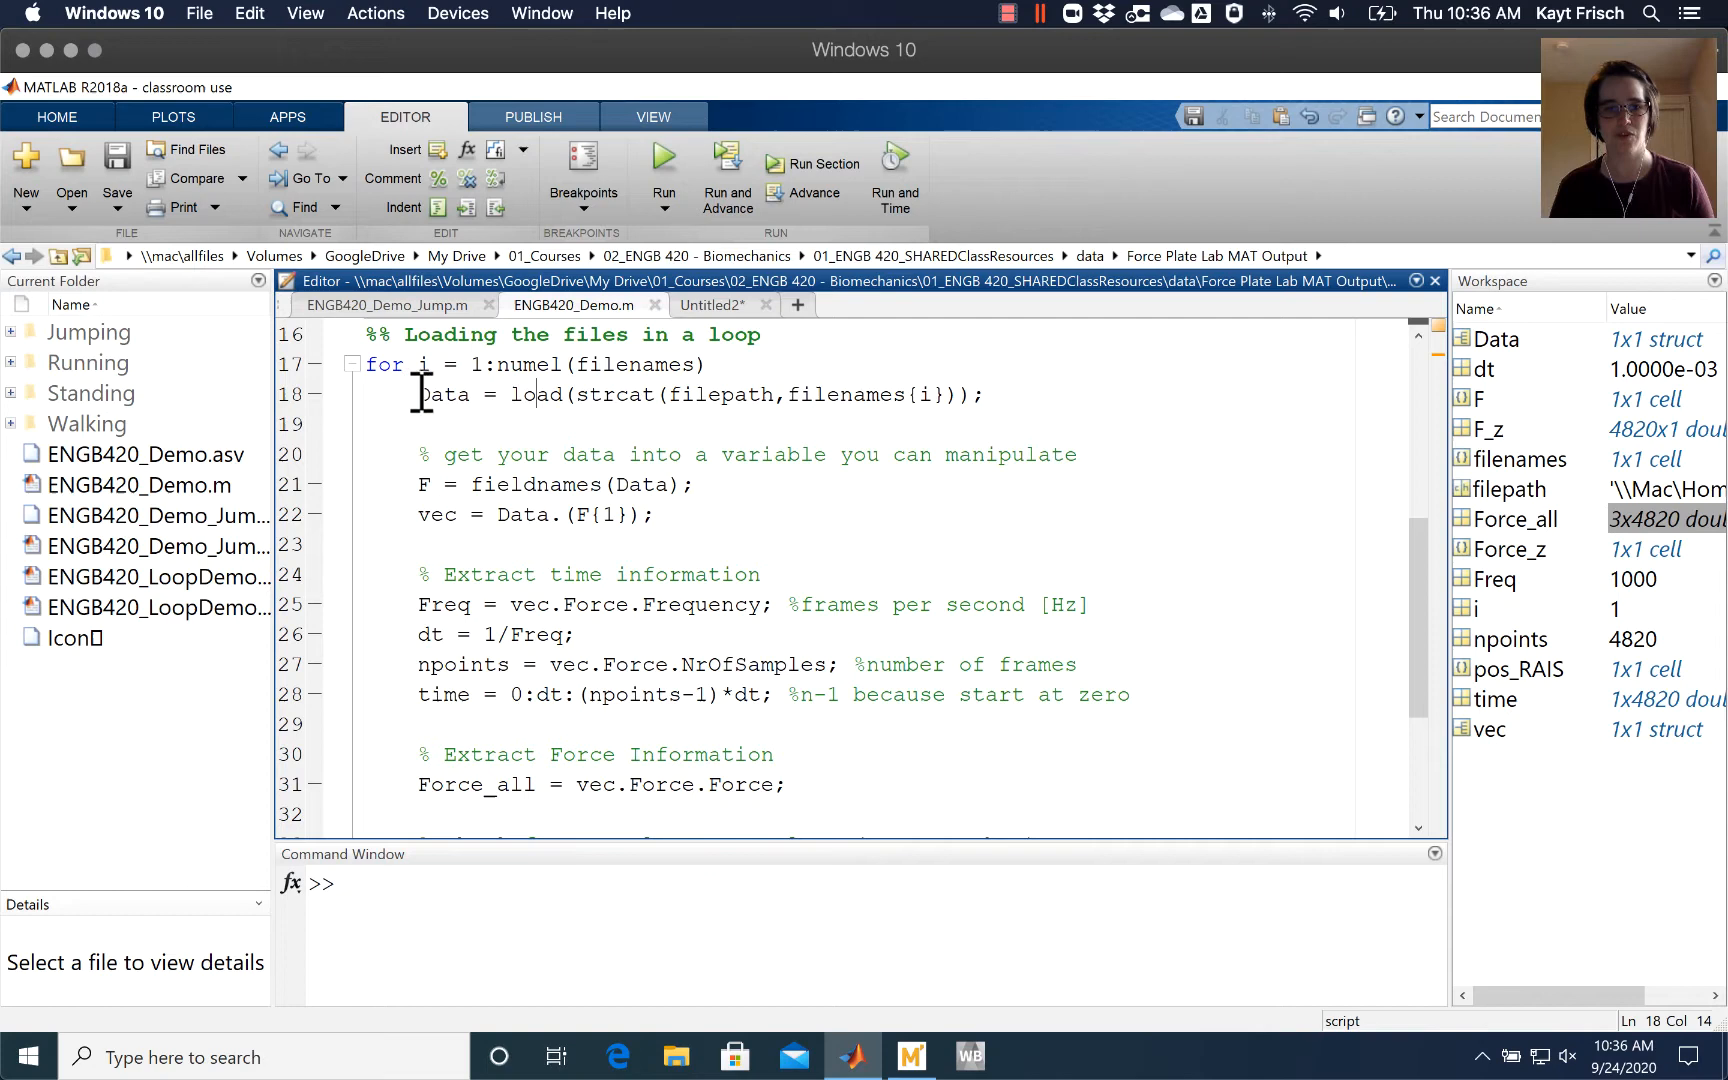
pyautogui.moveTo(417, 395); pyautogui.dragTo(540, 395)
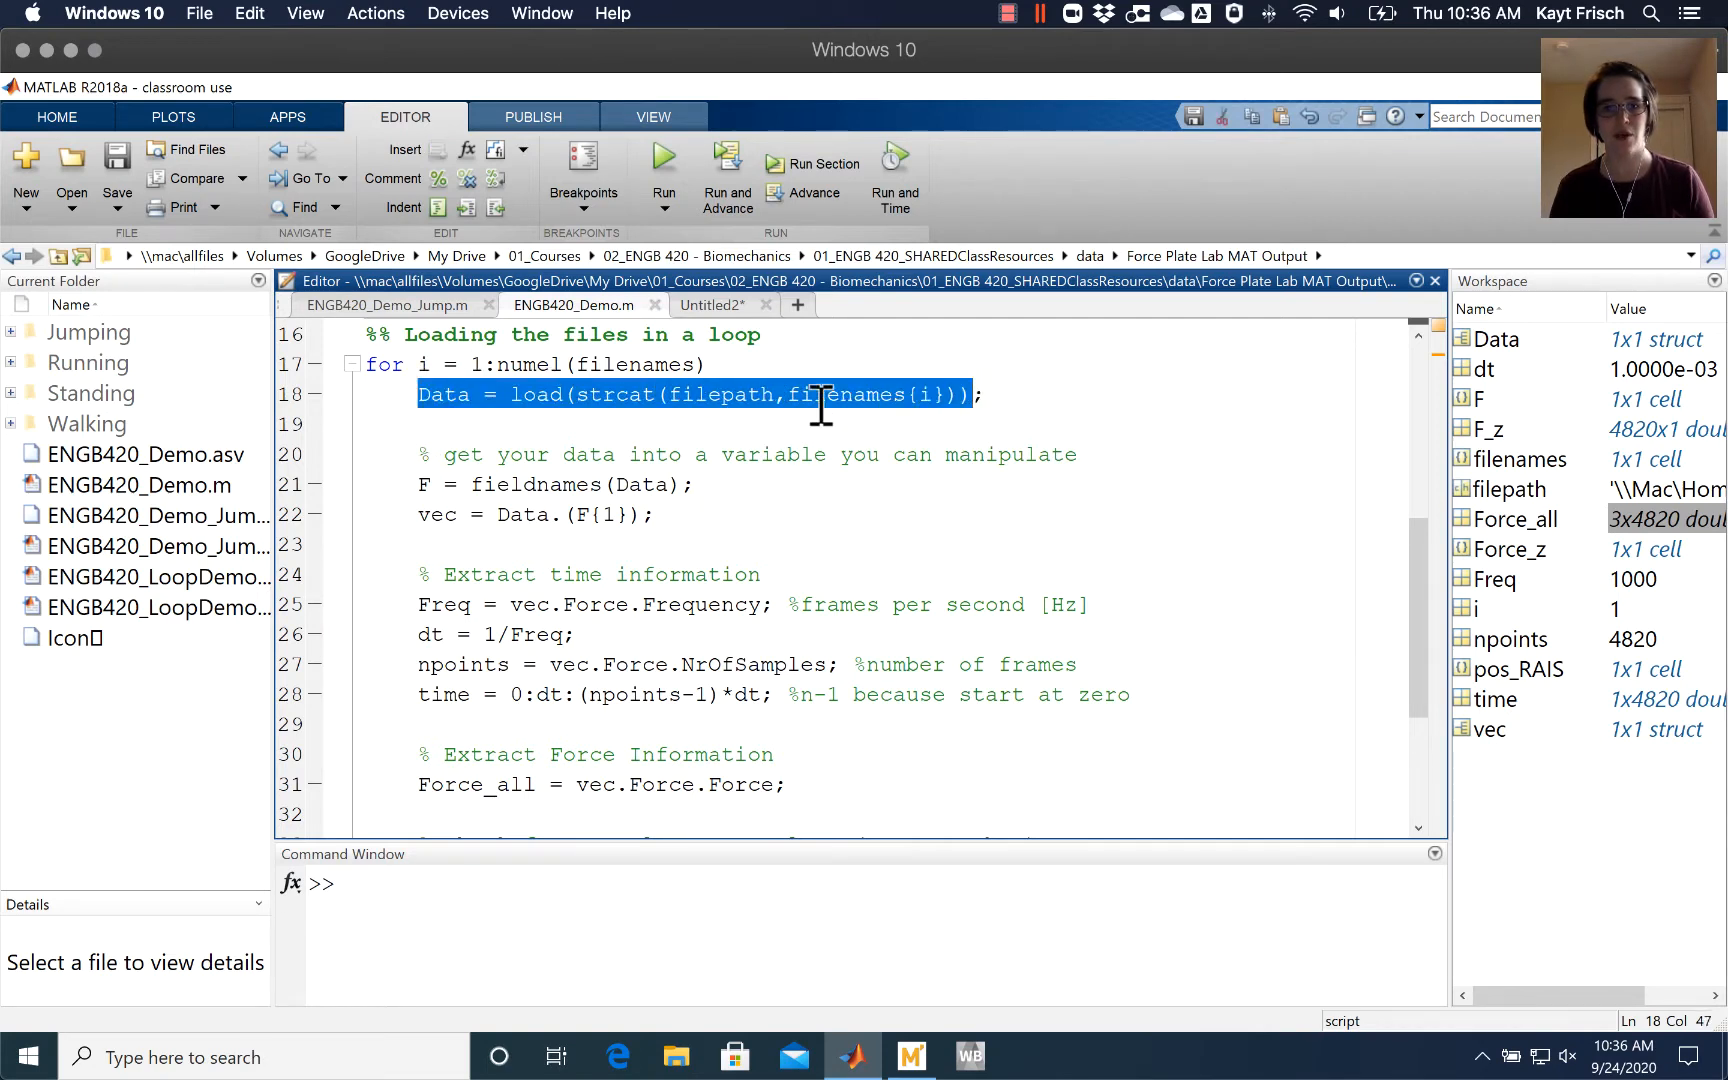
pyautogui.doubleClick(846, 393)
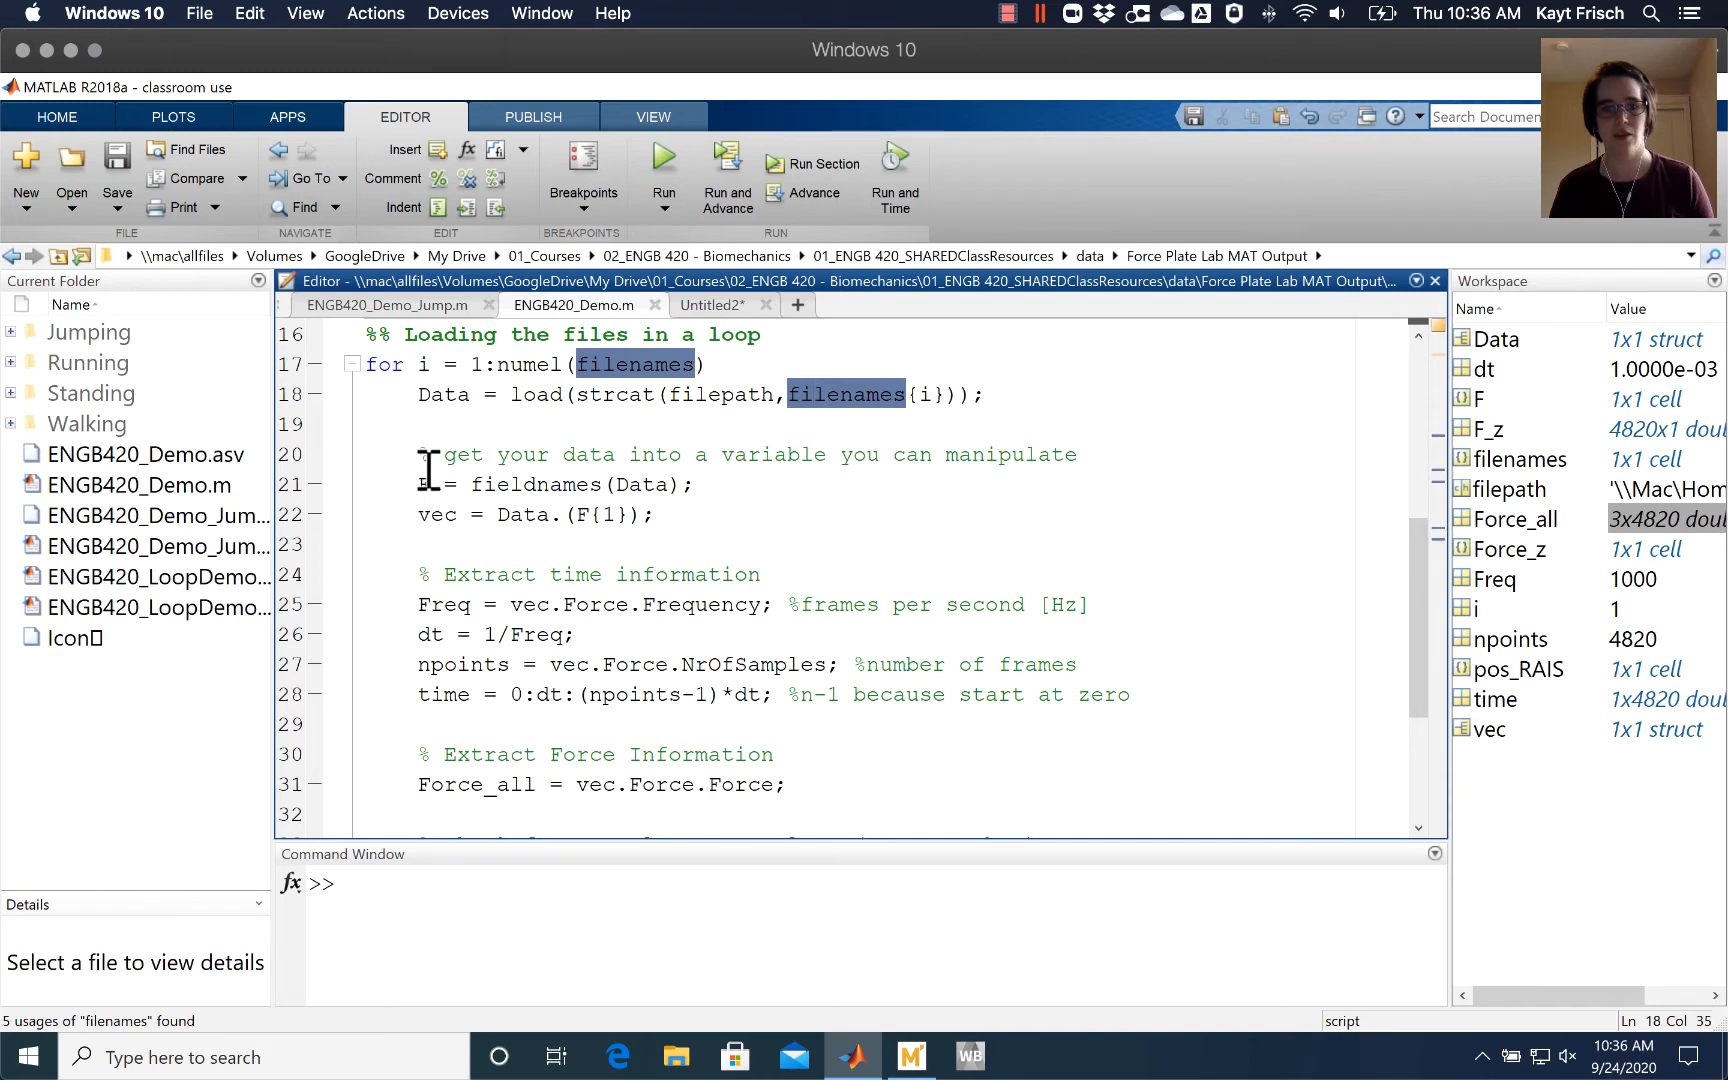
pyautogui.moveTo(430, 454); pyautogui.dragTo(656, 514)
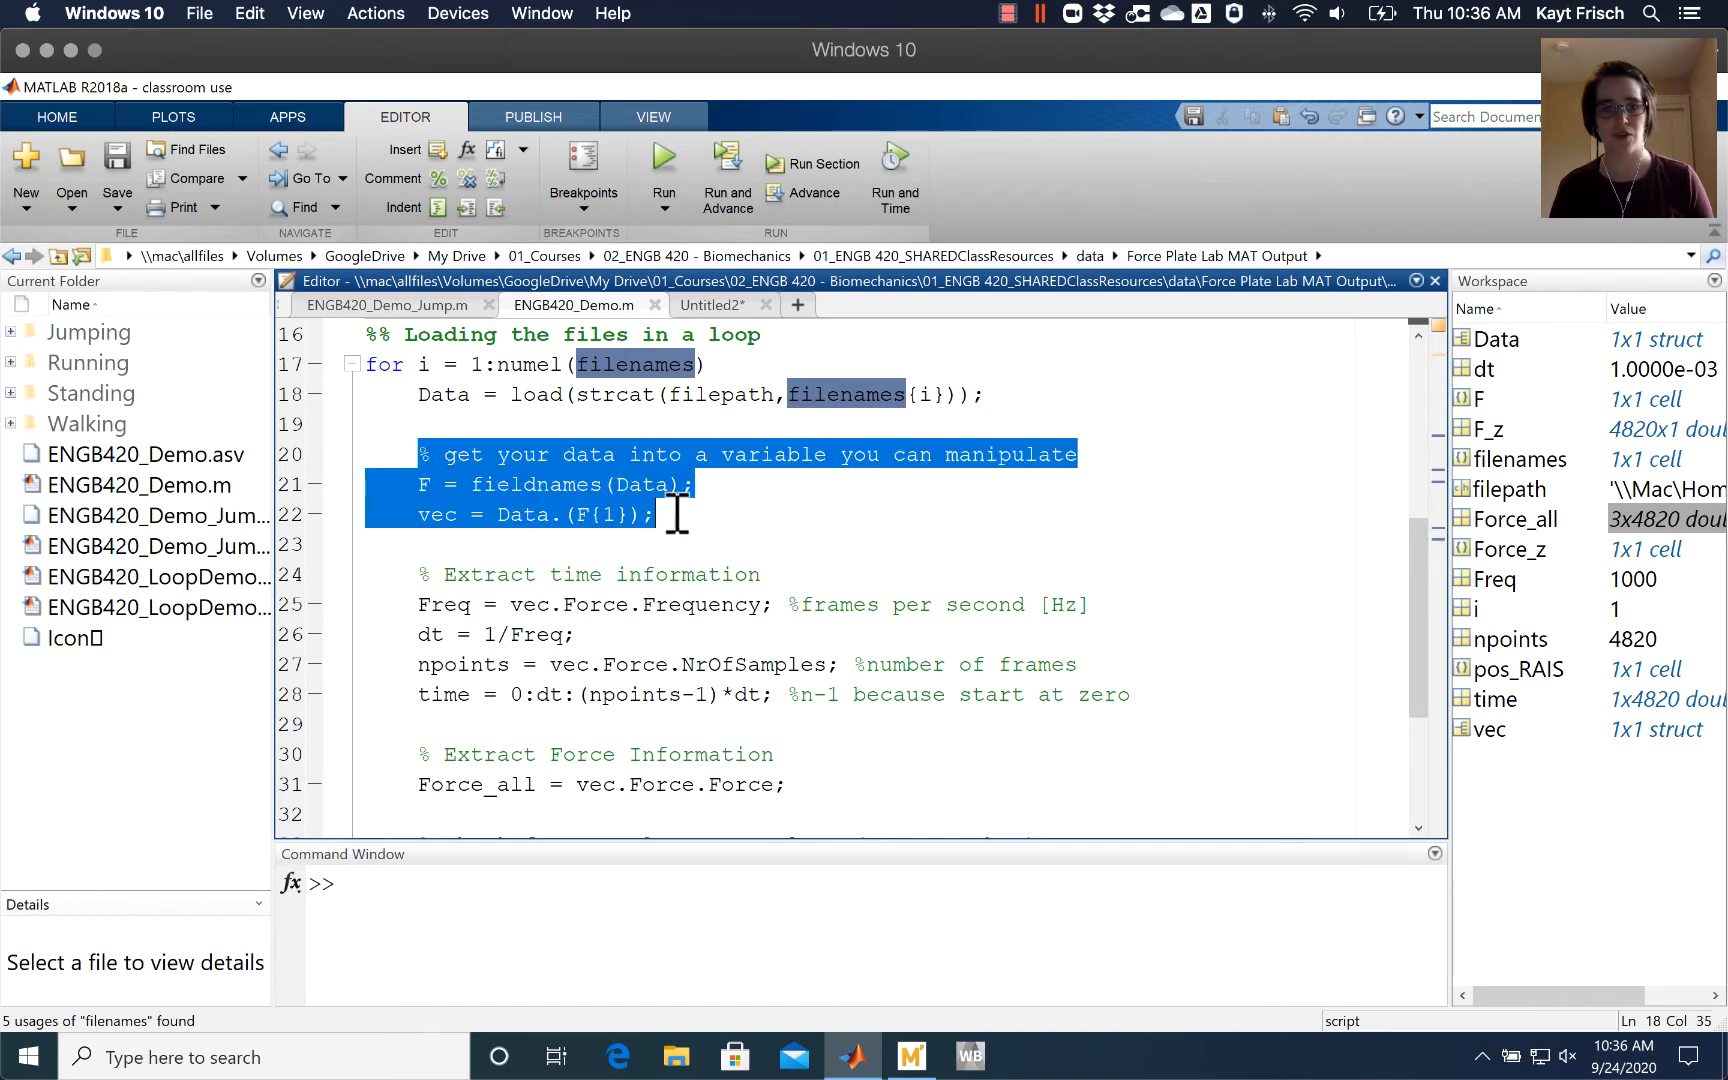
pyautogui.click(656, 515)
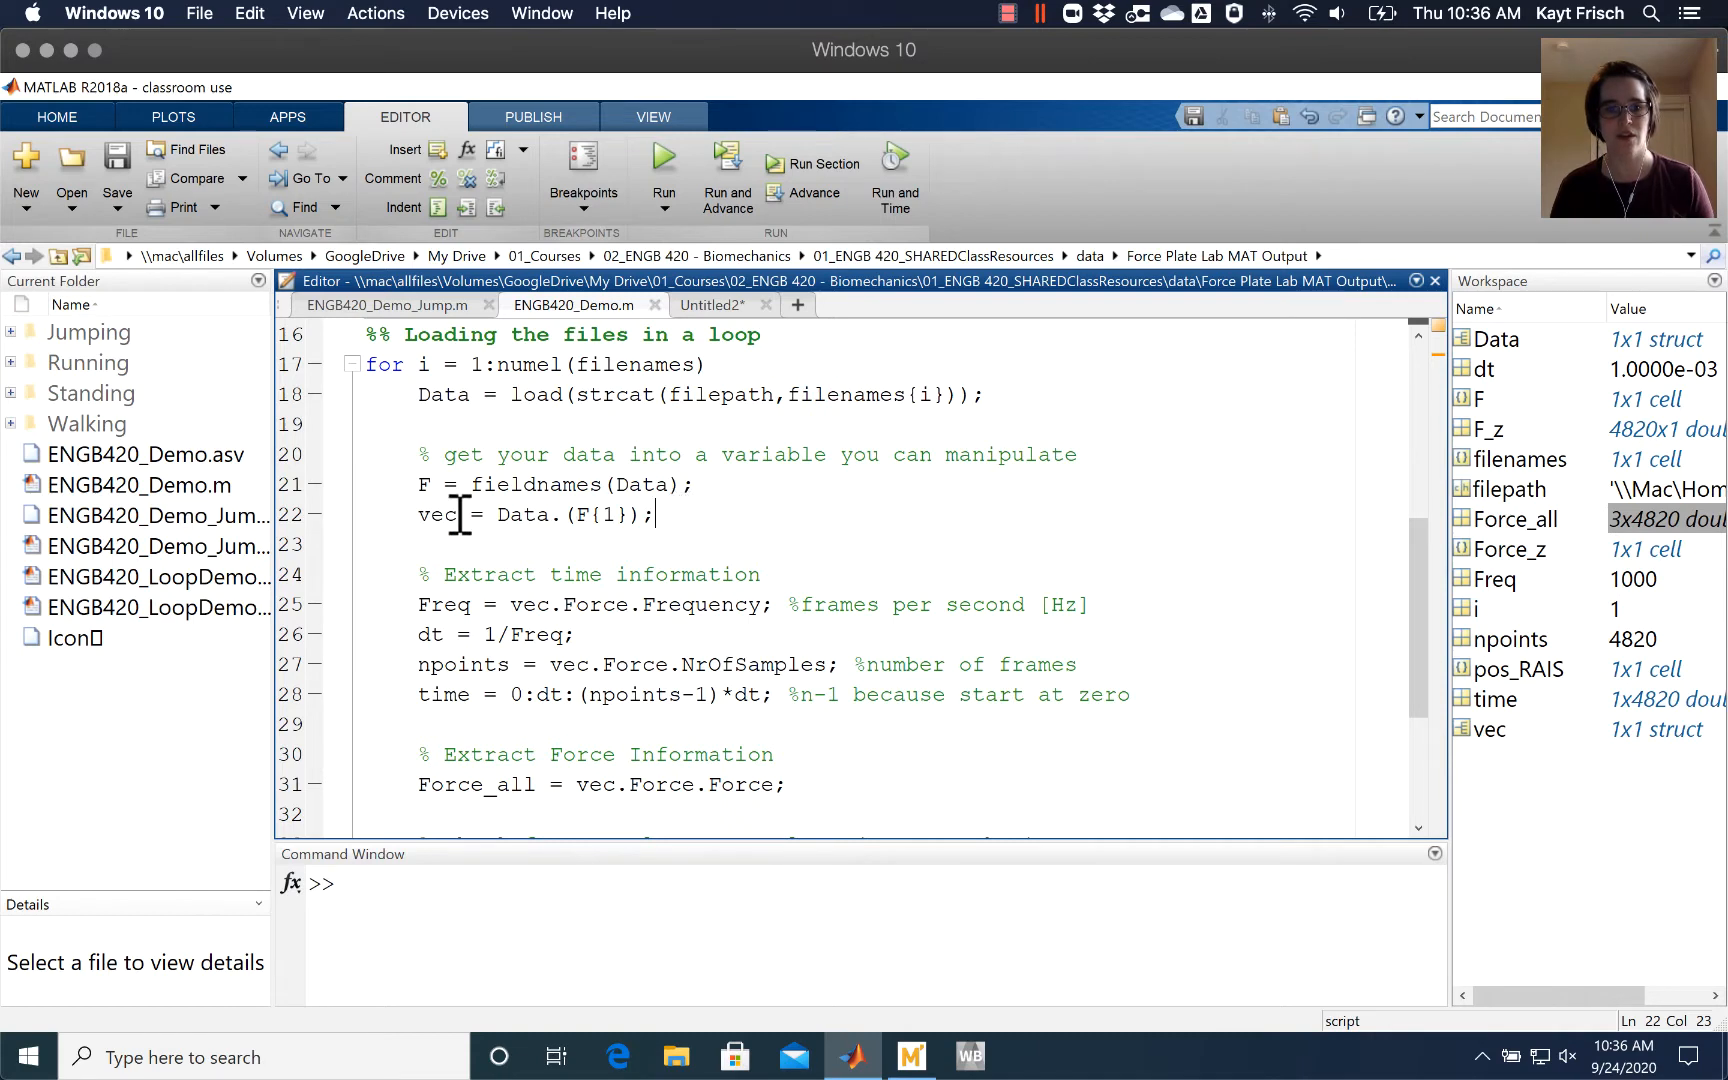
# Delete the four time-extraction lines, leaving the caret under the time-information comment.
pyautogui.moveTo(418, 604); pyautogui.dragTo(937, 694)
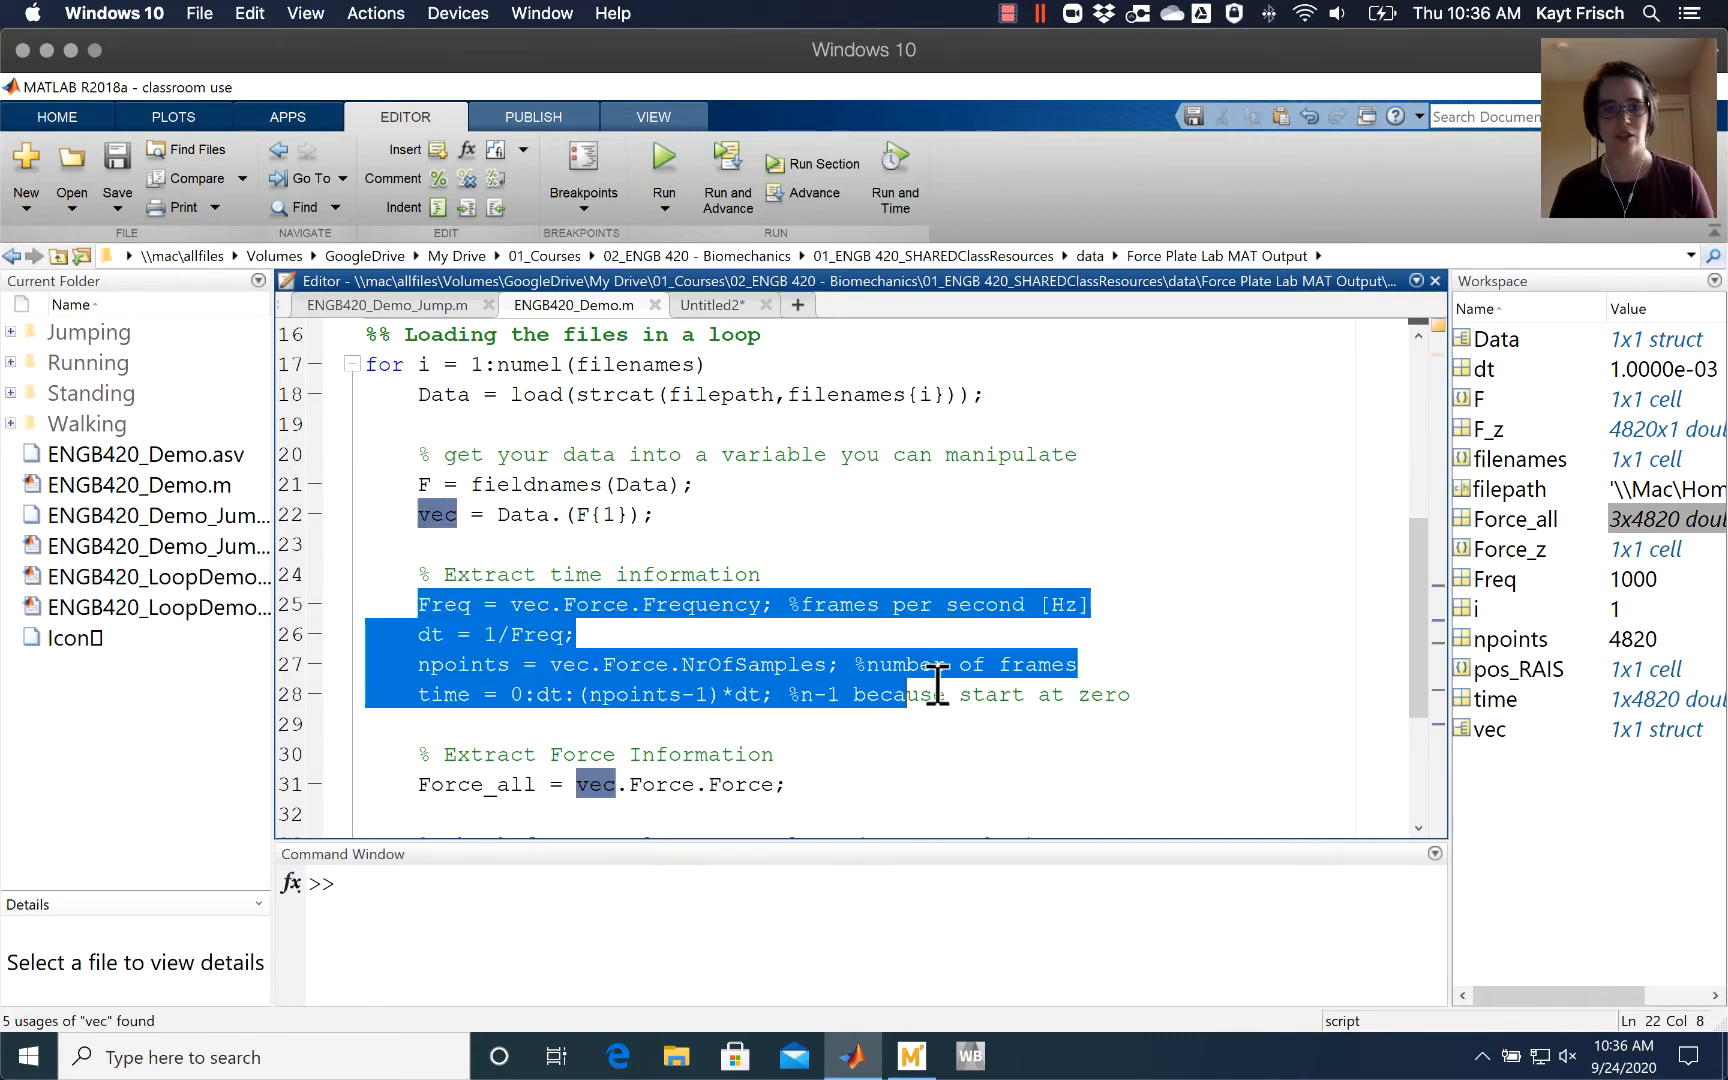
pyautogui.press('delete')
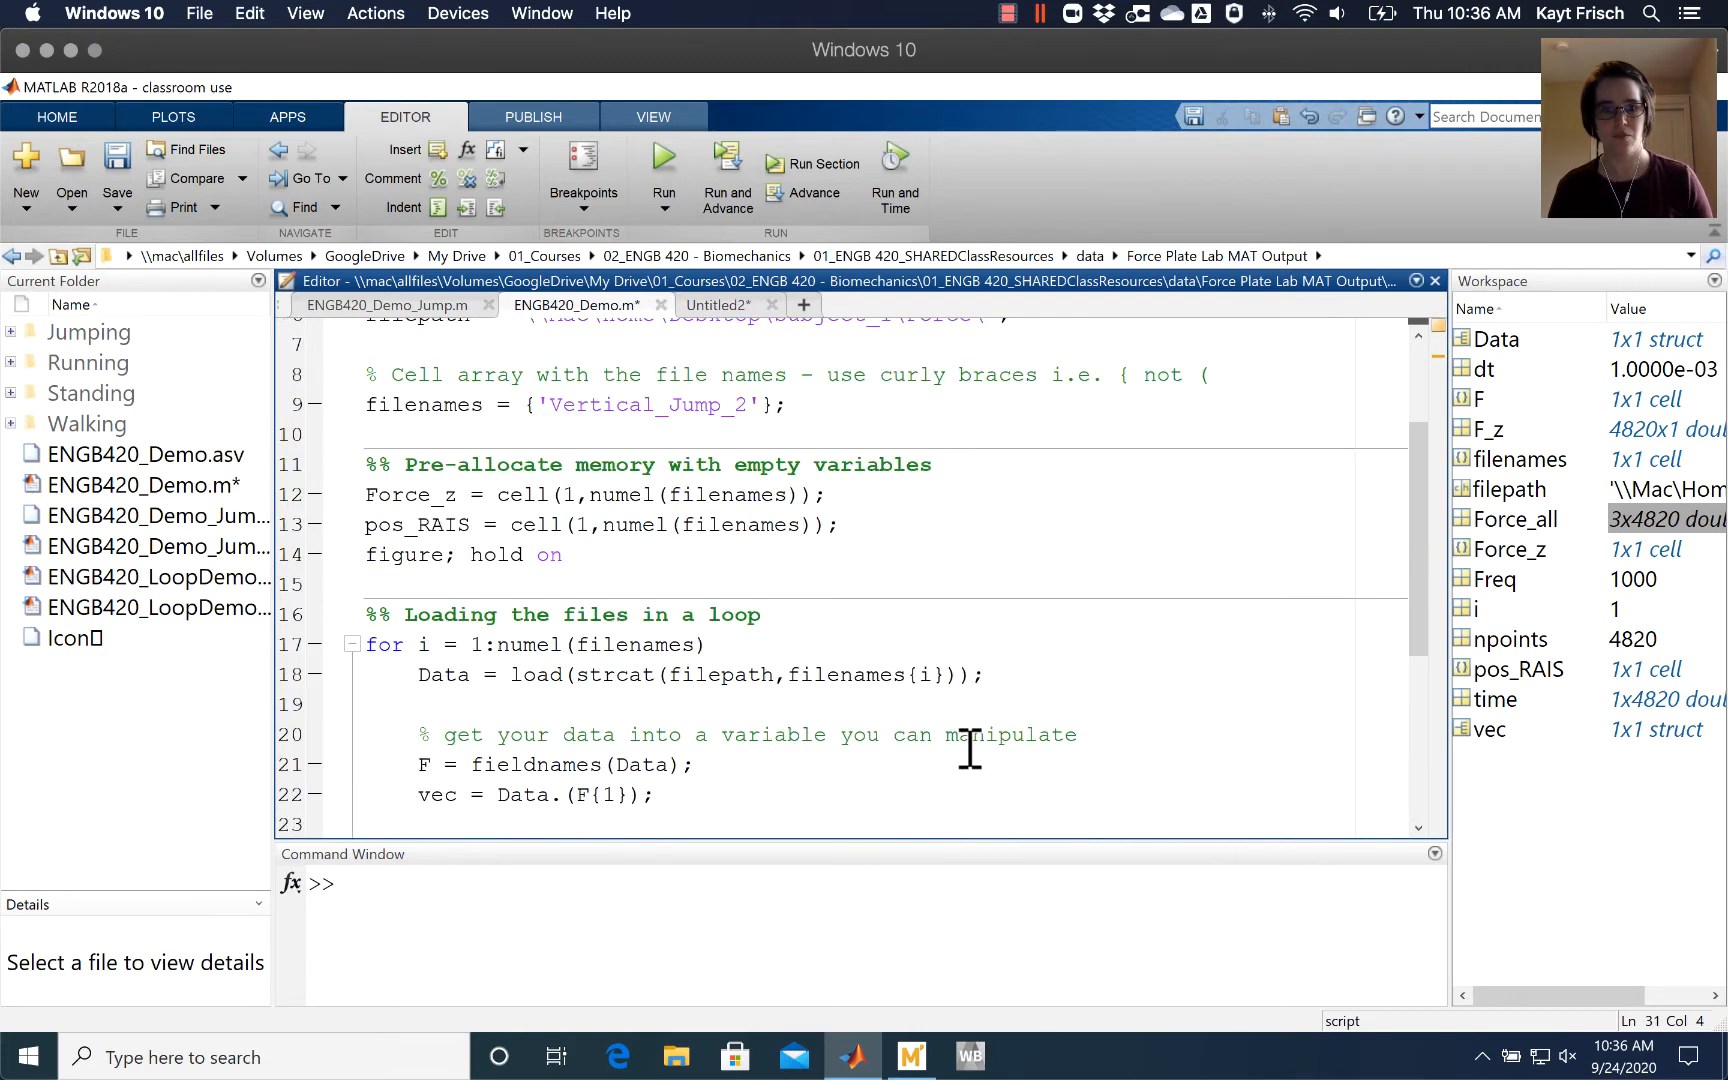
pyautogui.moveTo(430, 661)
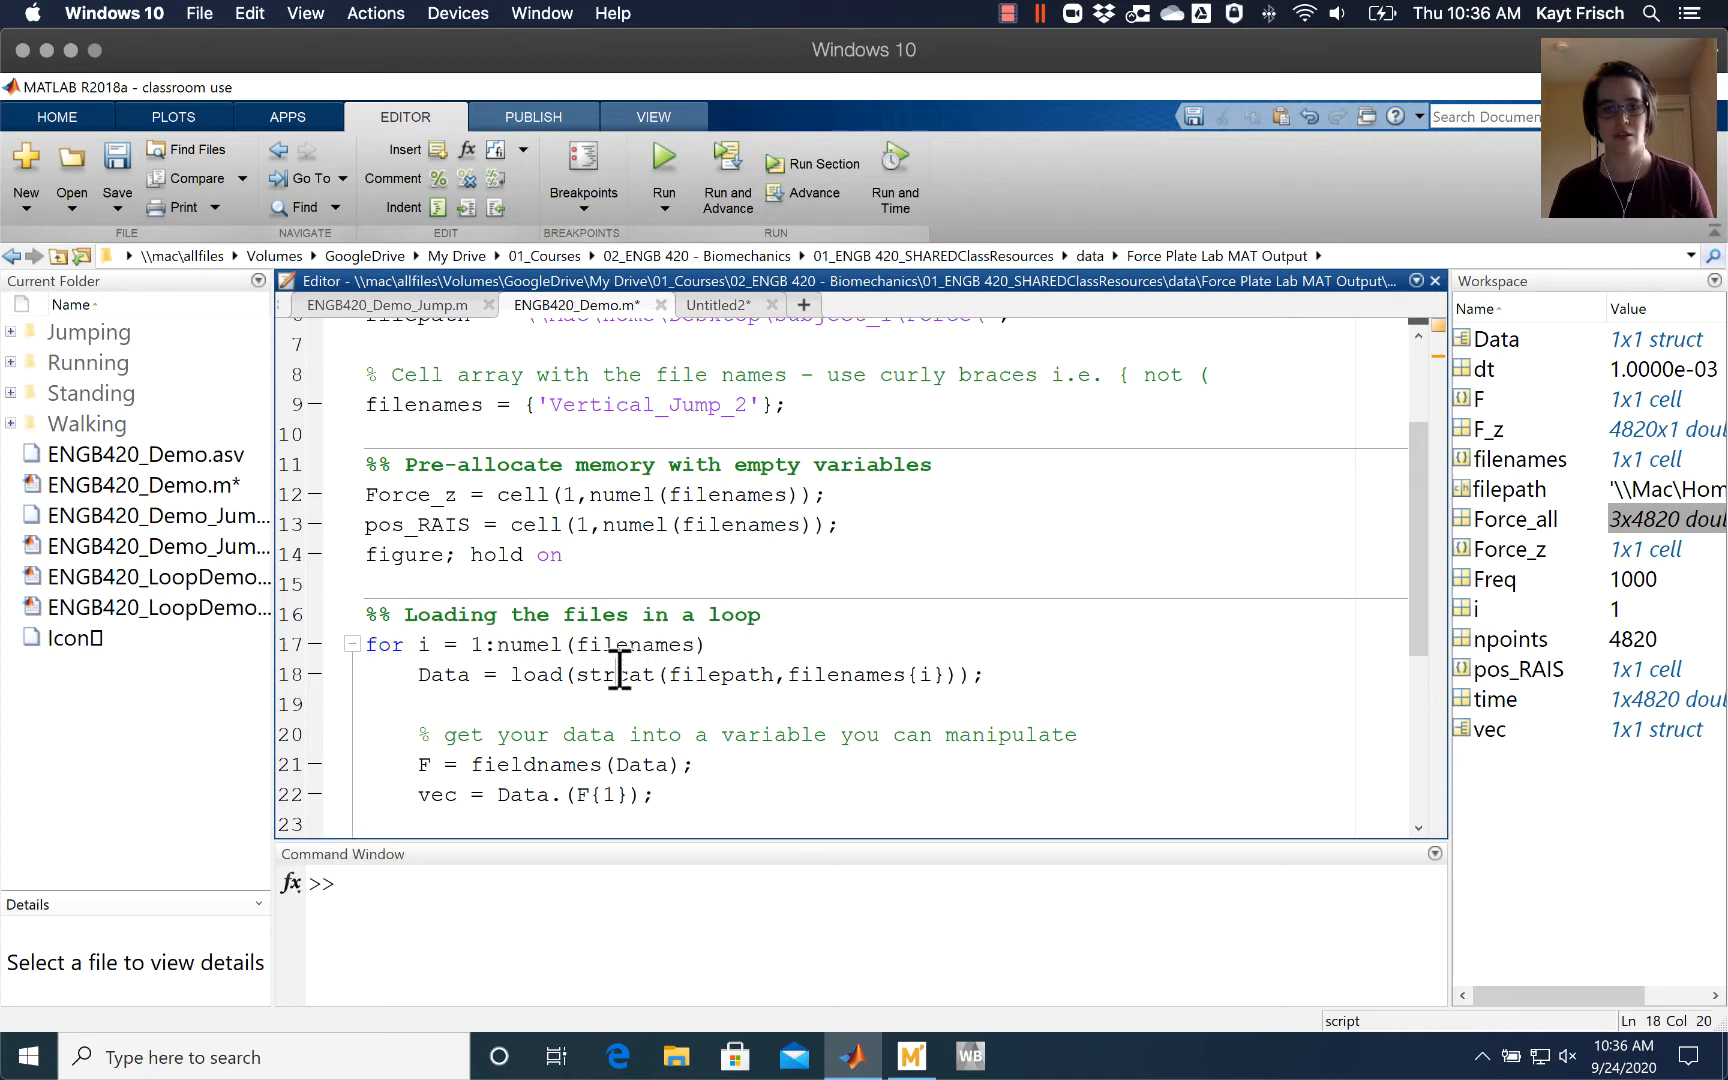
pyautogui.scroll(3)
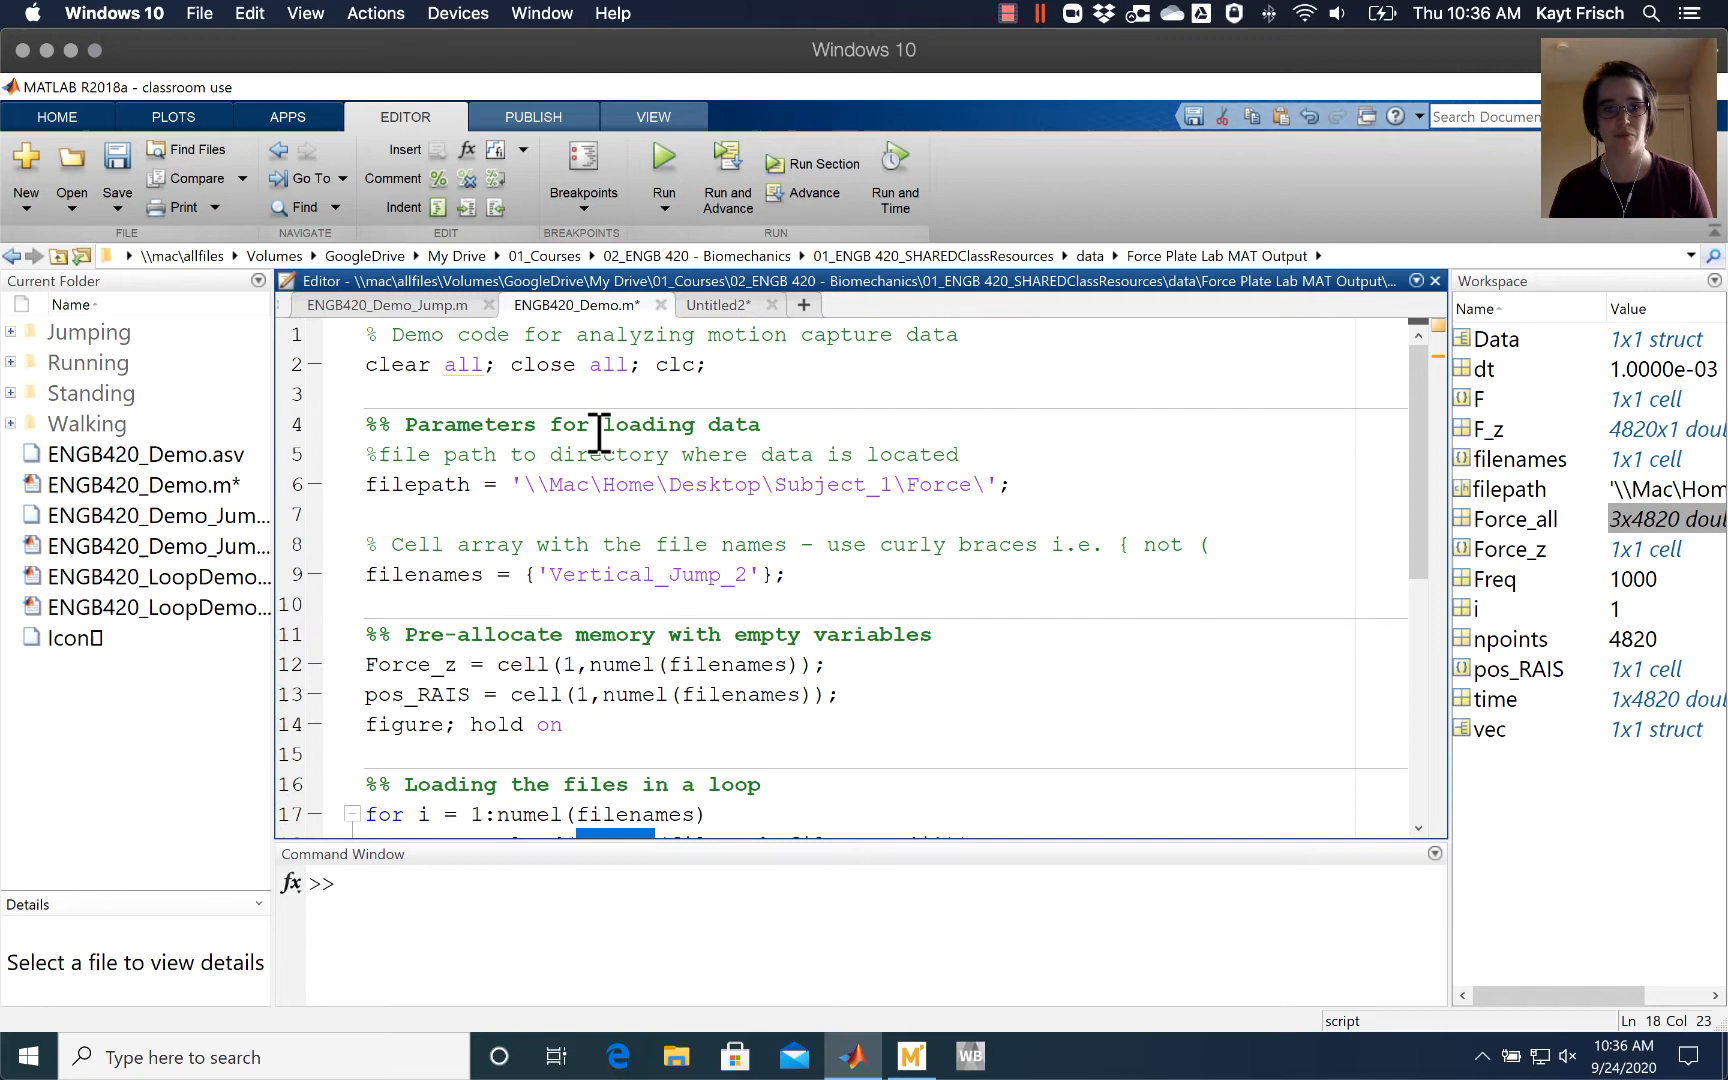
pyautogui.scroll(-3)
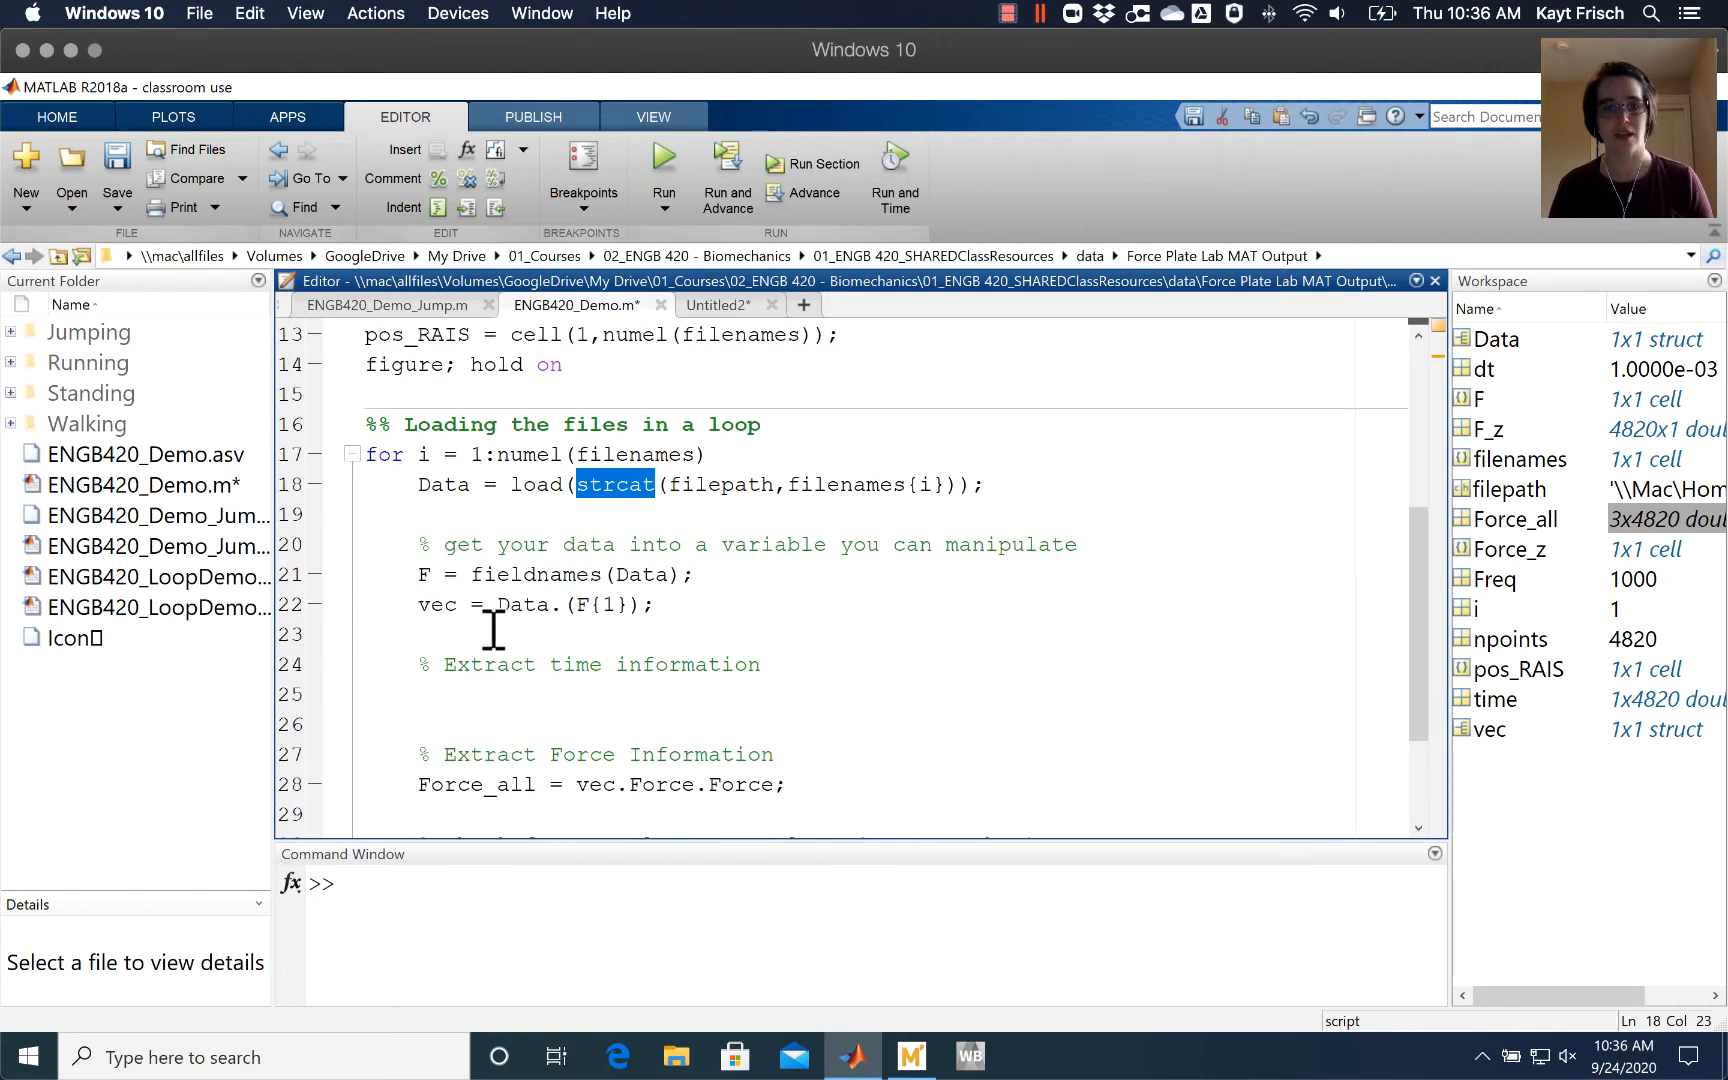
pyautogui.click(436, 604)
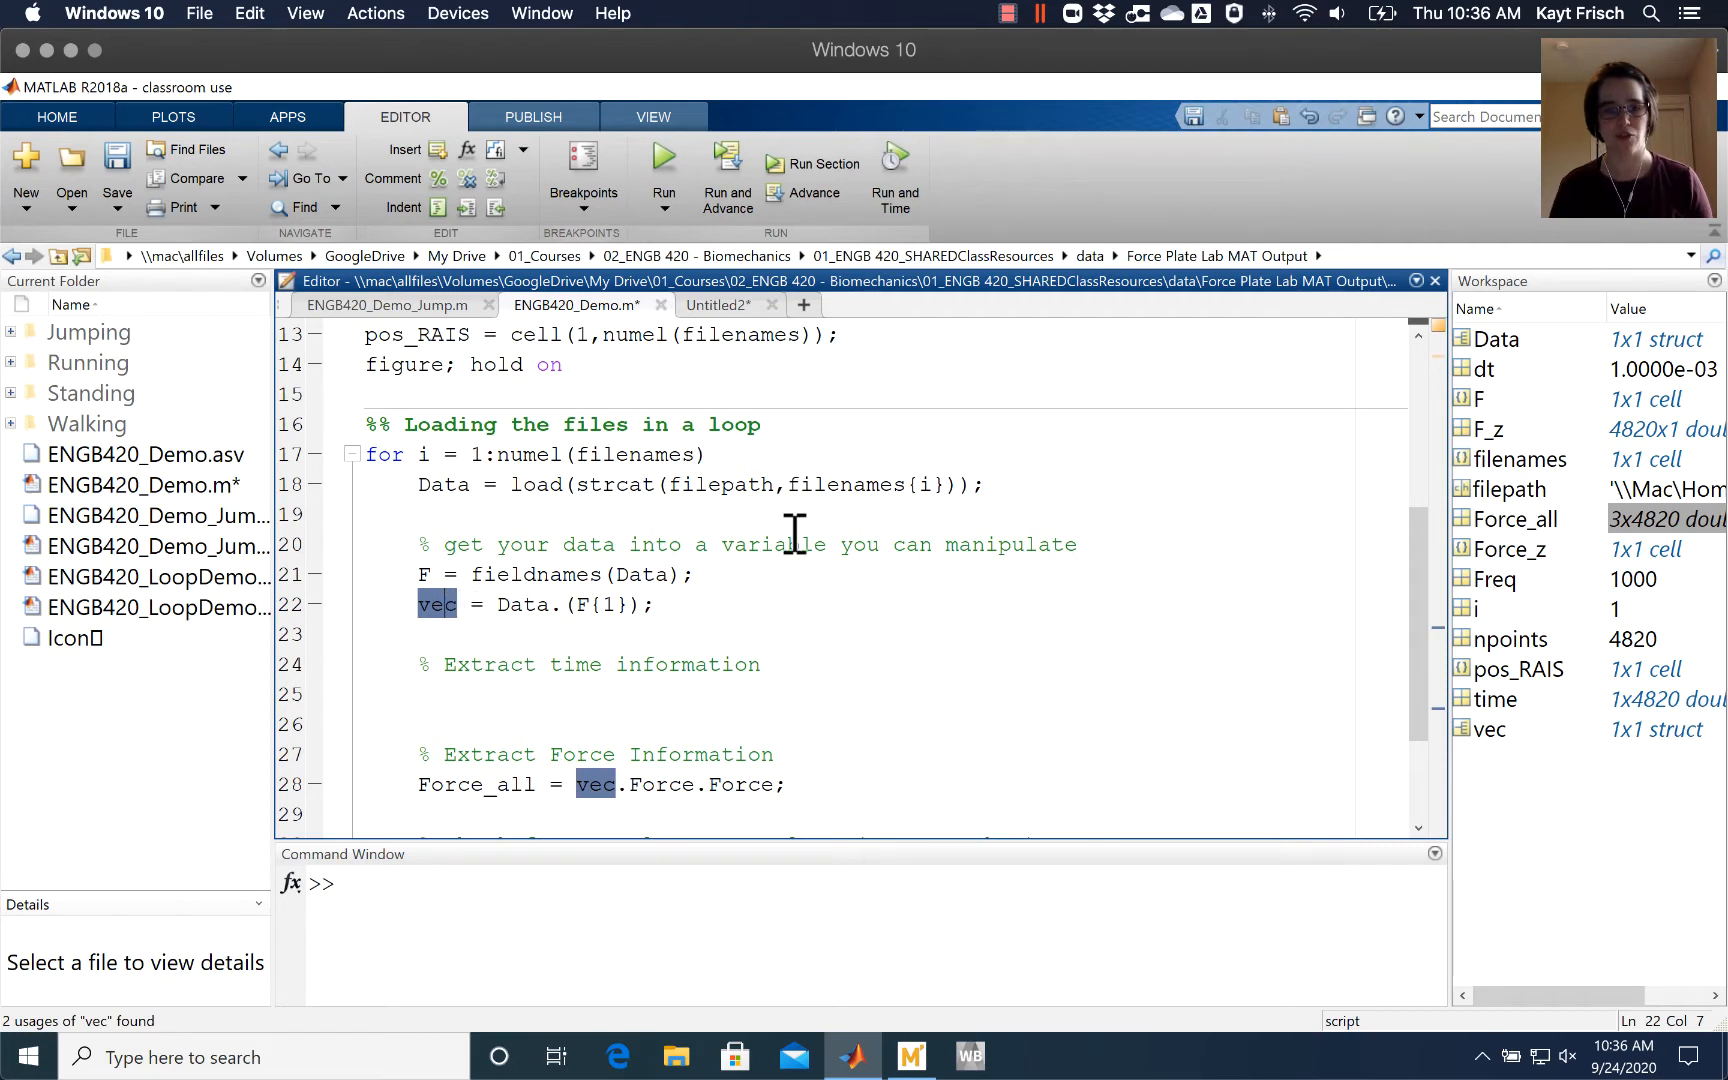
pyautogui.moveTo(713, 604)
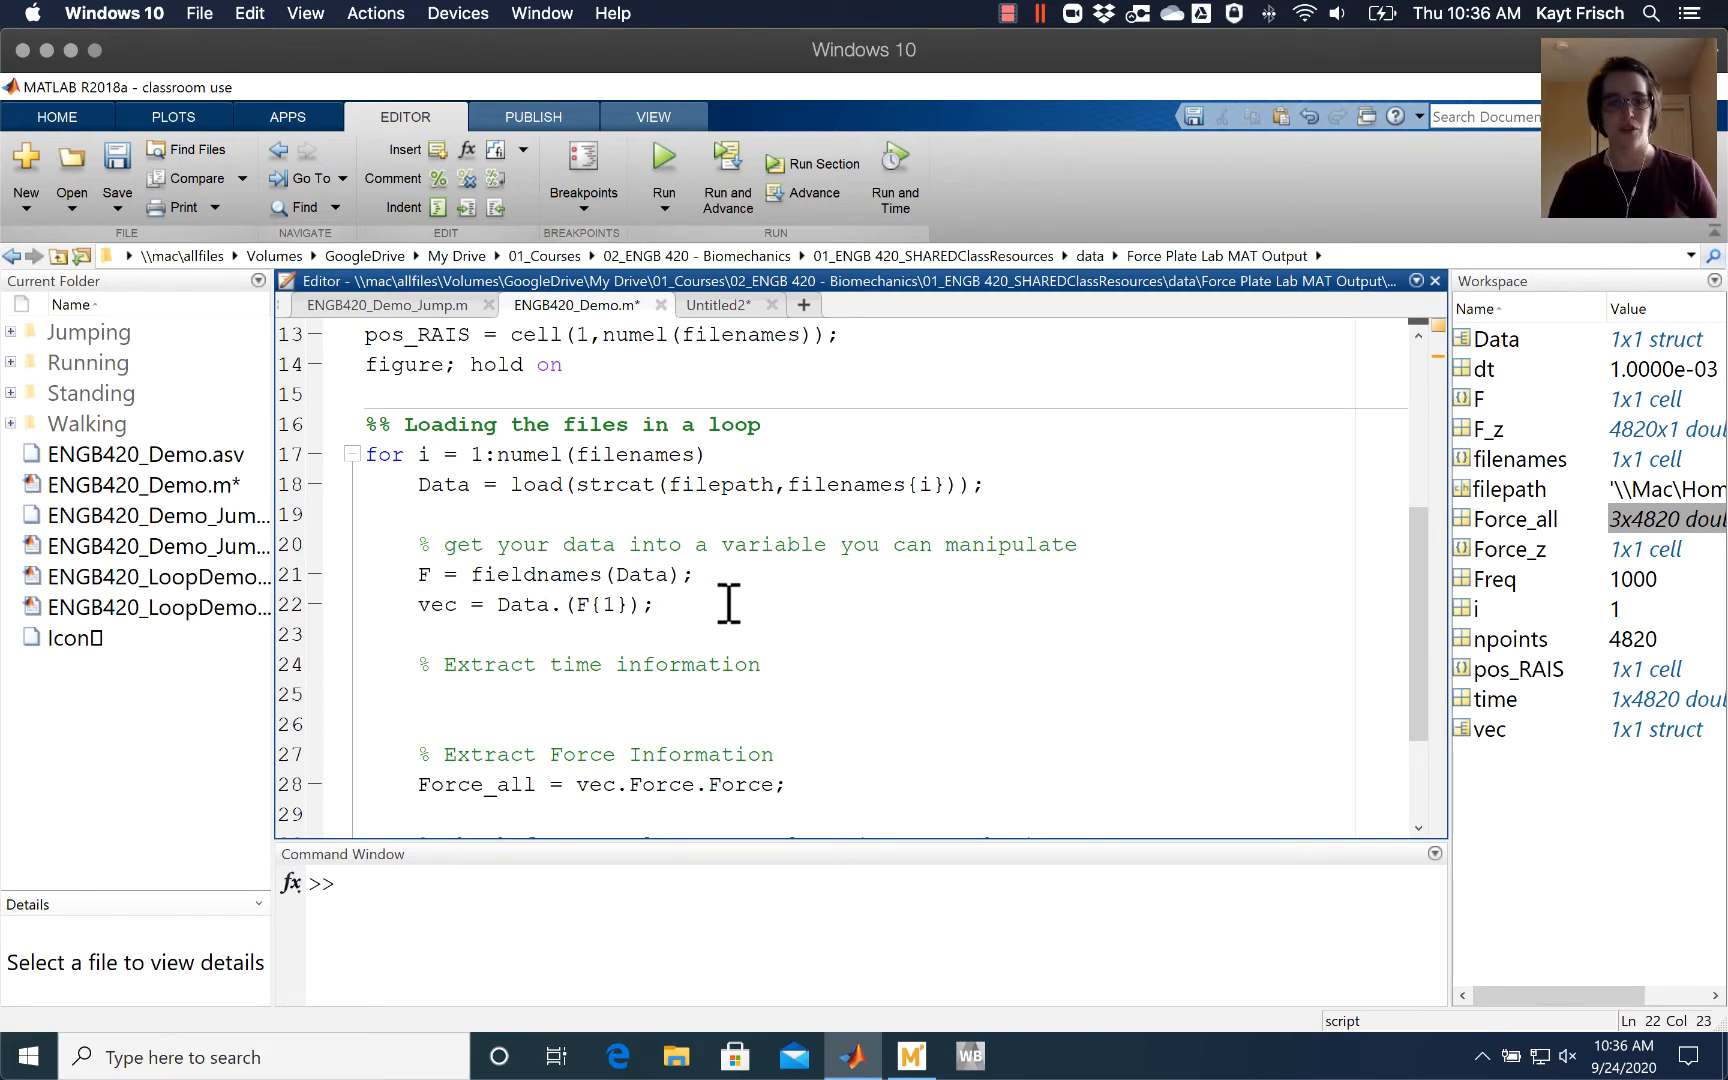
pyautogui.moveTo(631, 700)
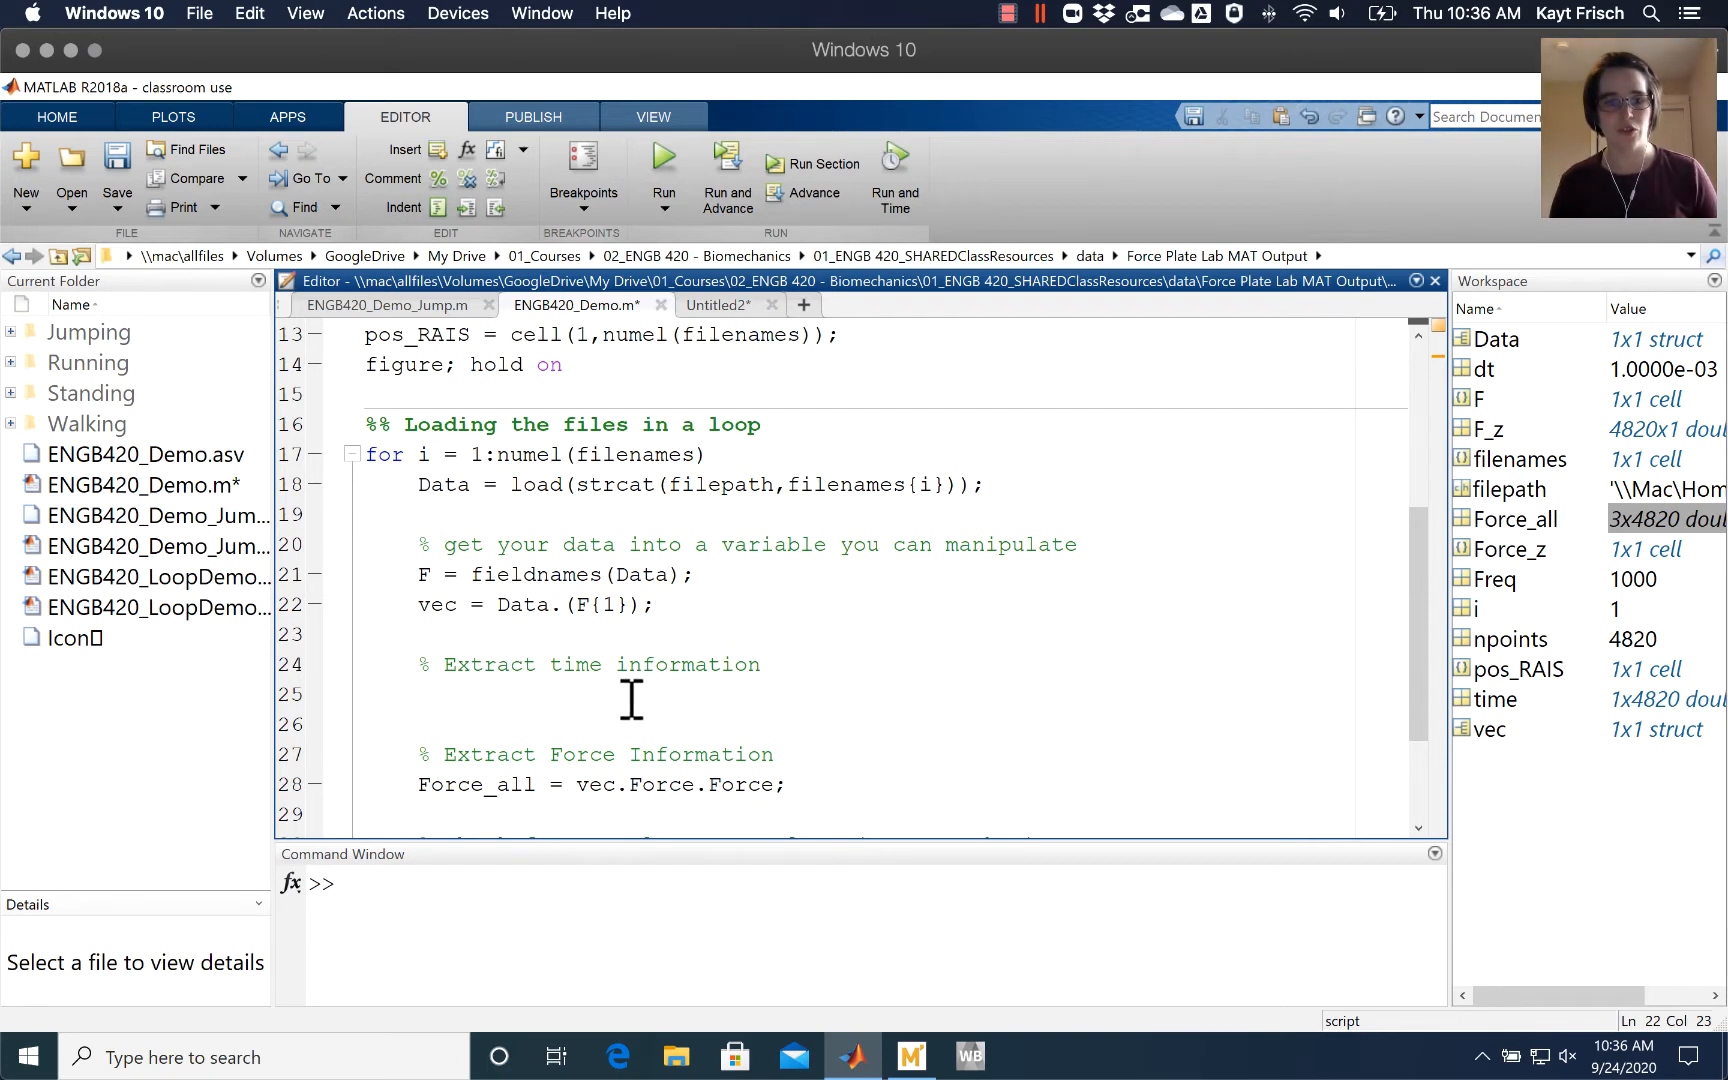
pyautogui.click(505, 681)
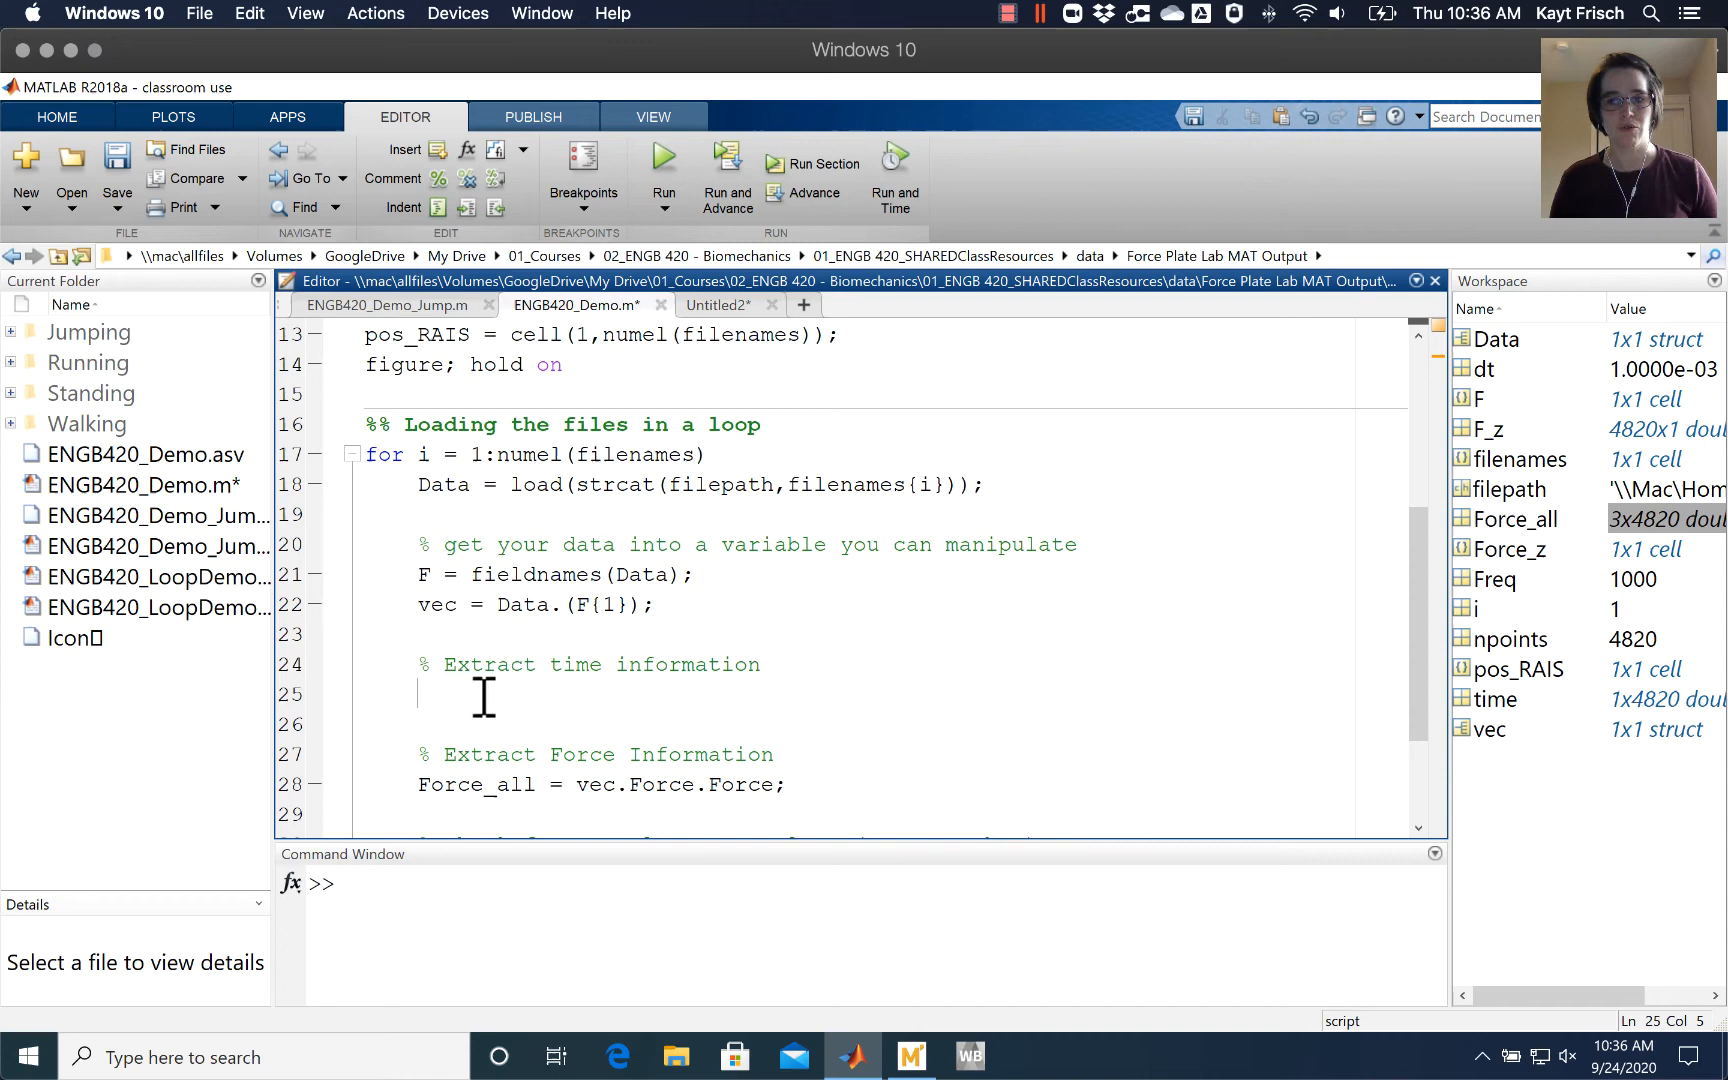
pyautogui.moveTo(1540, 722)
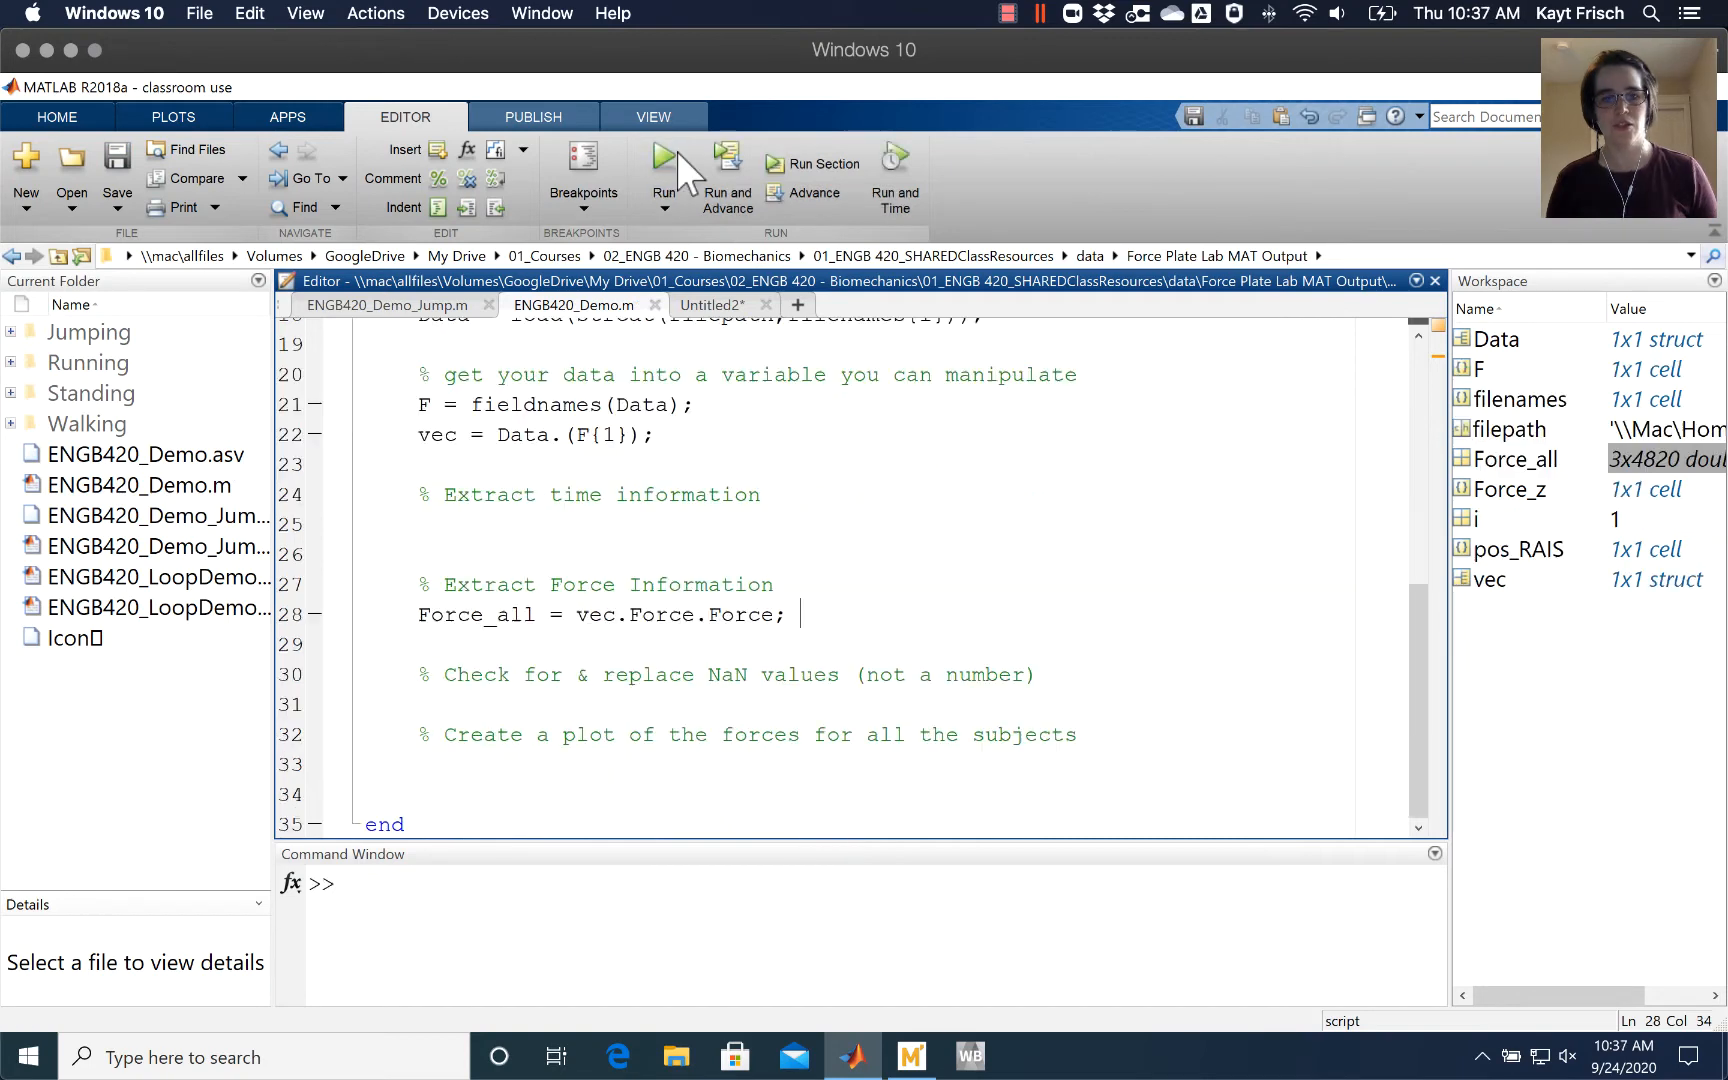
pyautogui.click(662, 159)
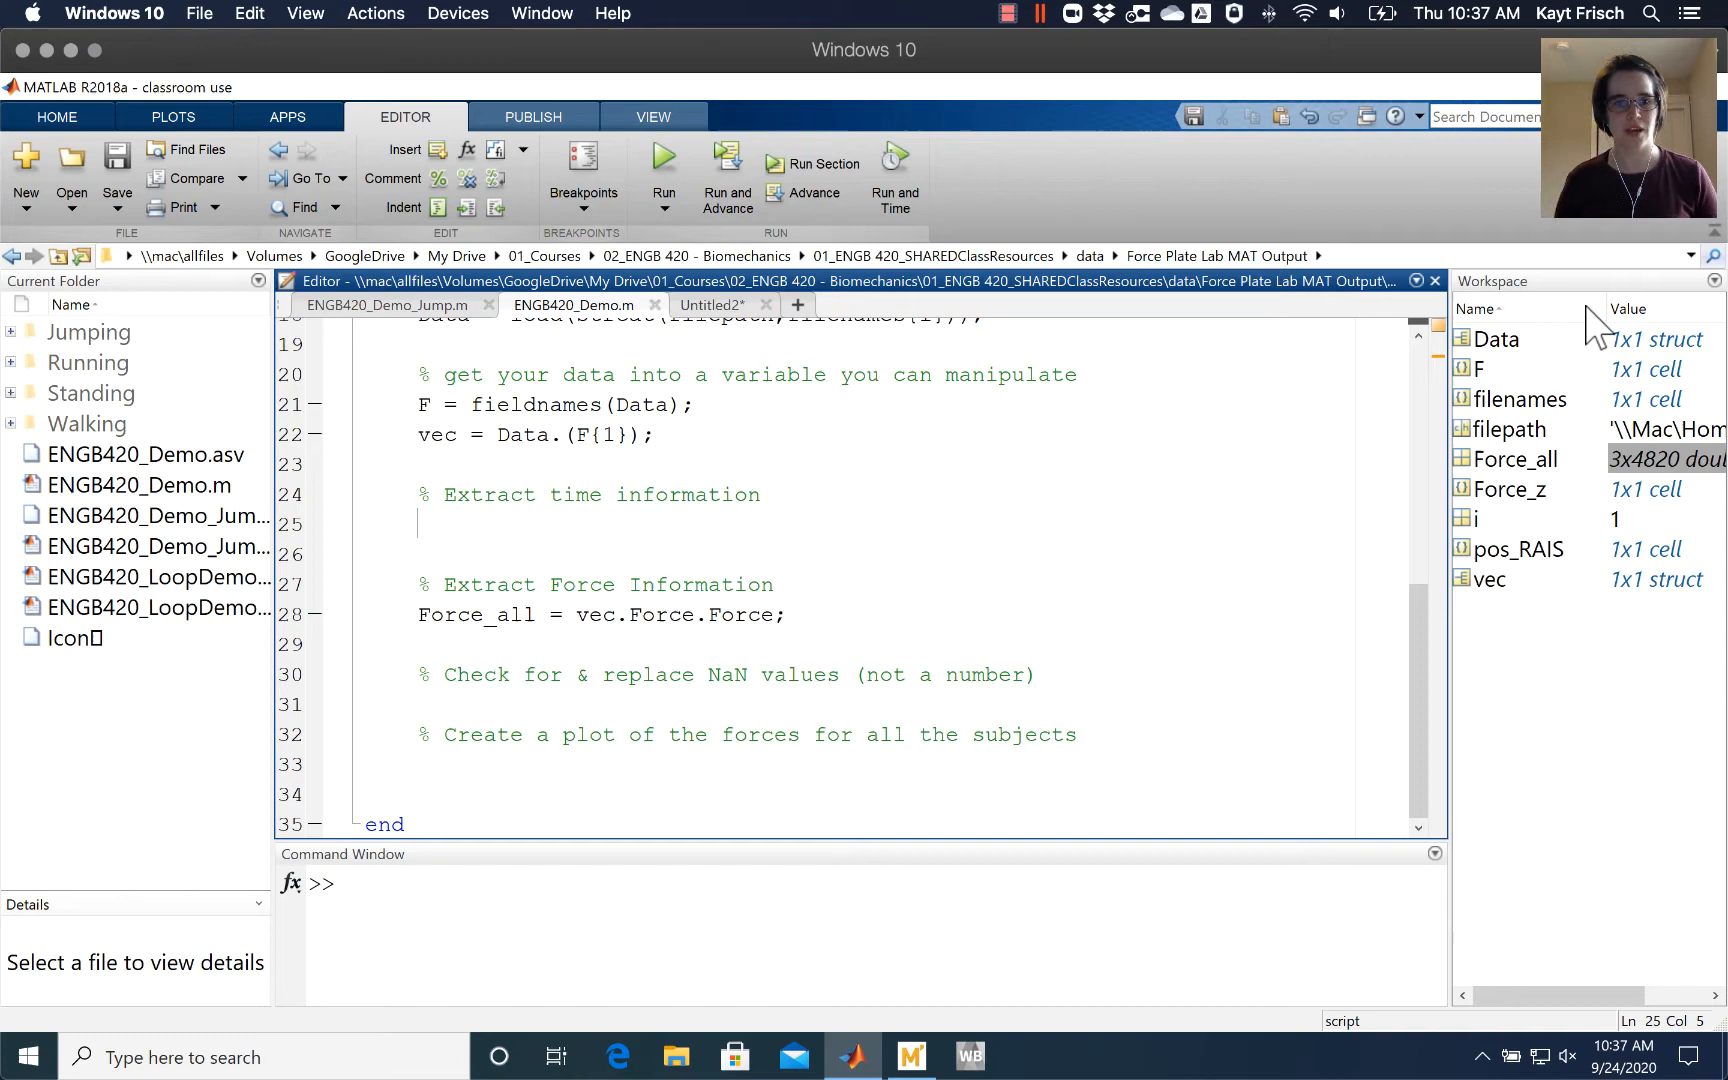
pyautogui.click(749, 926)
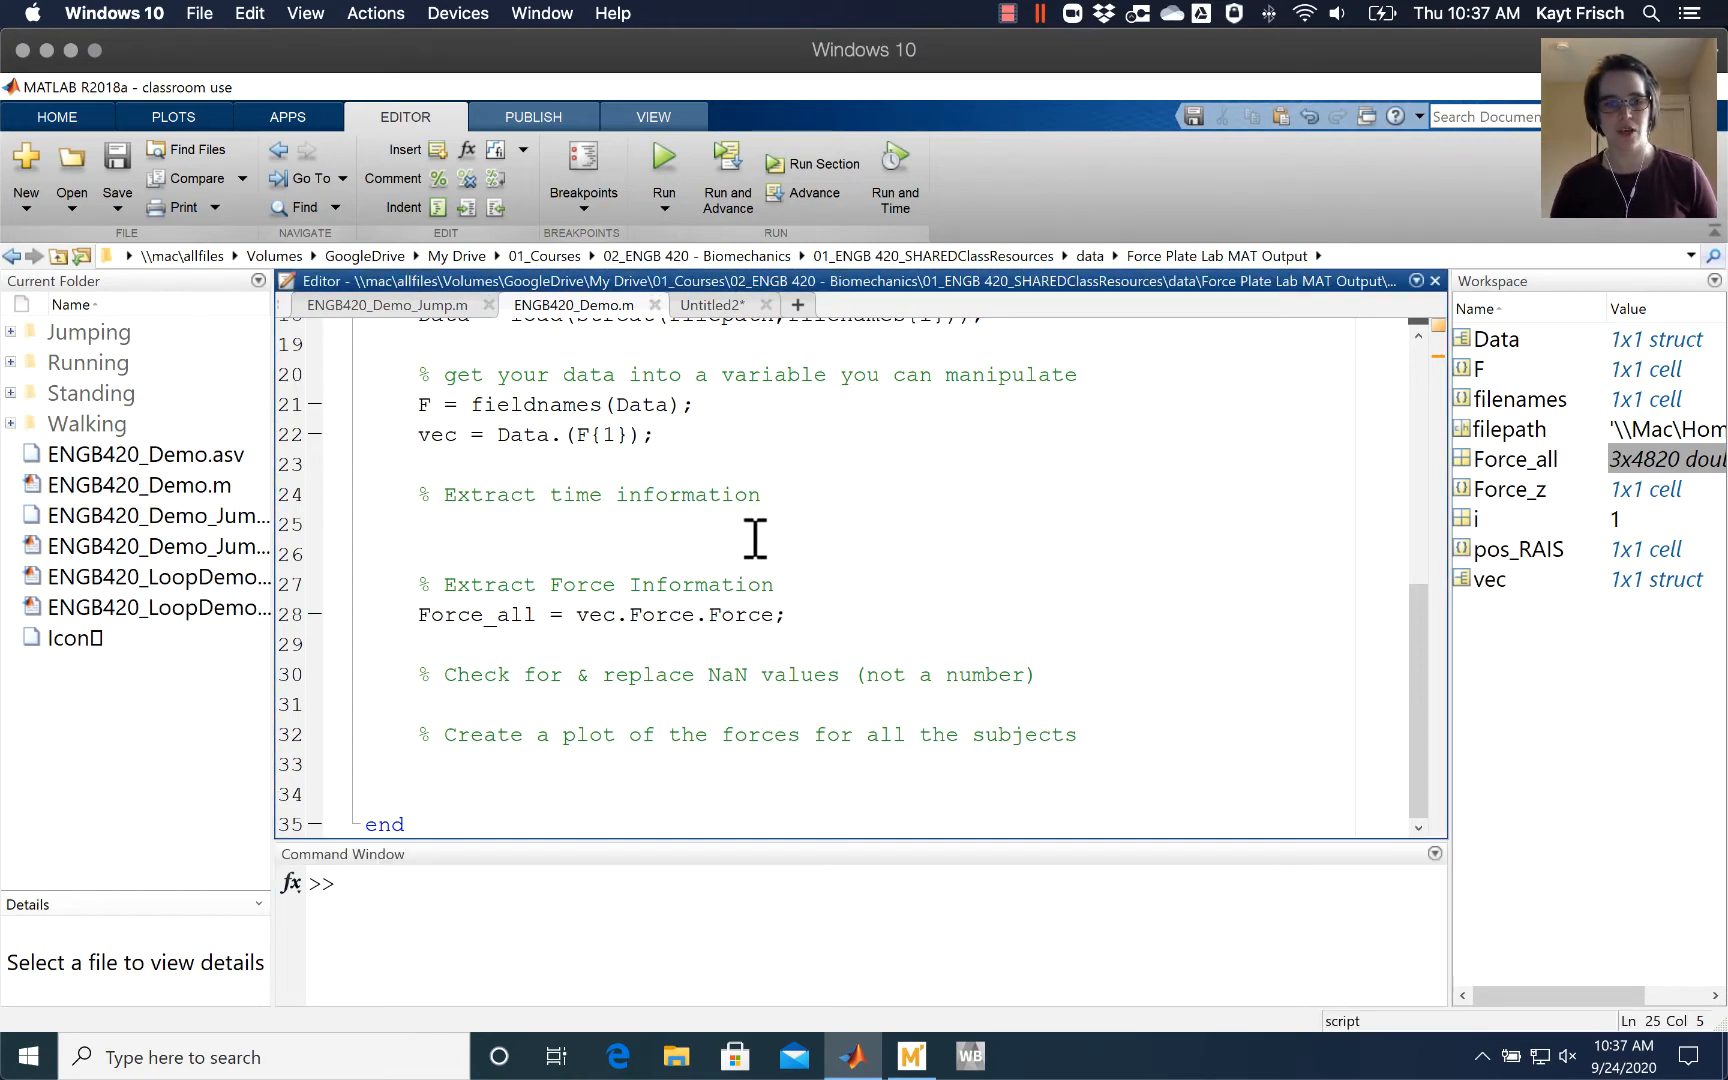
pyautogui.click(598, 890)
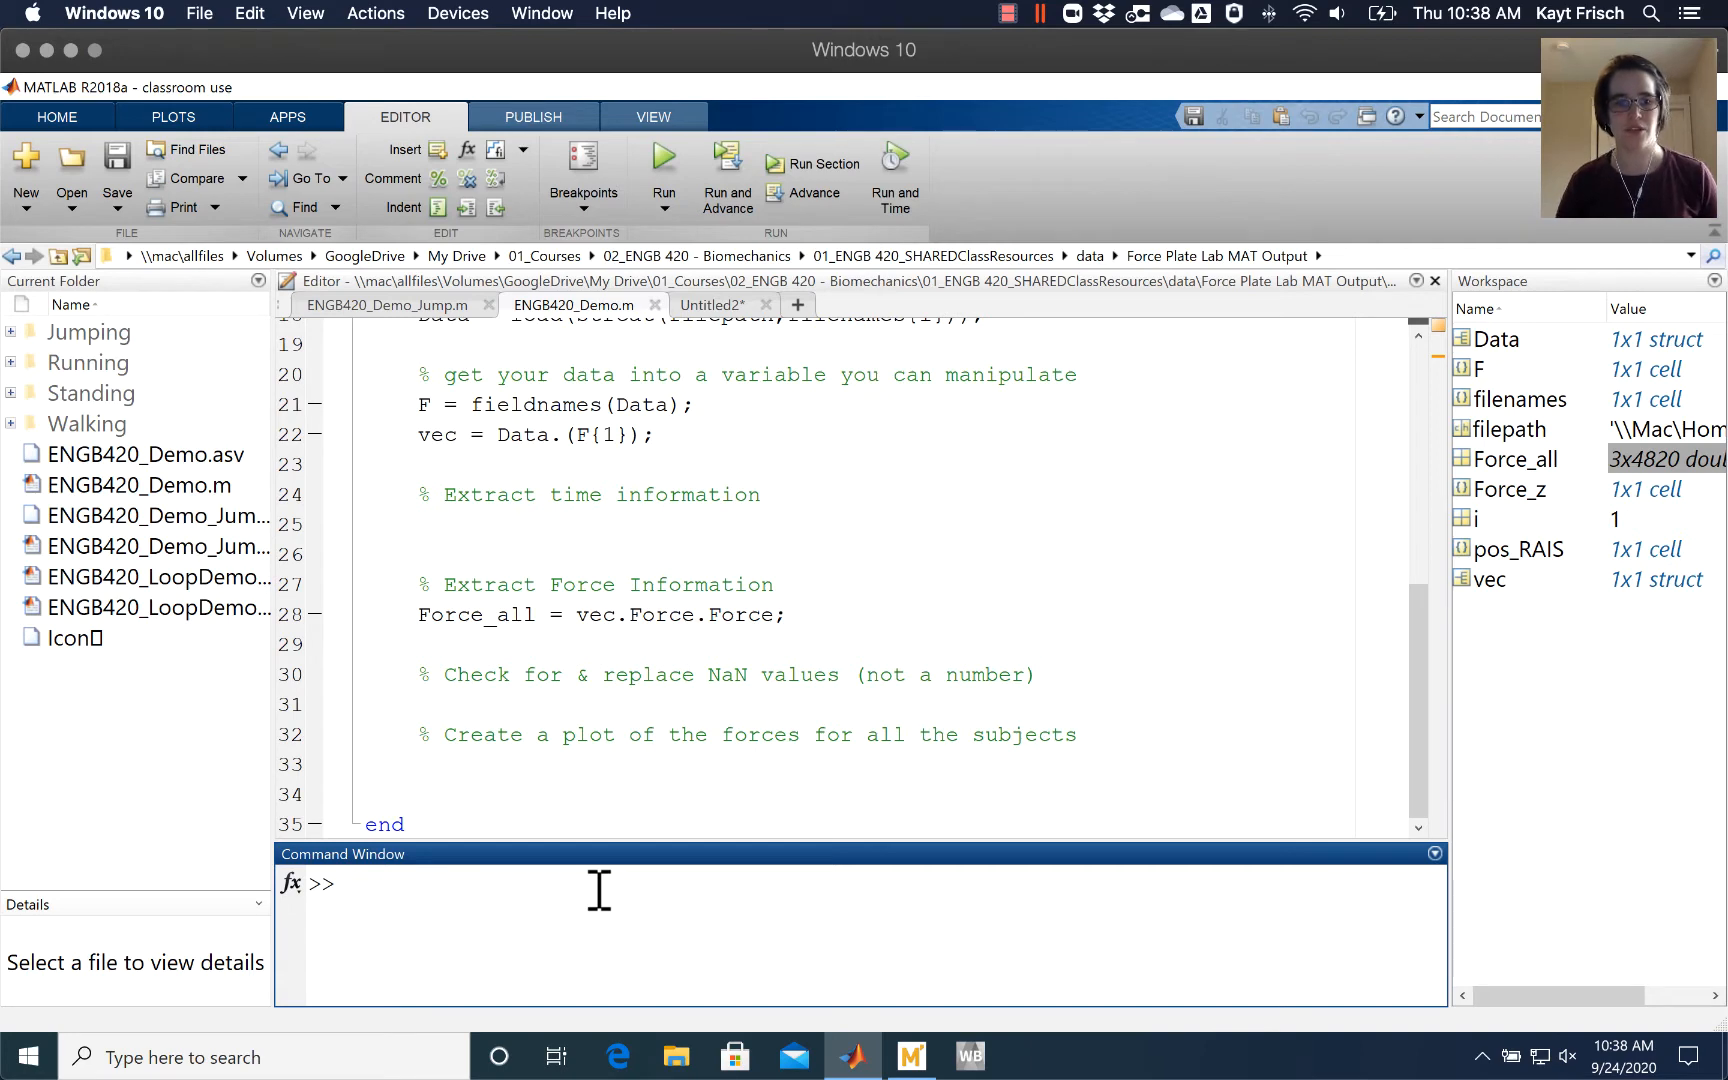
# Display vec and highlight its FrameRate value of 100.
pyautogui.write('vec')
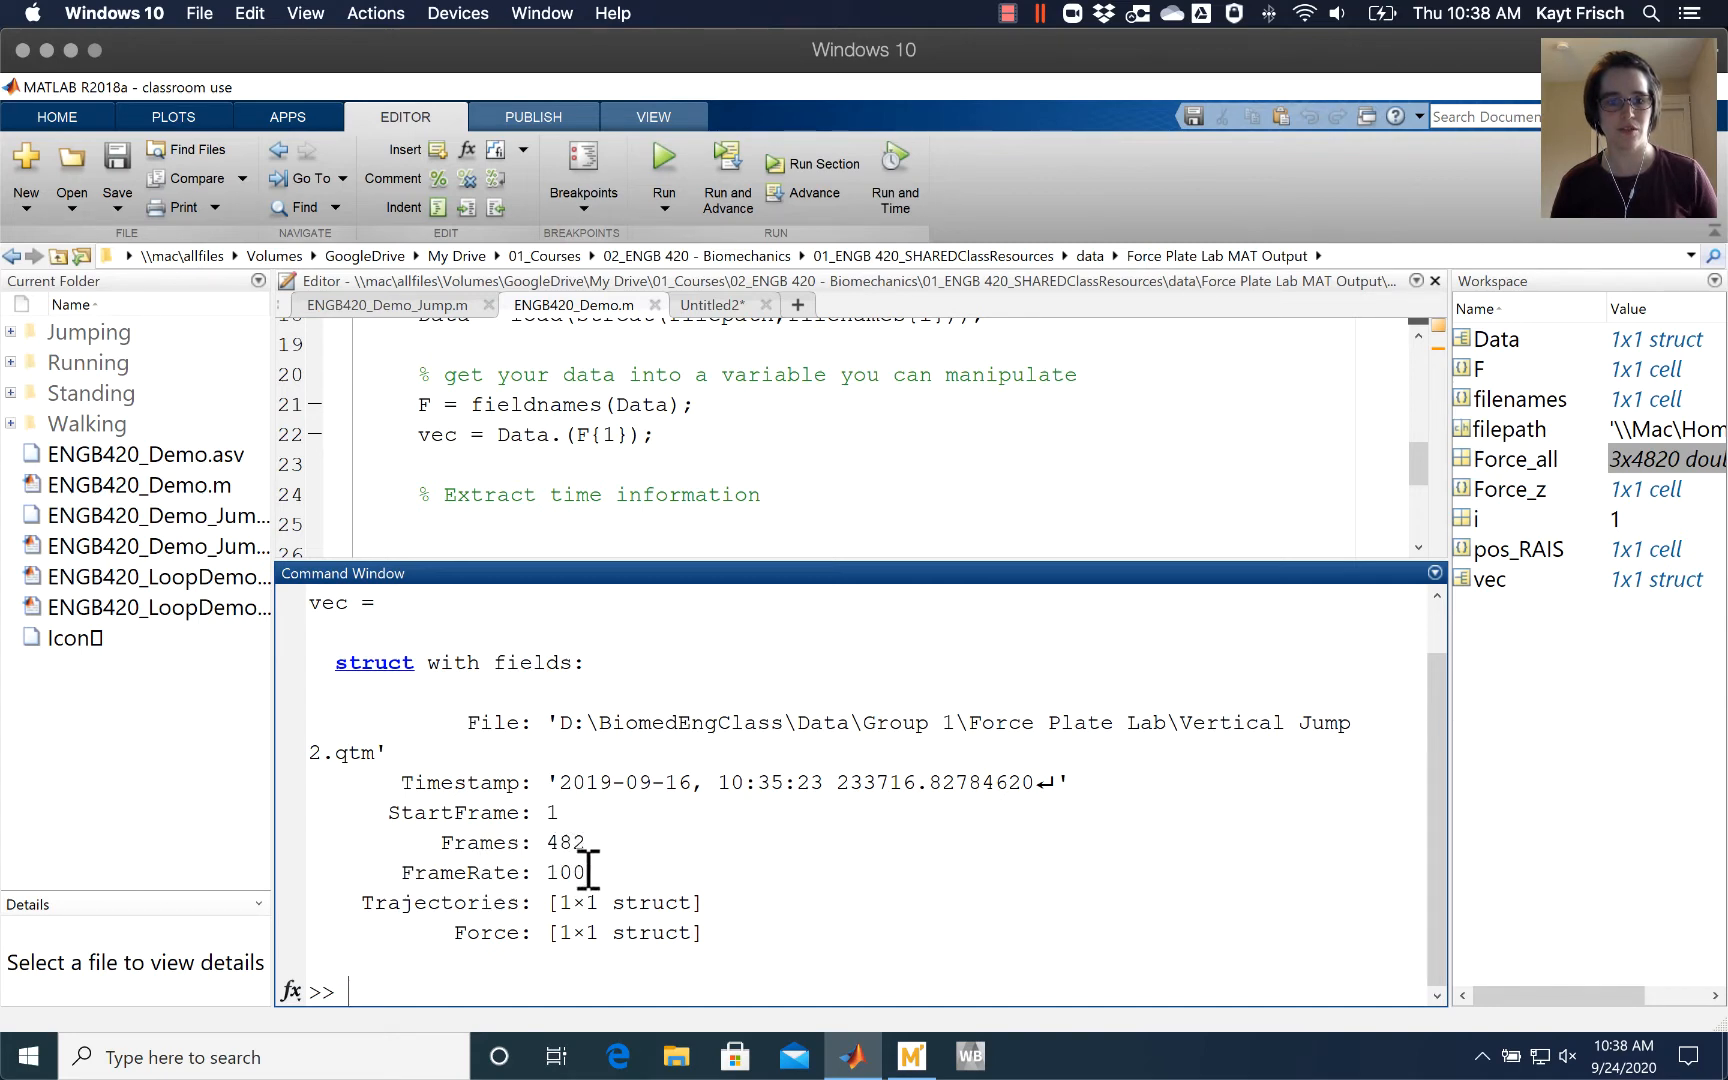
pyautogui.doubleClick(503, 842)
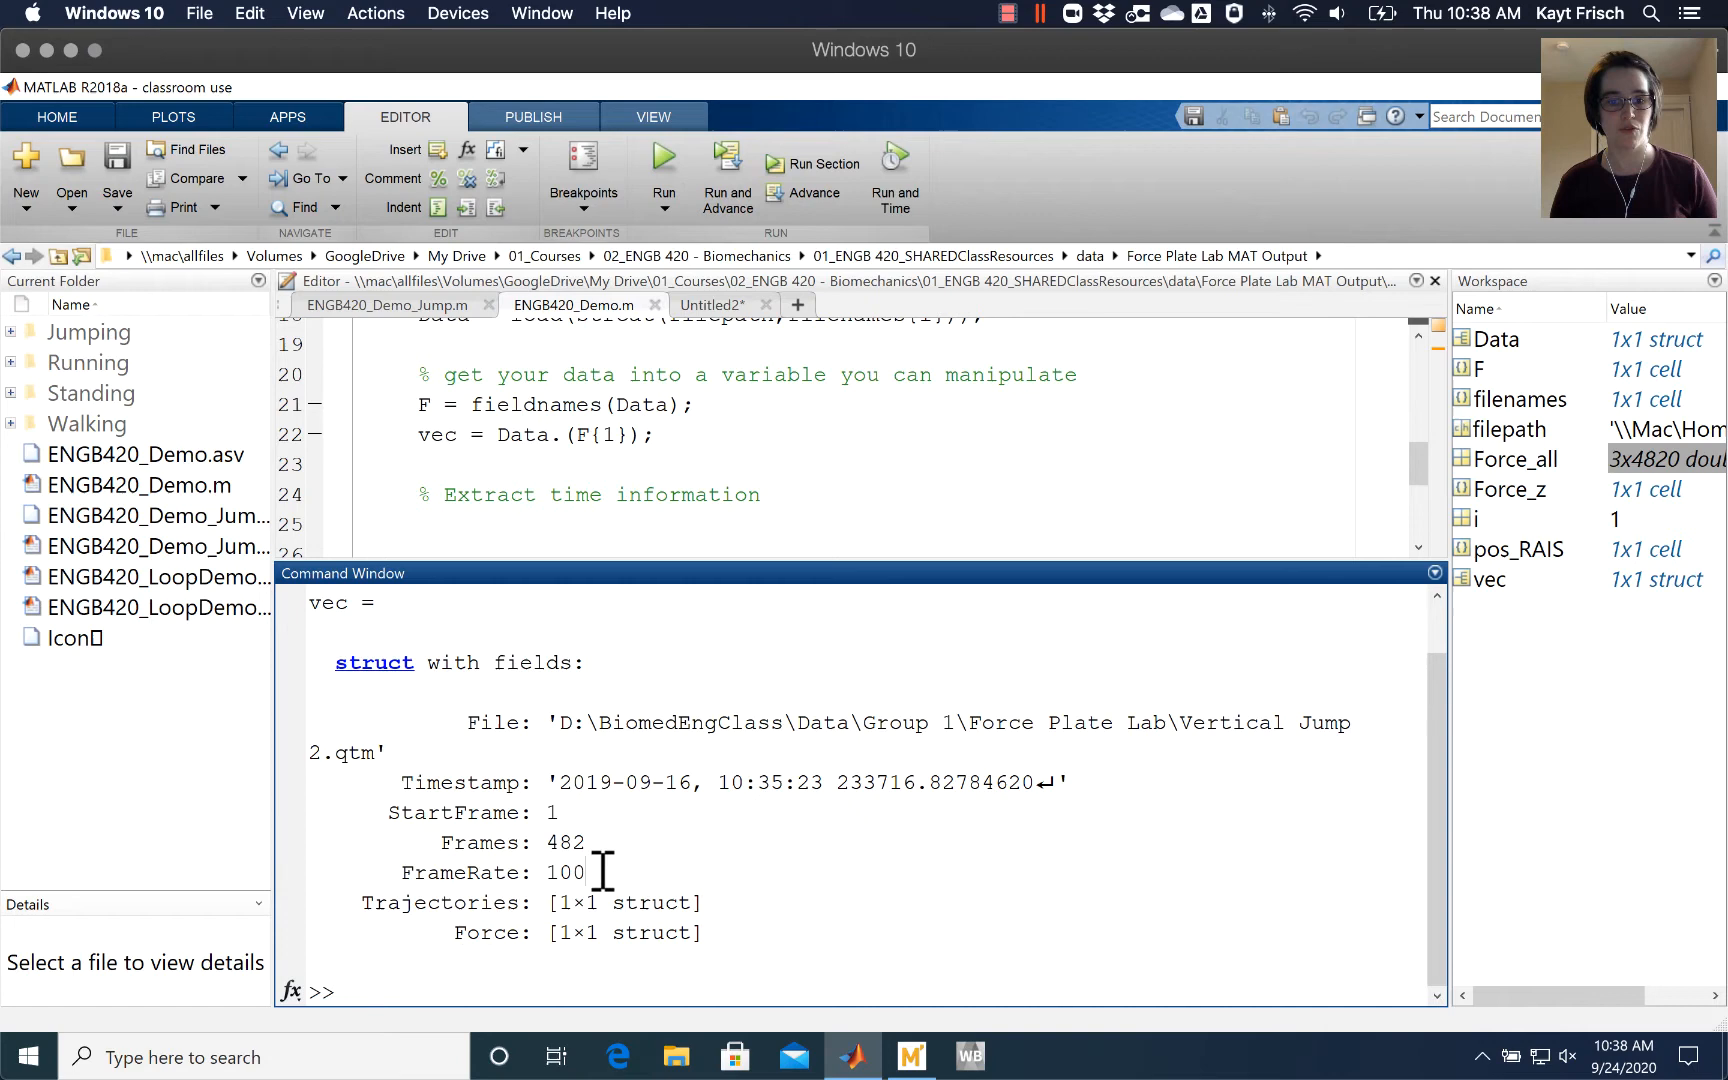
pyautogui.doubleClick(492, 872)
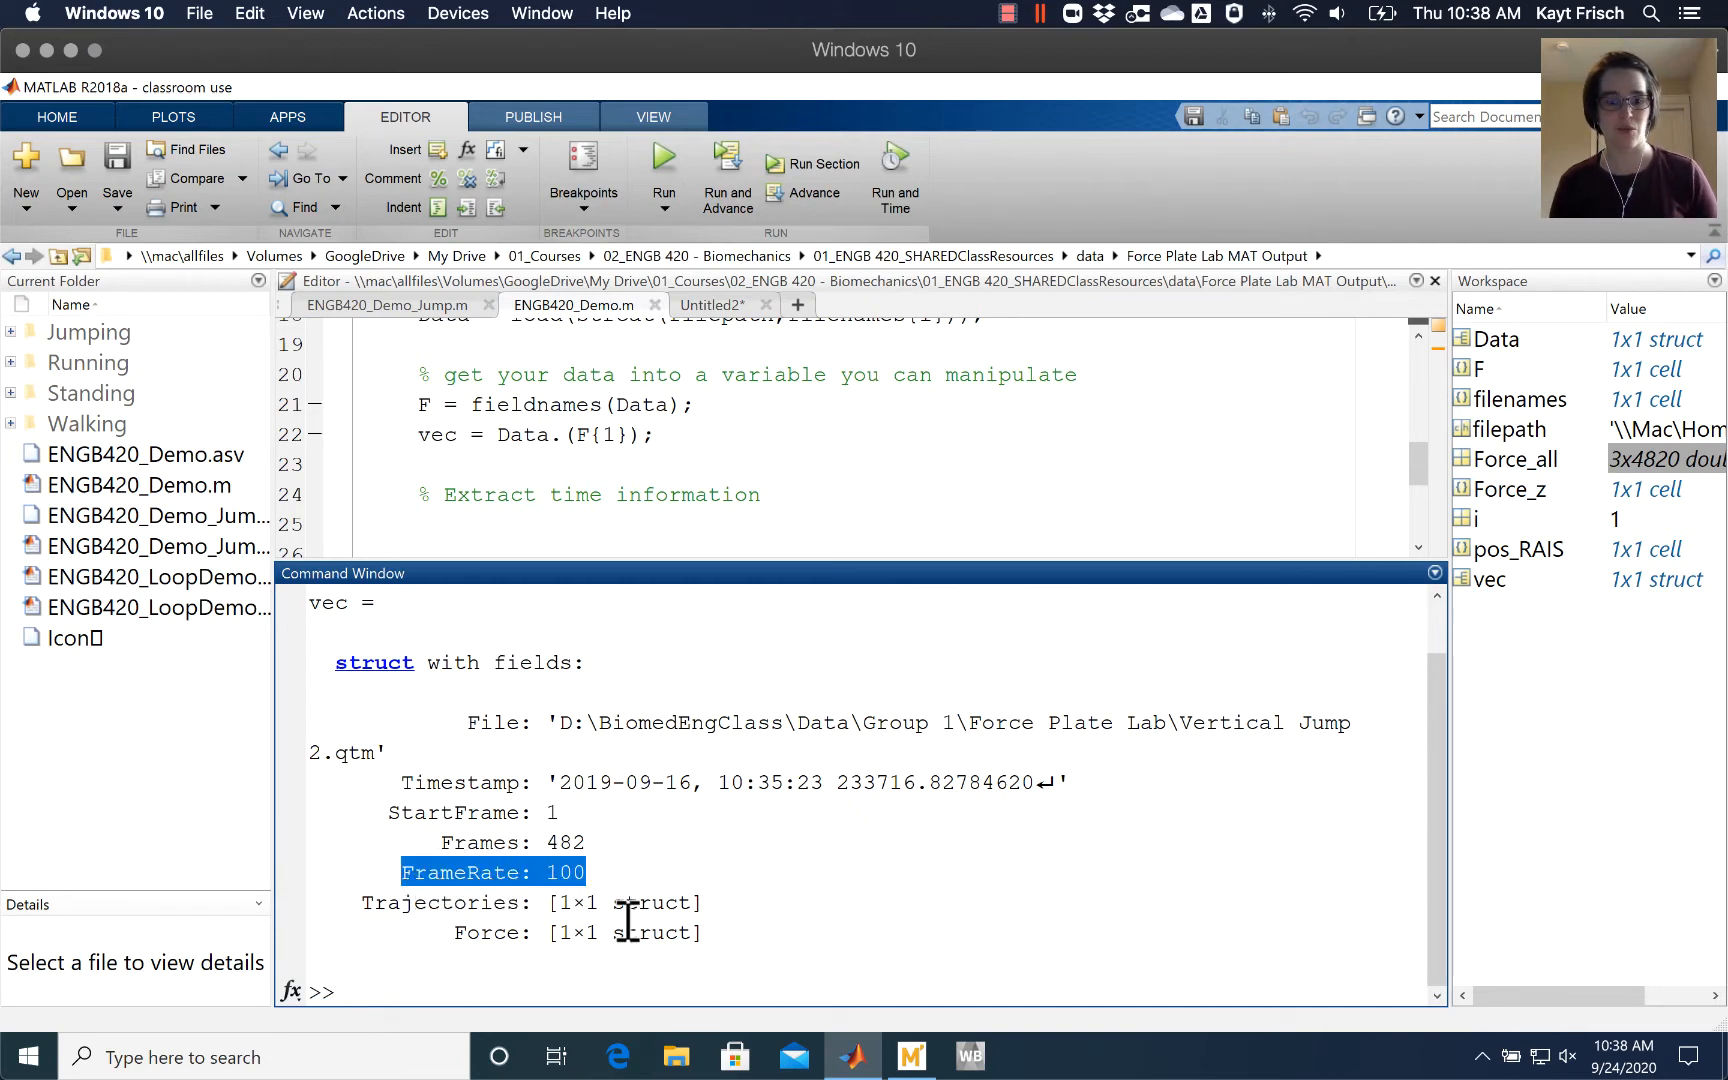
# Display vec.Force and highlight Frequency 1000 and NrOfSamples 4820.
pyautogui.write('ve')
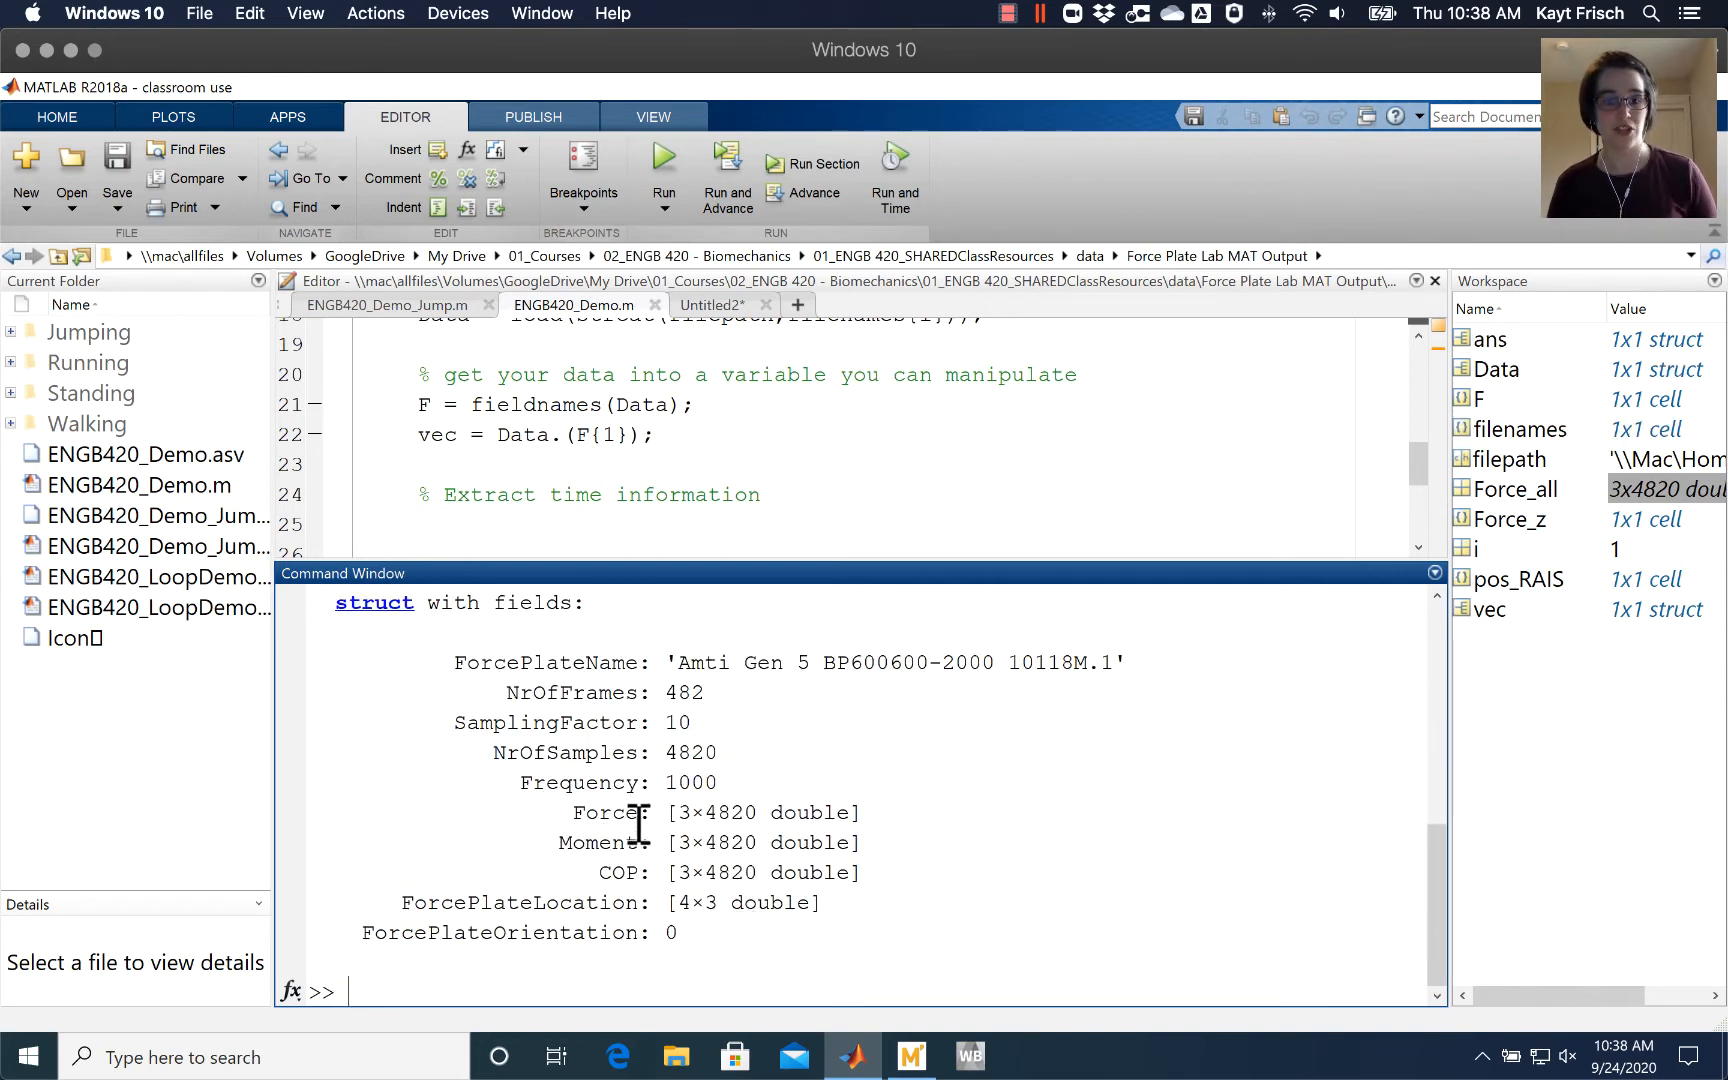
pyautogui.doubleClick(617, 782)
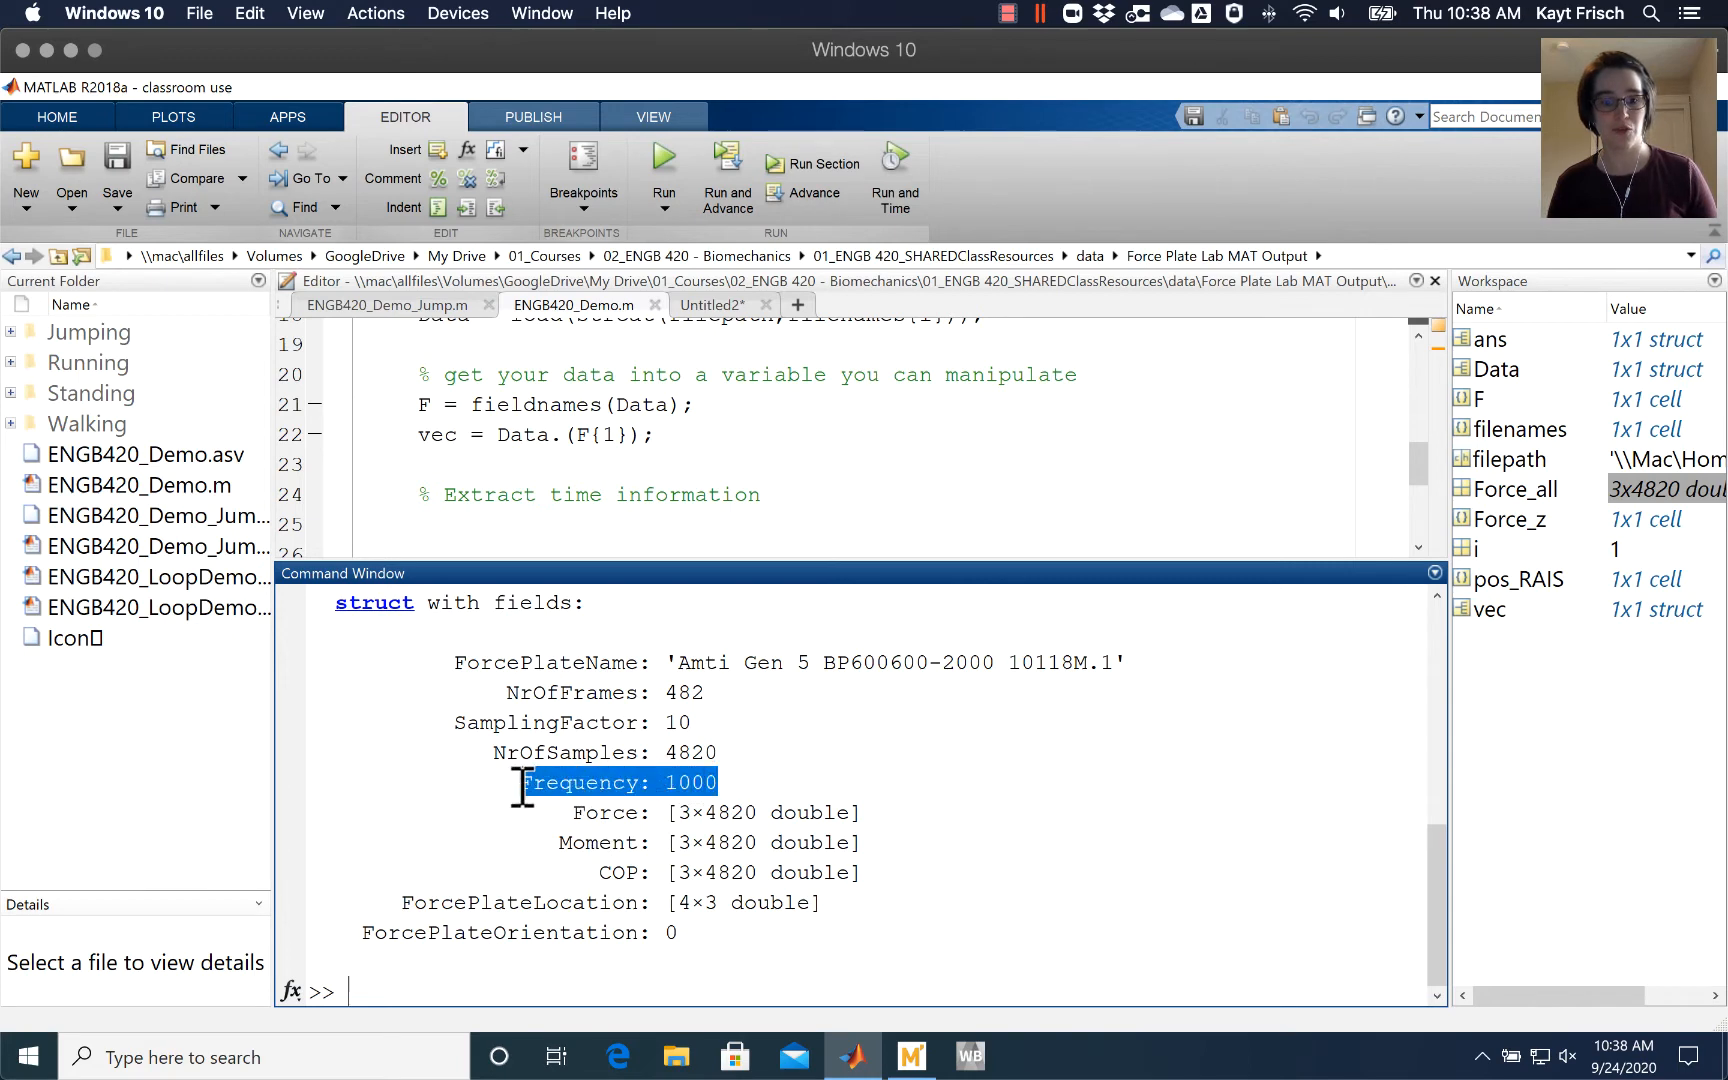
pyautogui.click(604, 752)
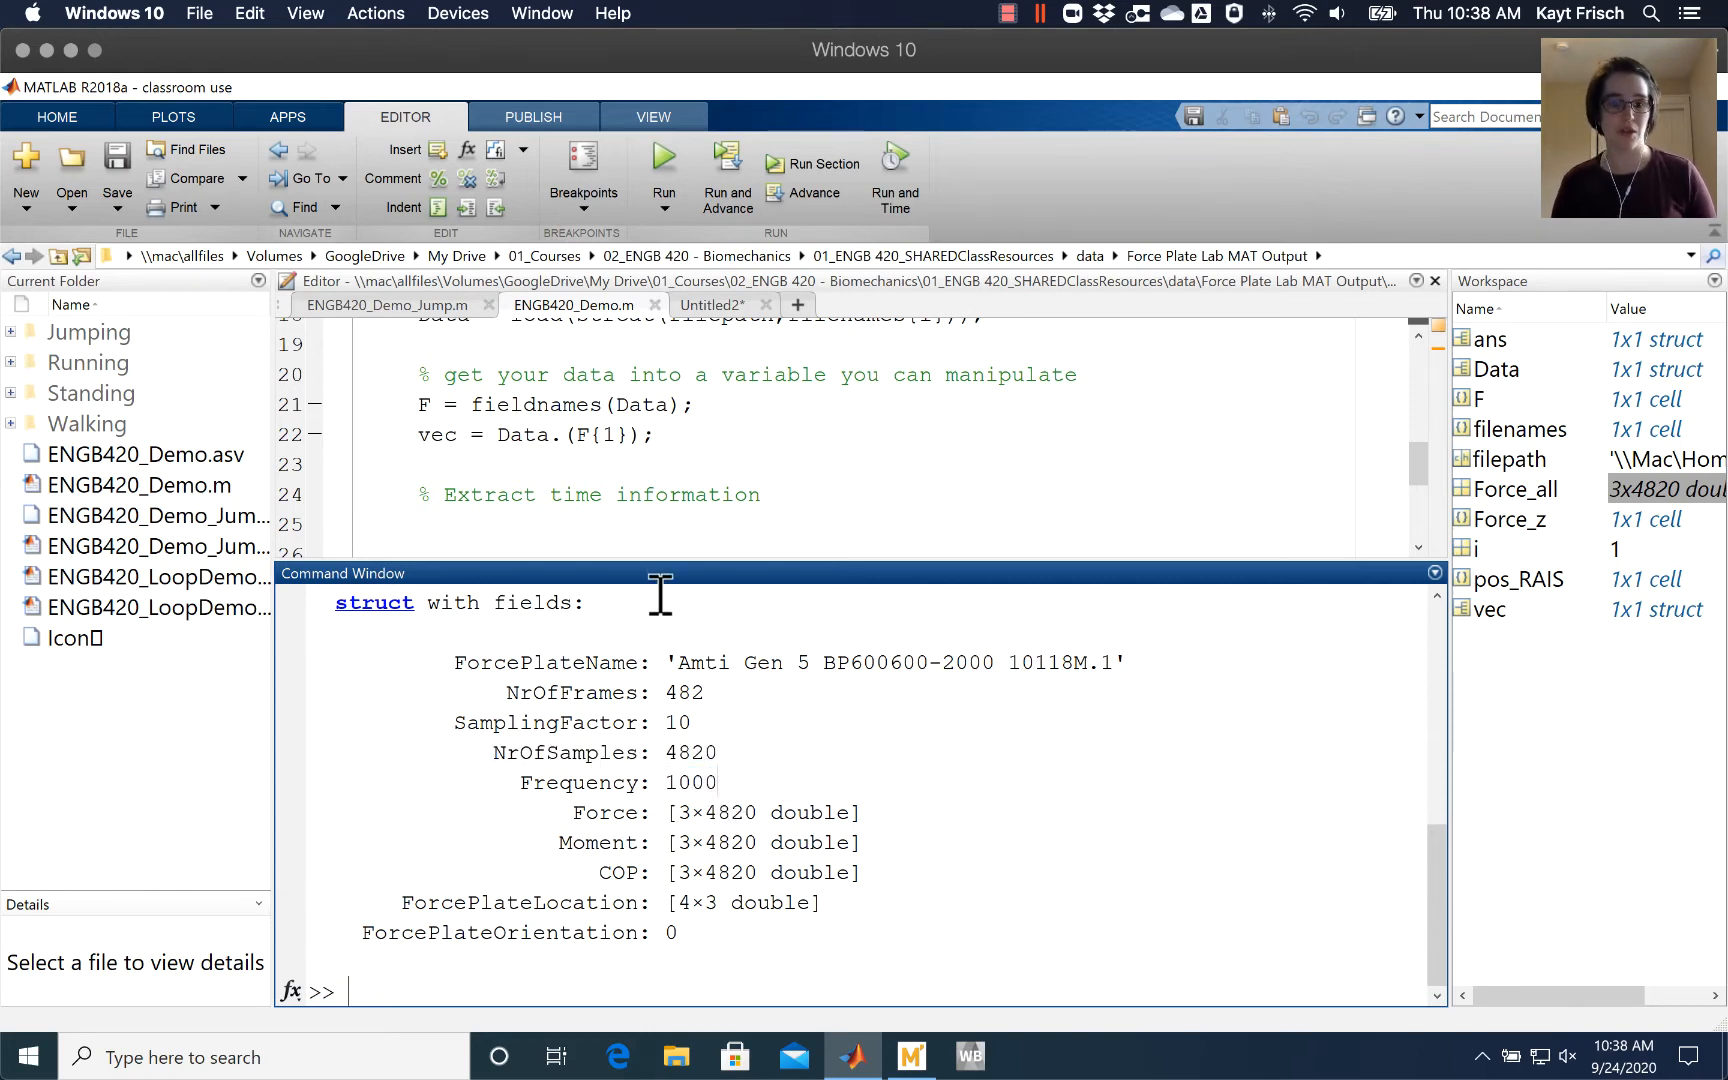
pyautogui.moveTo(749, 601)
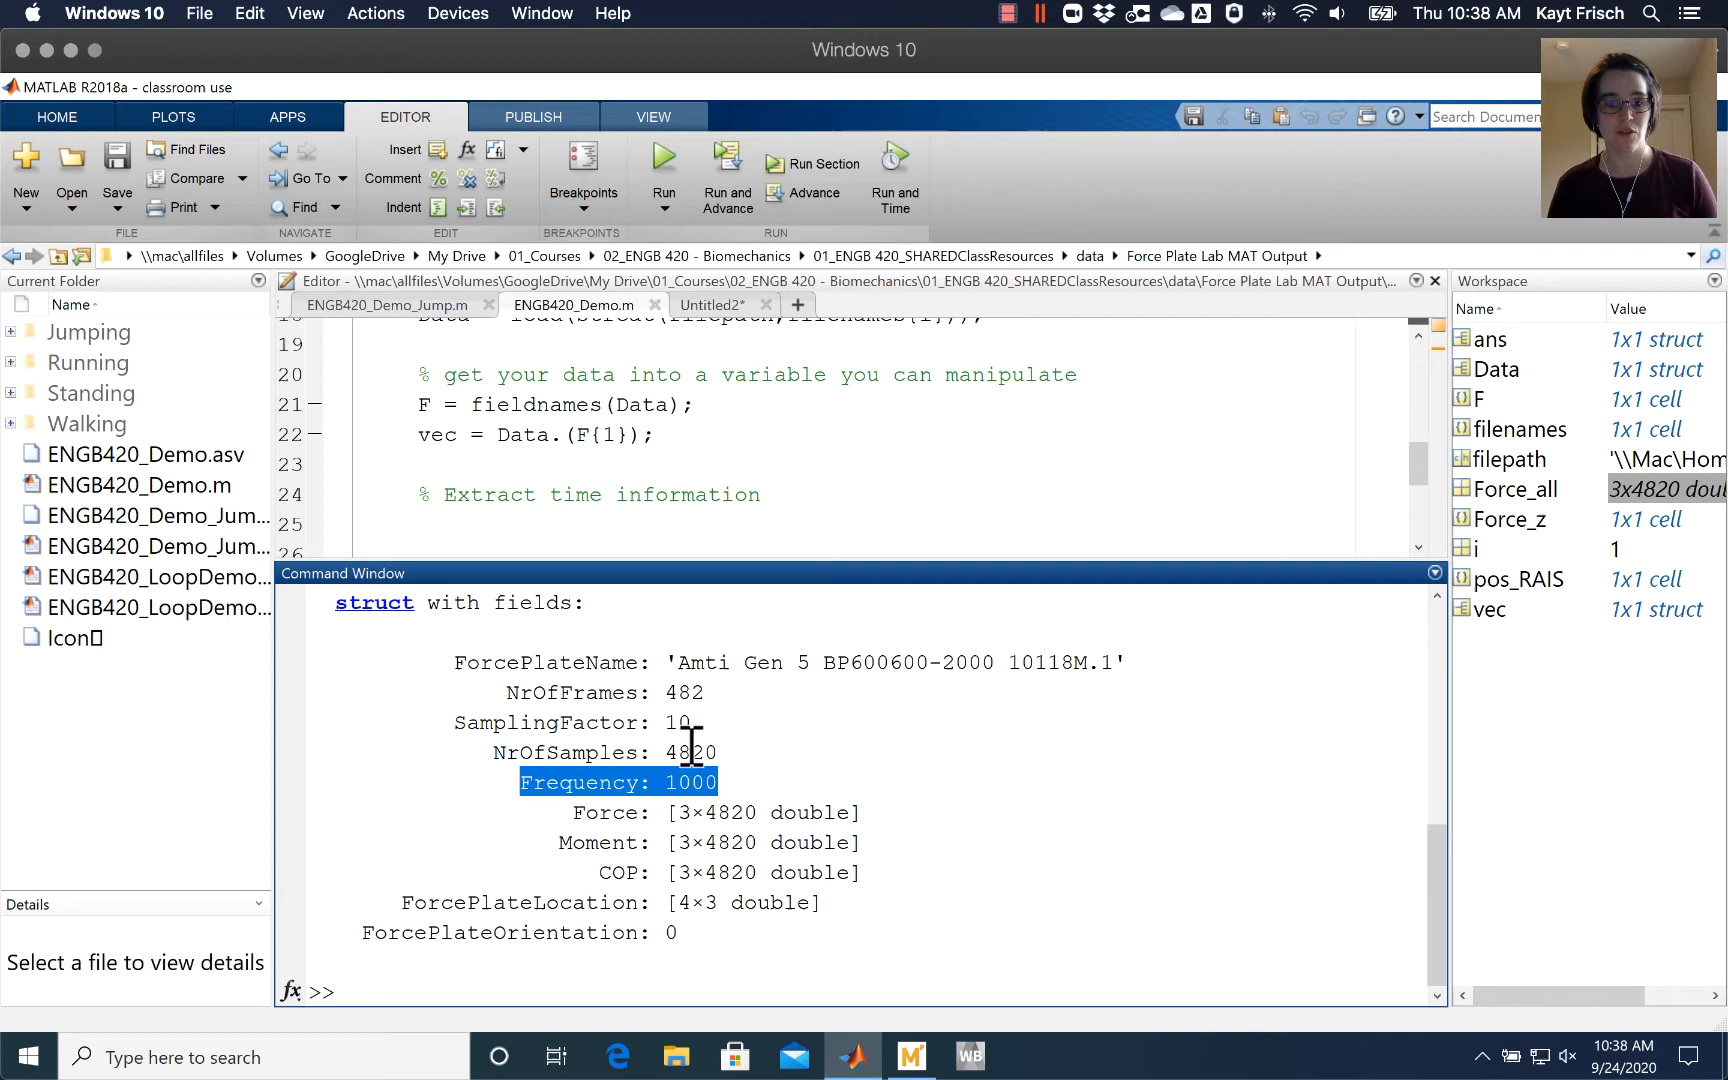
pyautogui.click(617, 753)
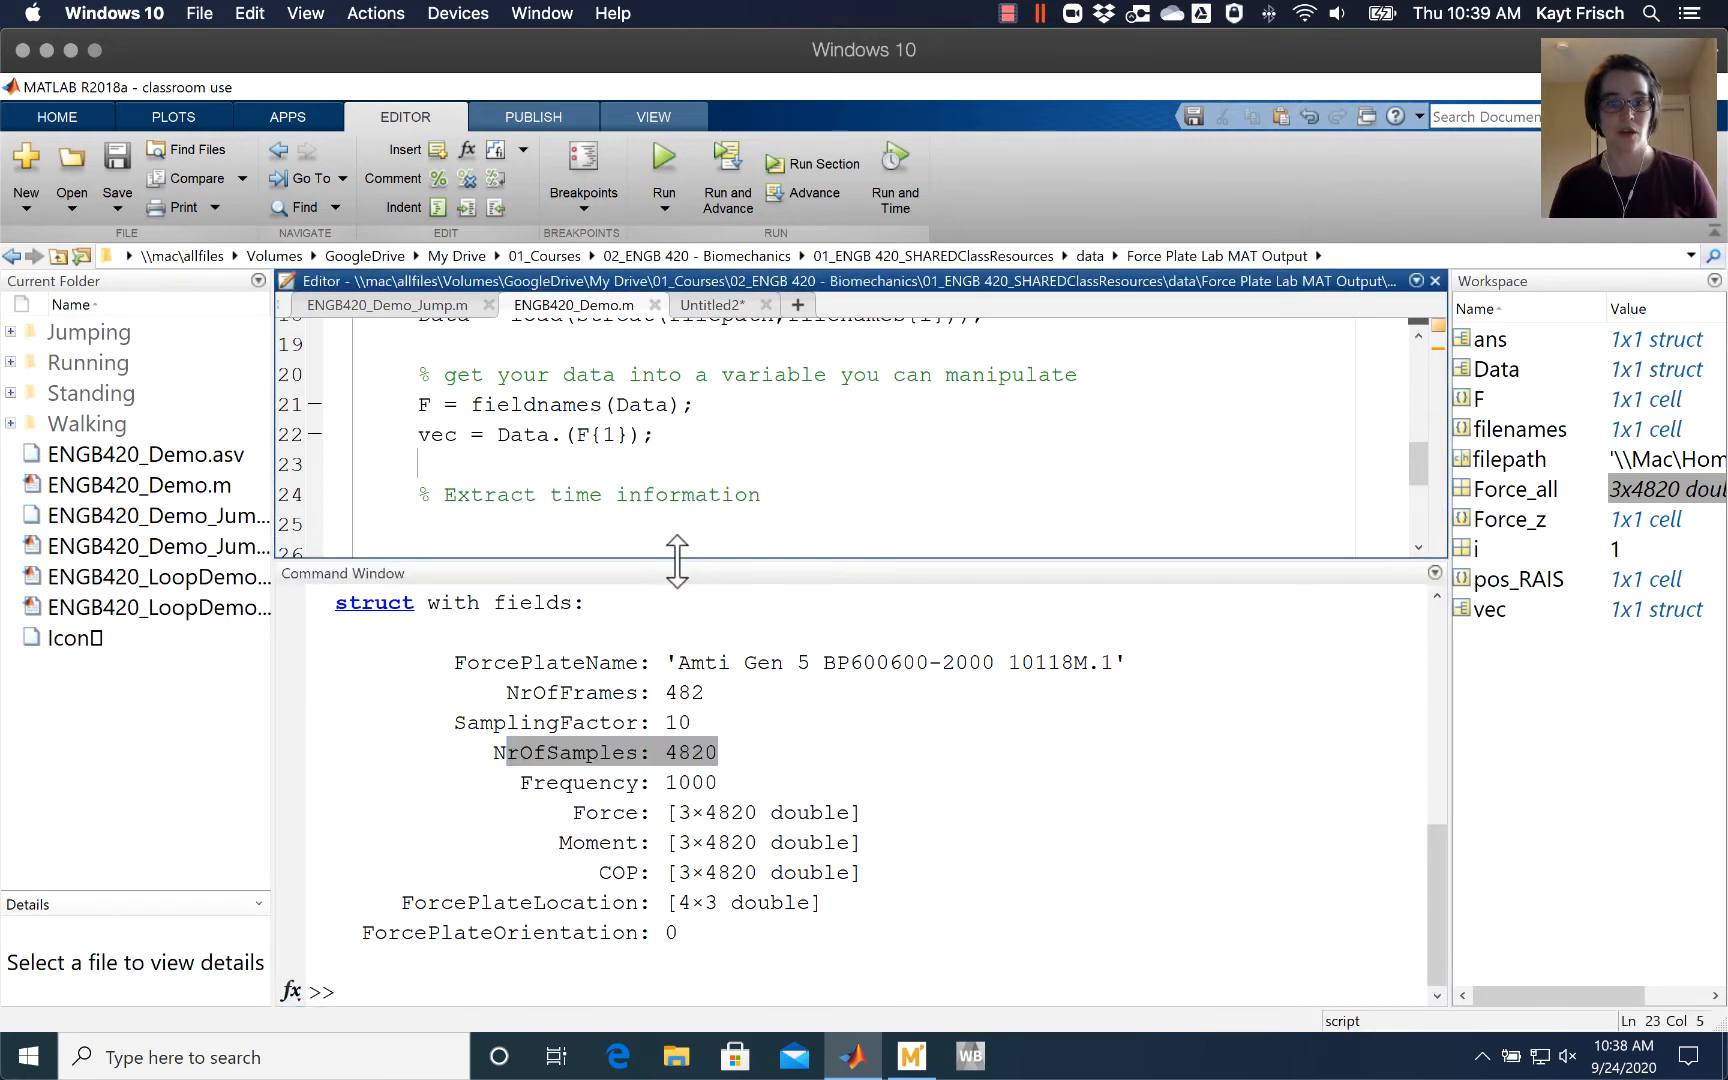
# Give the editor more room and add Freq = vec.Force.Frequency; under the time comment.
pyautogui.moveTo(677, 562); pyautogui.dragTo(677, 733)
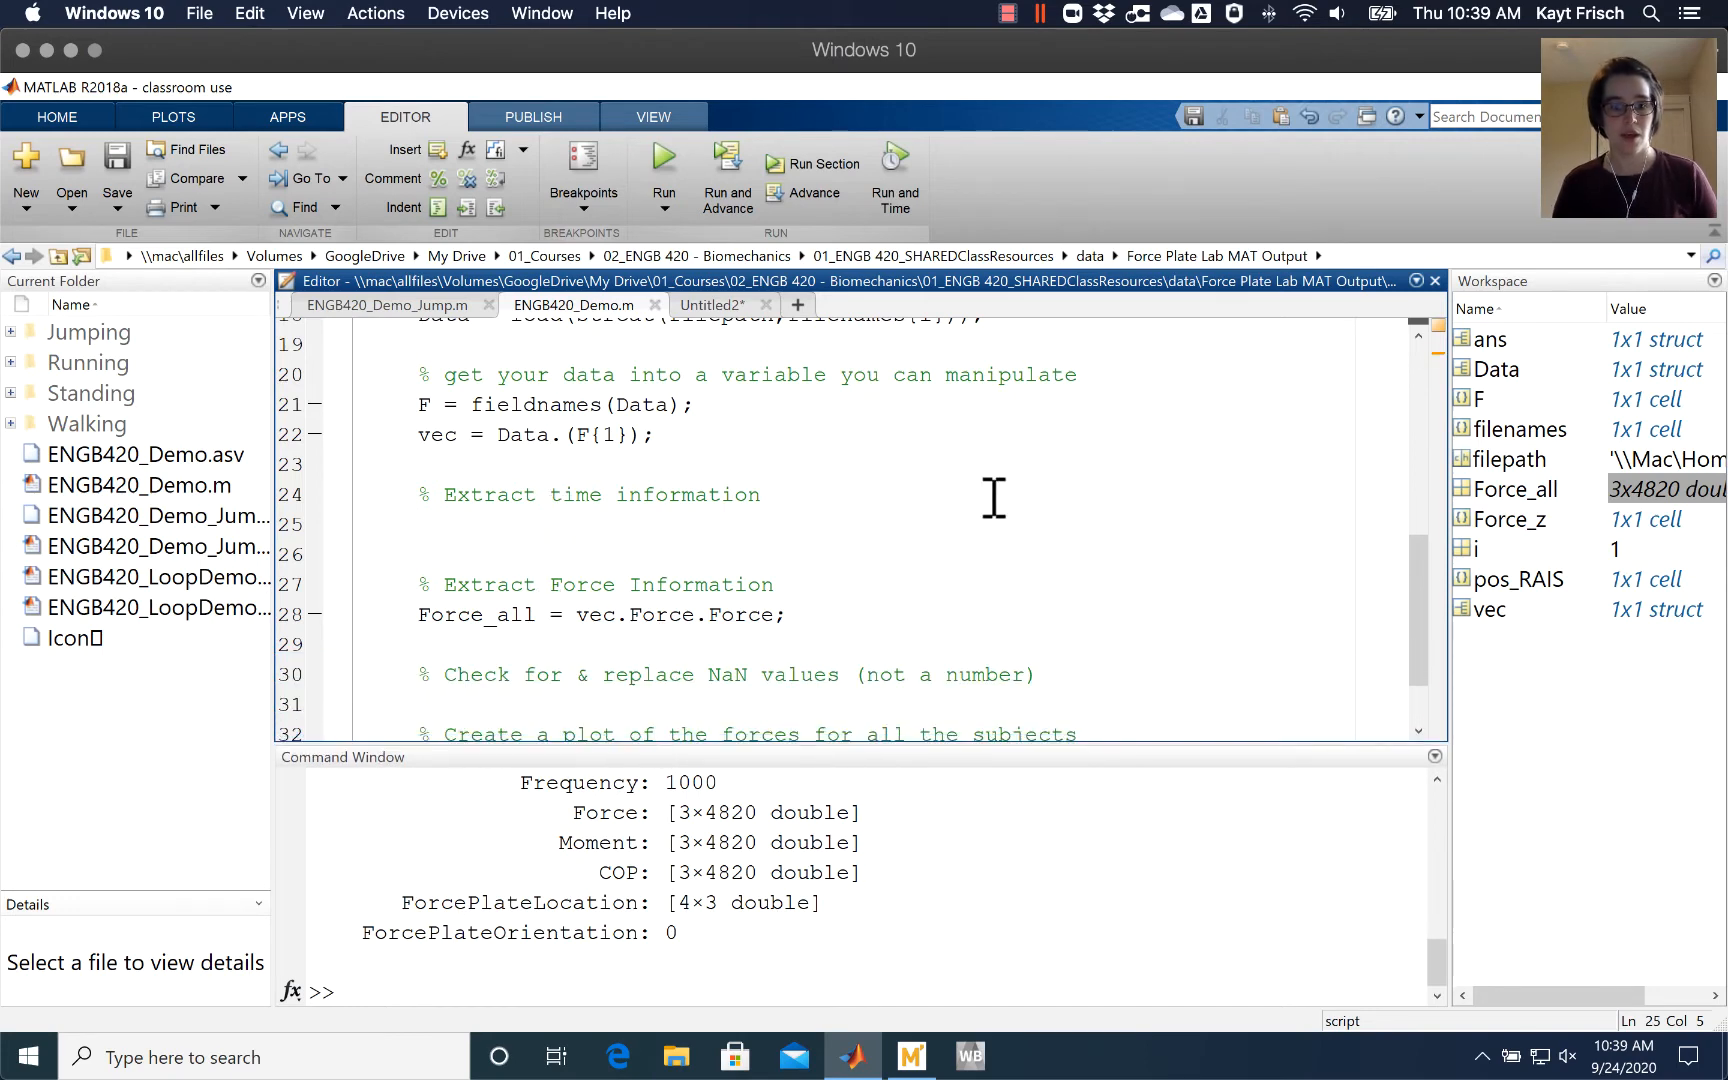
pyautogui.write('Freq')
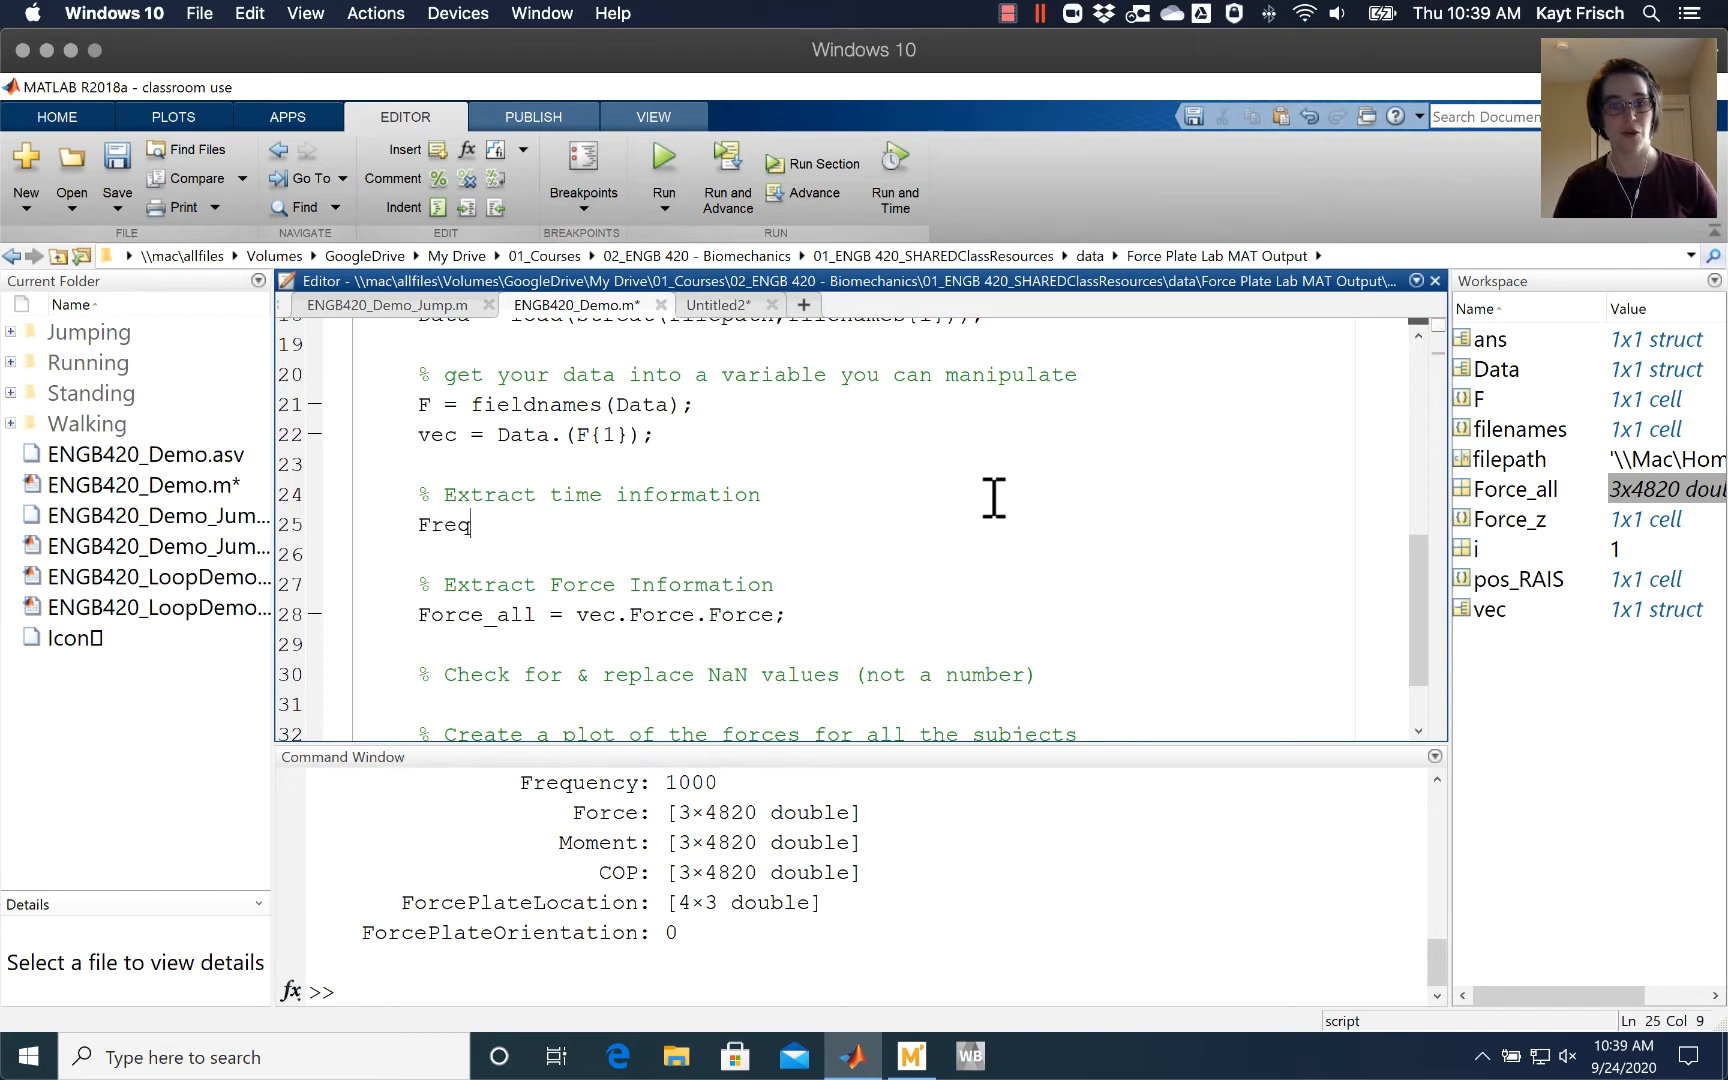
pyautogui.write('= vec')
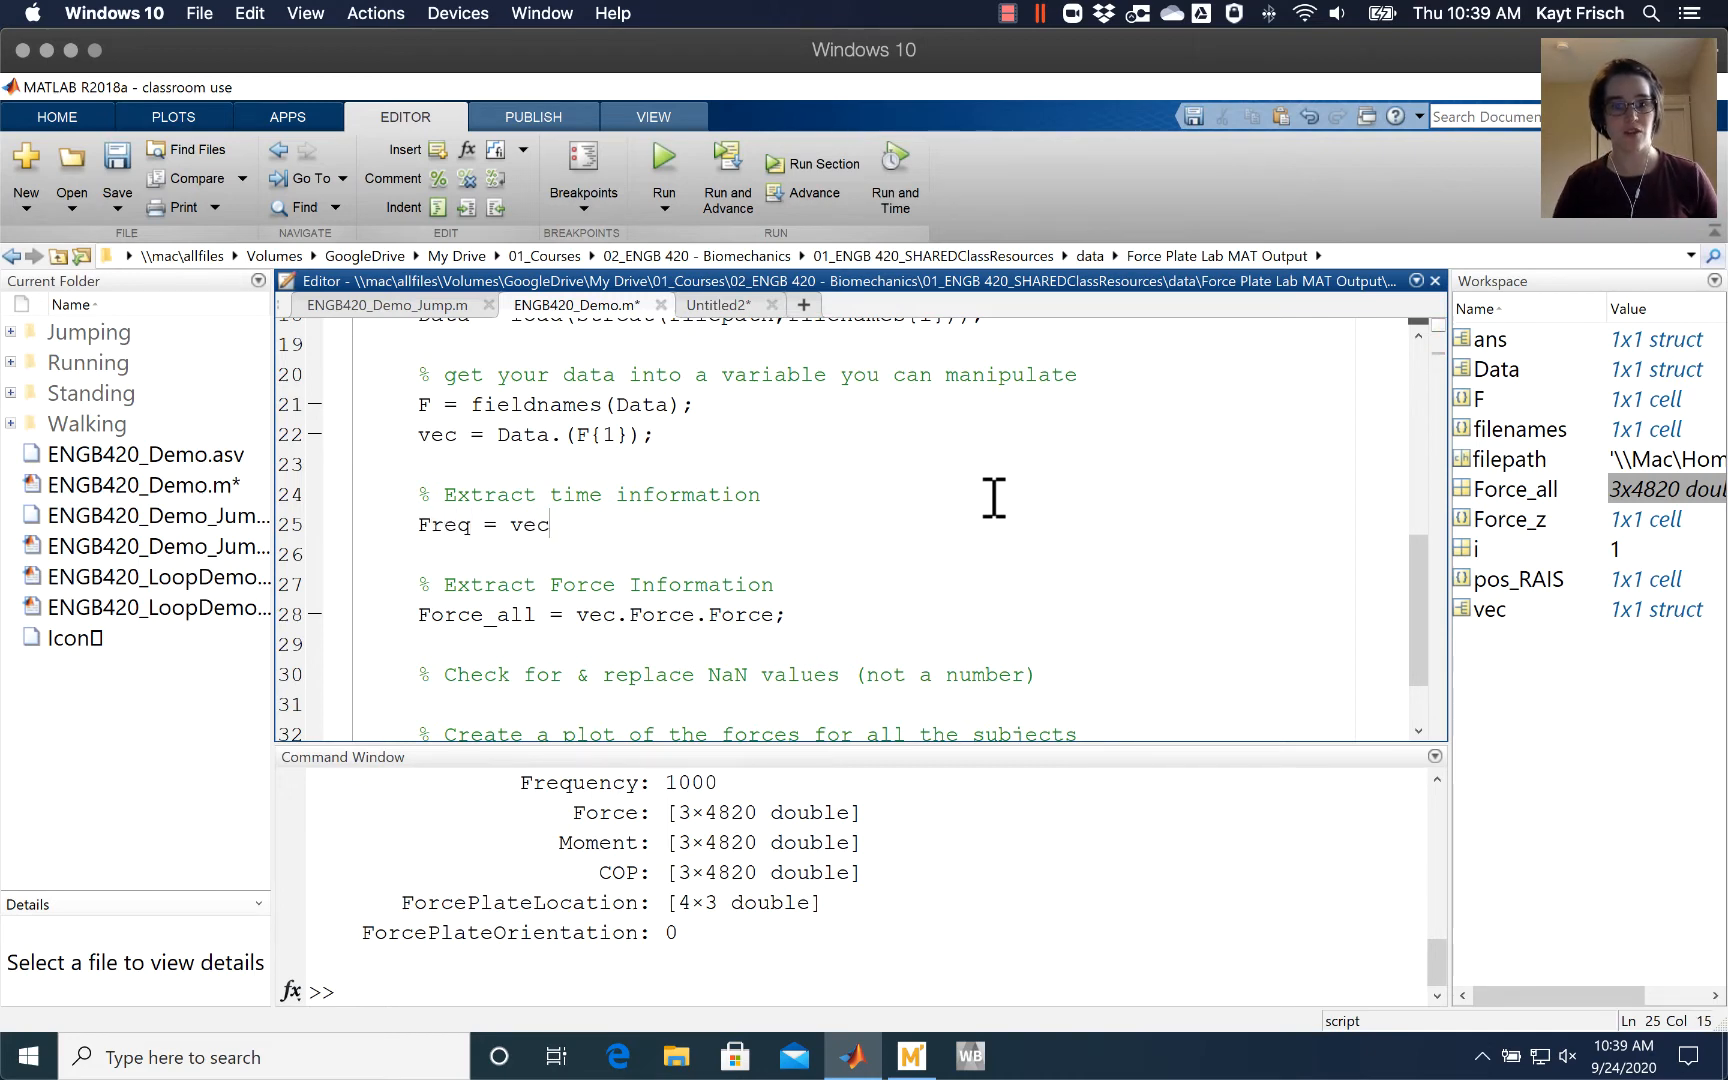
pyautogui.write('.F')
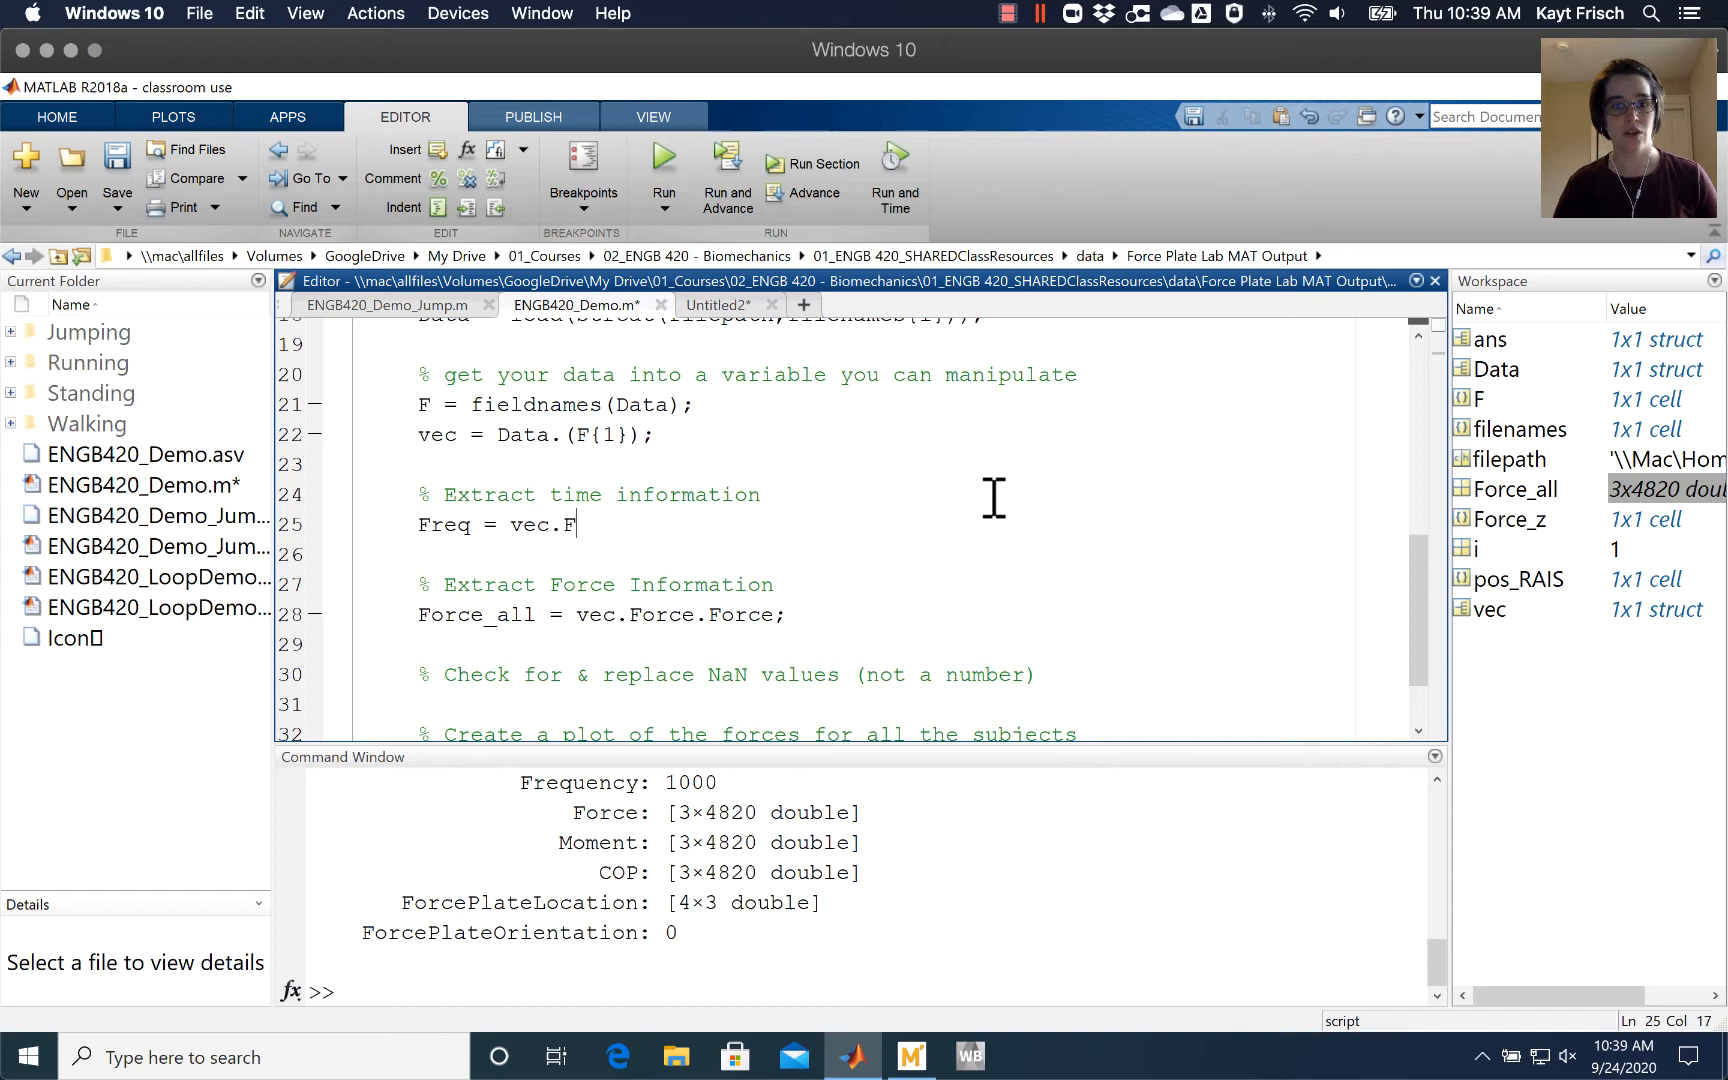
pyautogui.write('orce.')
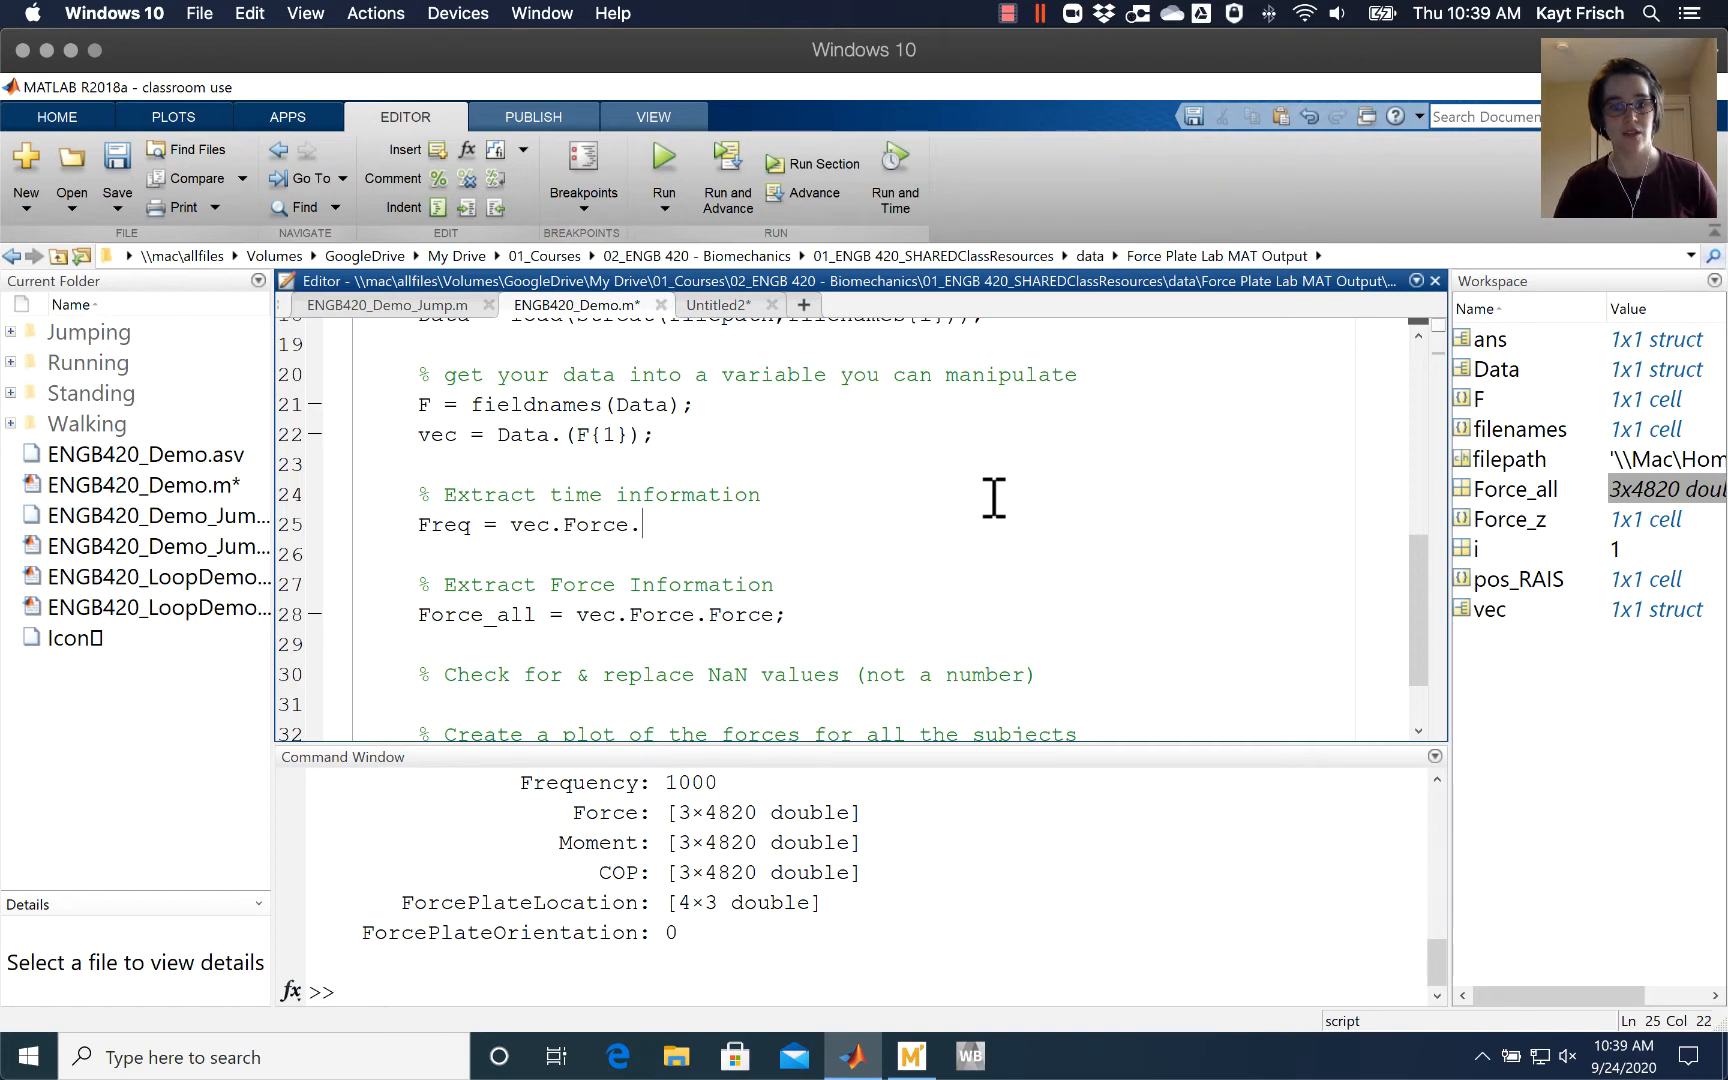
pyautogui.write('Frequency;')
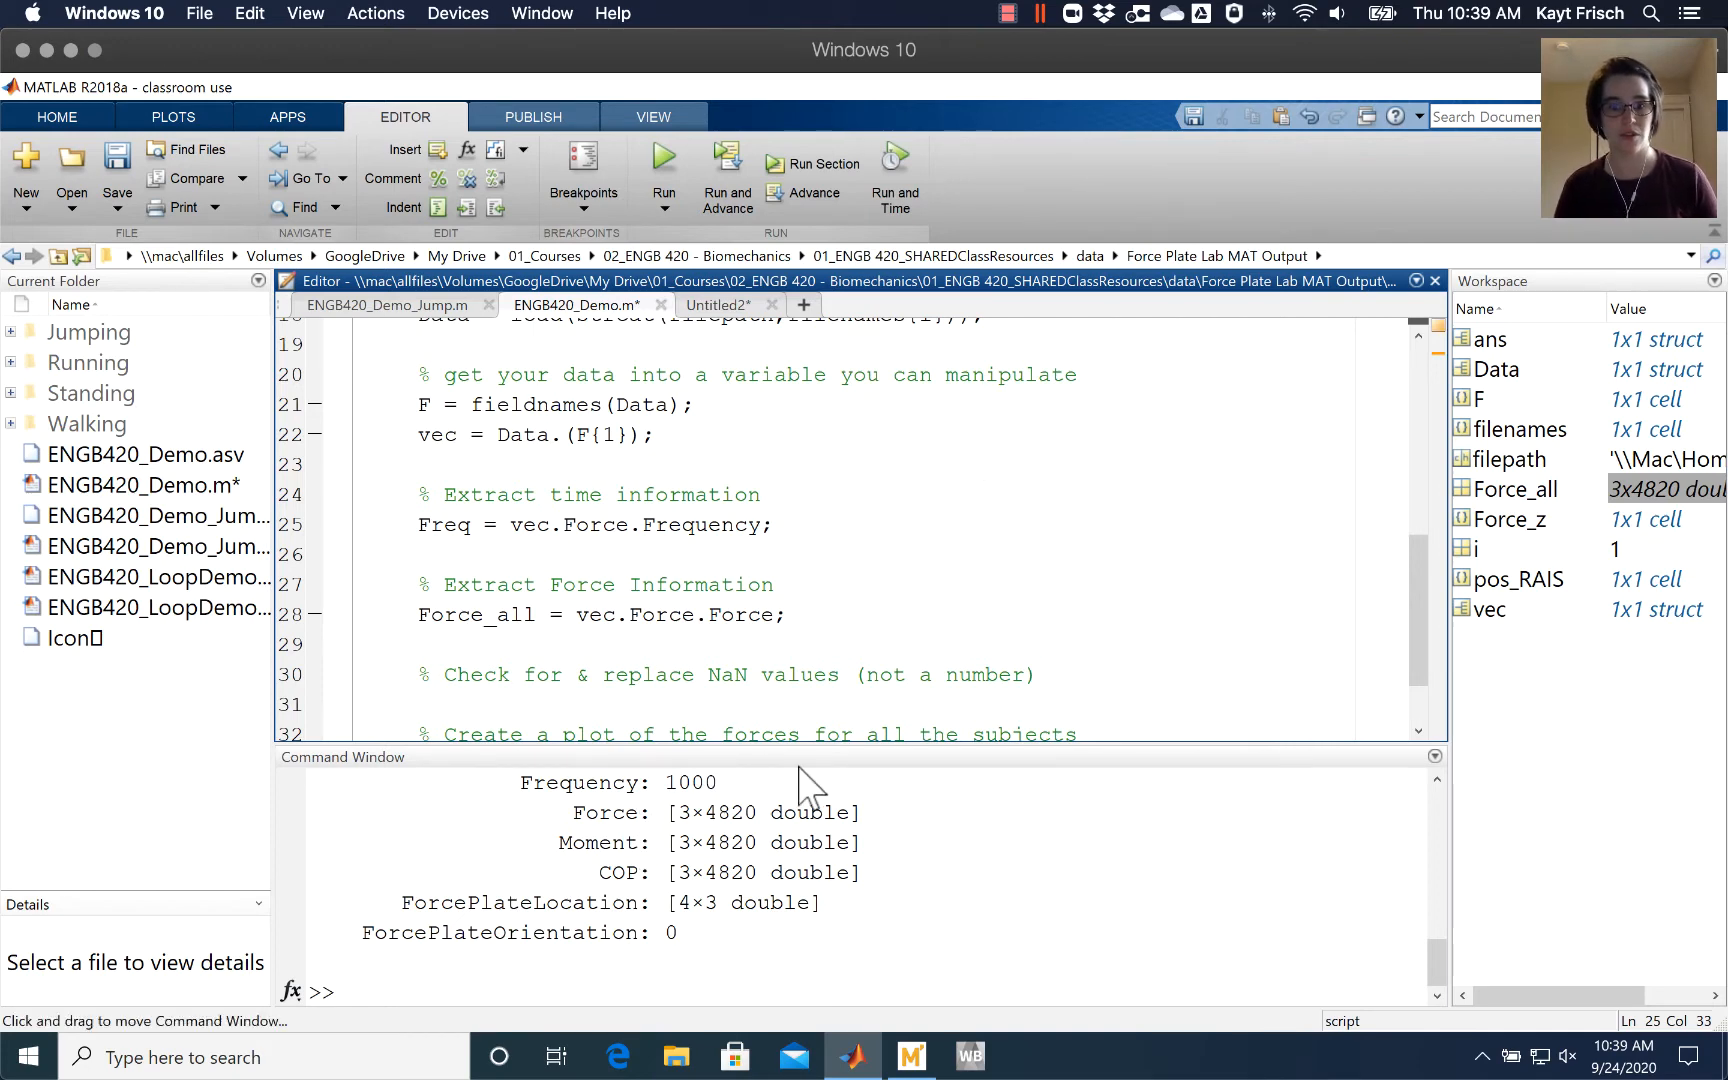
# Add the line dt = 1/Freq; and save the script.
pyautogui.write('dt')
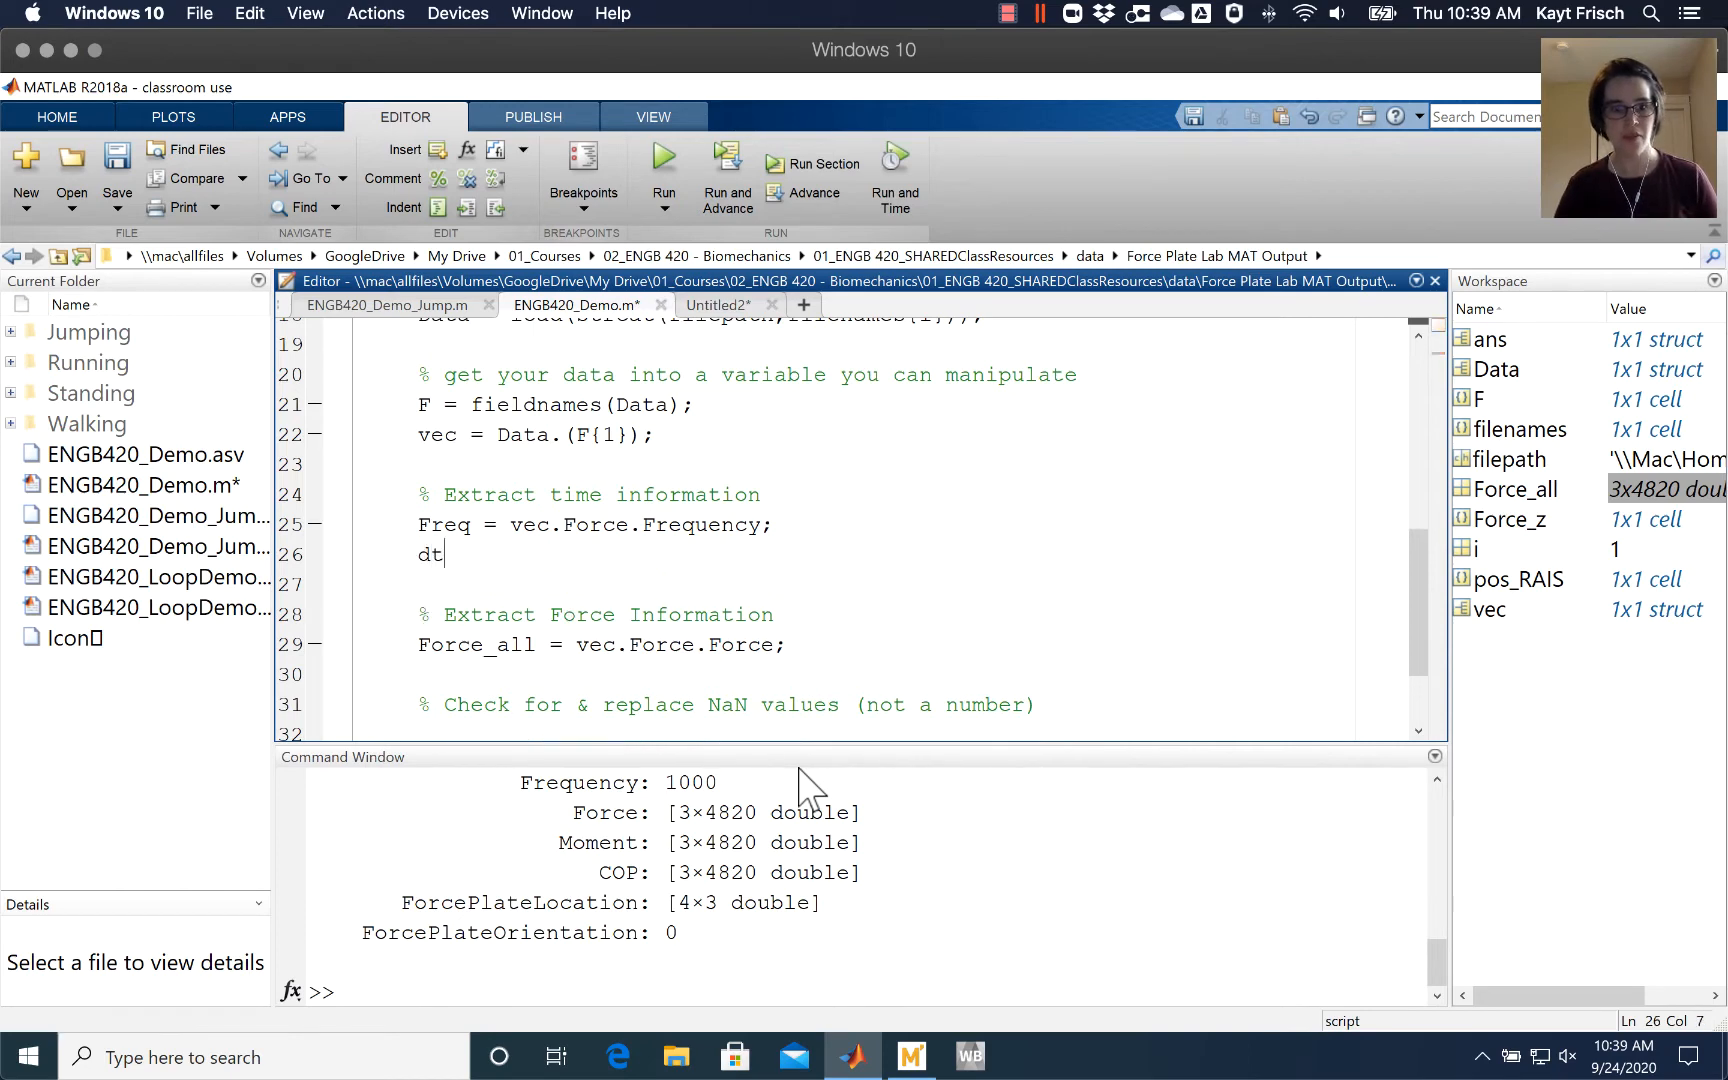
pyautogui.write('= 1')
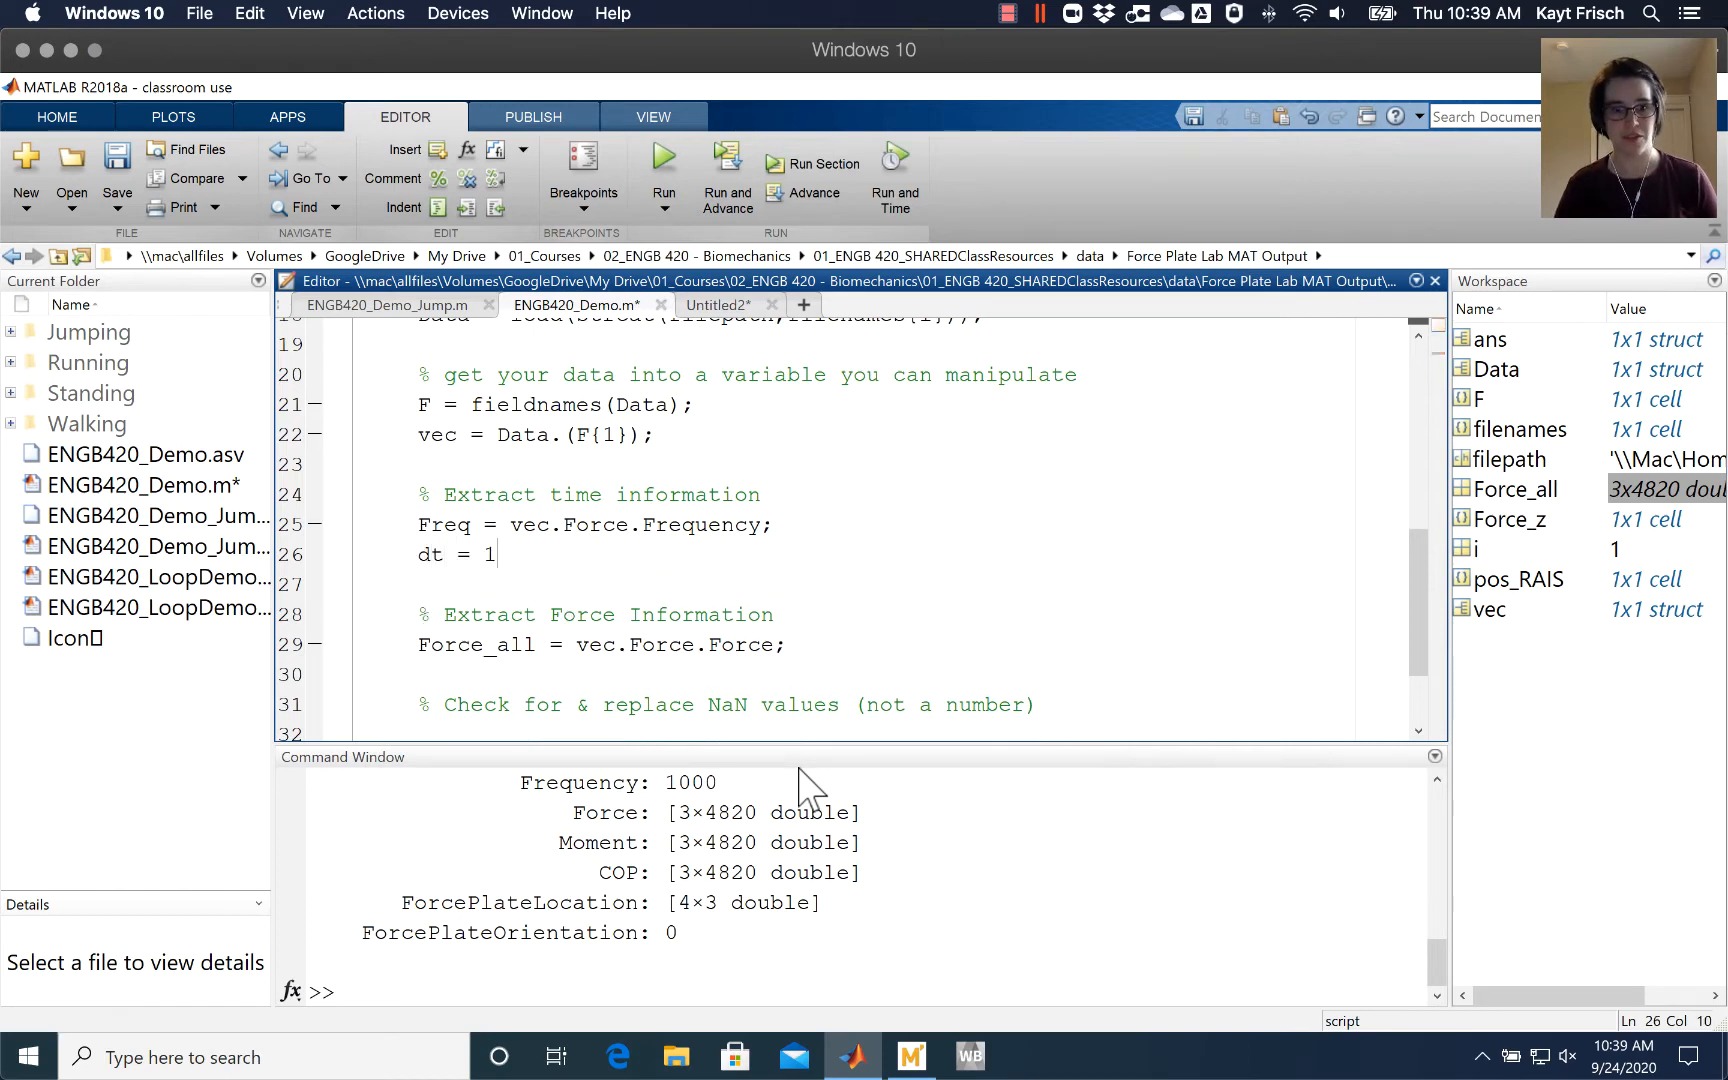
pyautogui.write('/Frequ')
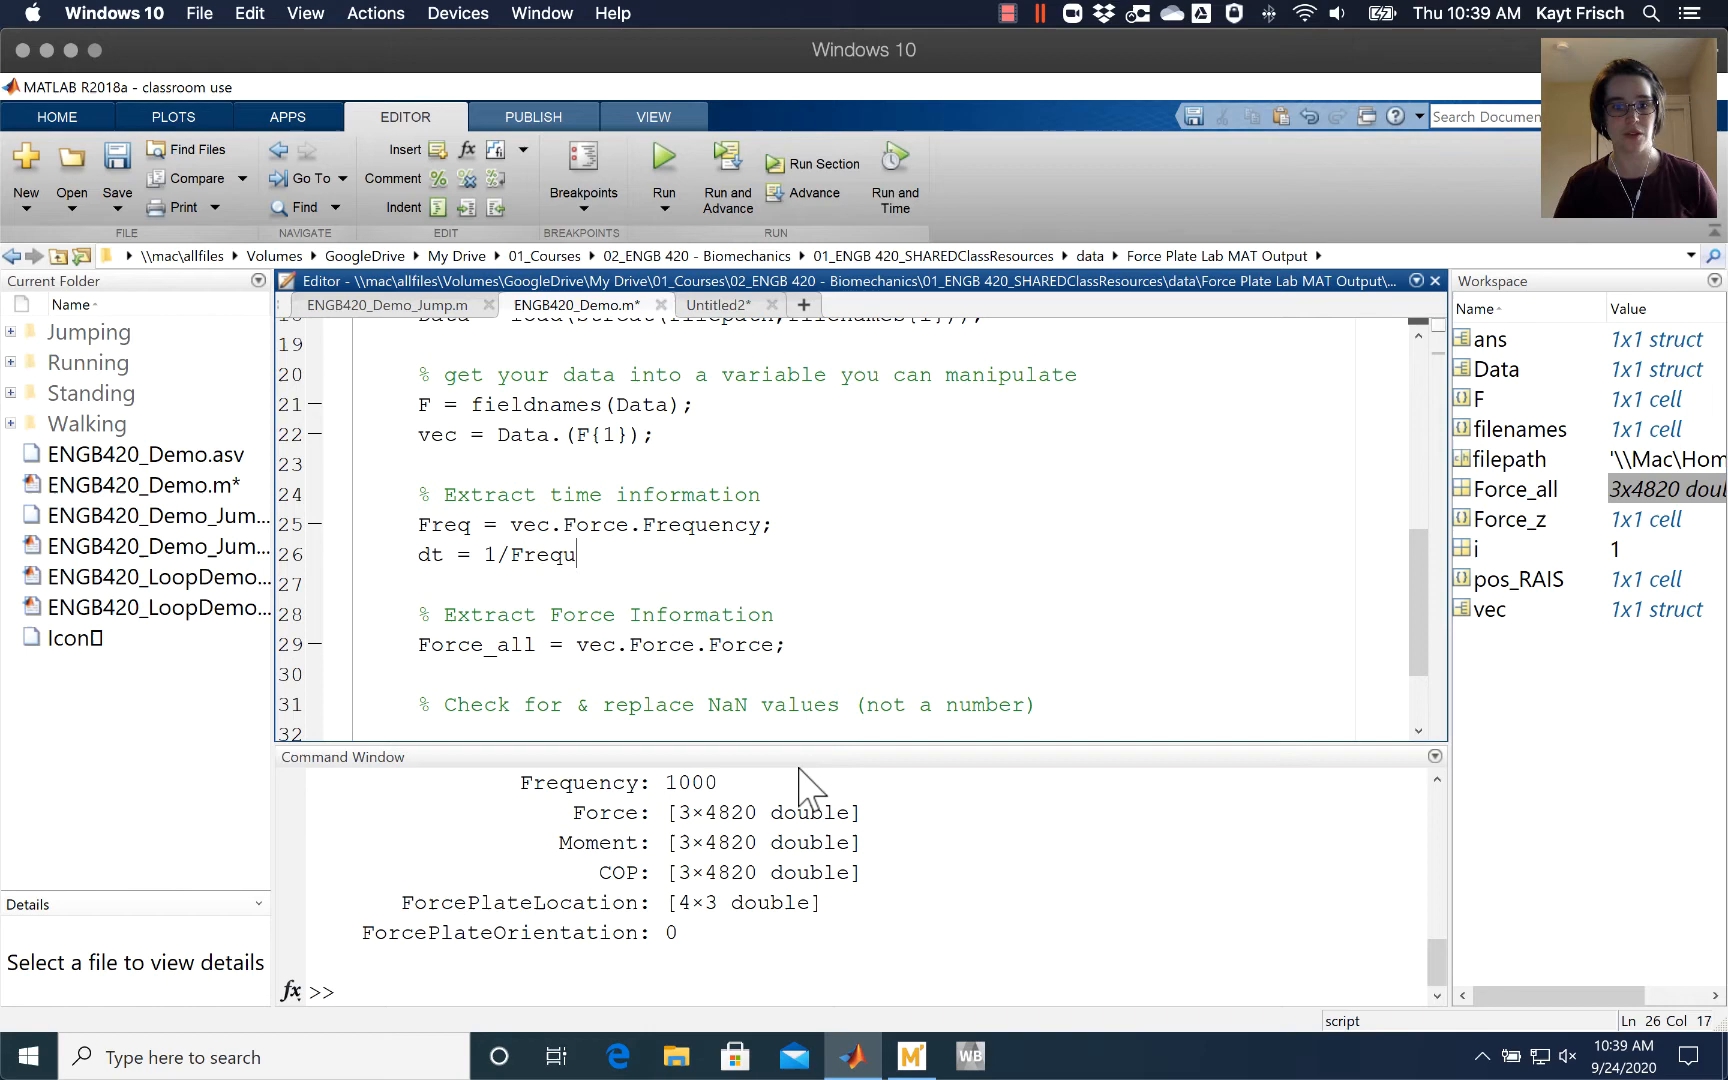
pyautogui.write(';')
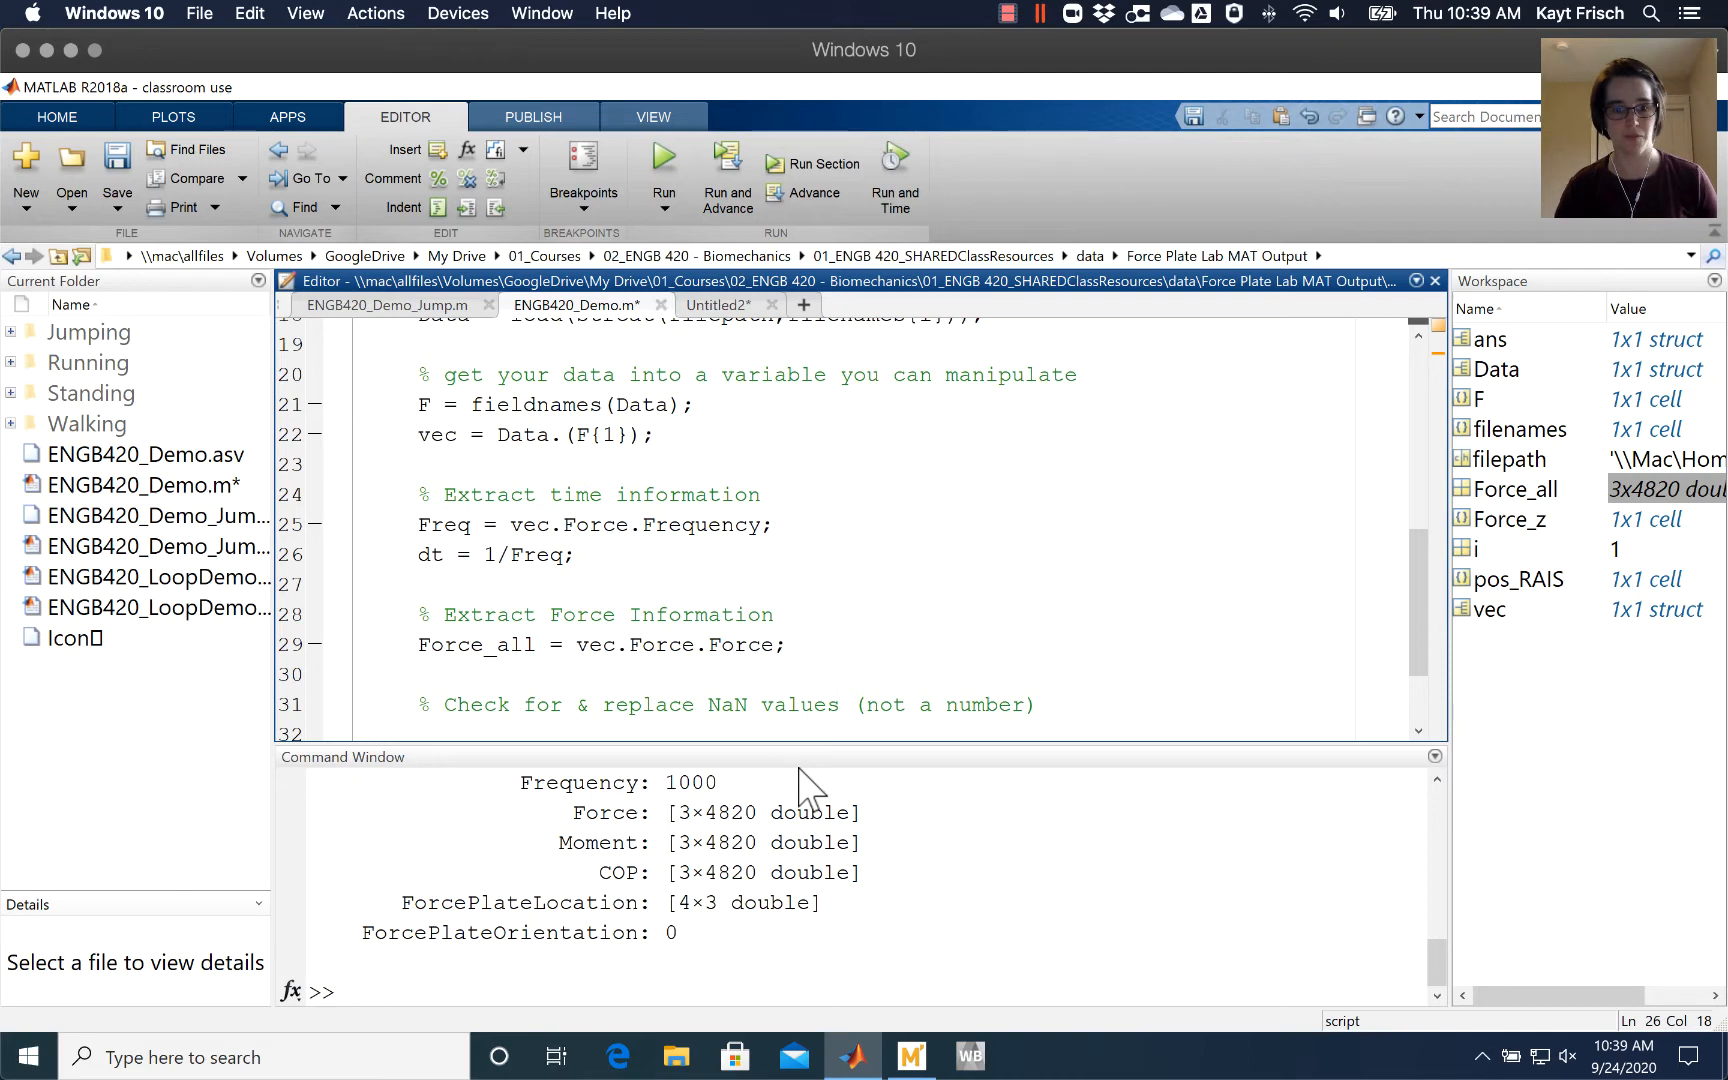
pyautogui.press('Return')
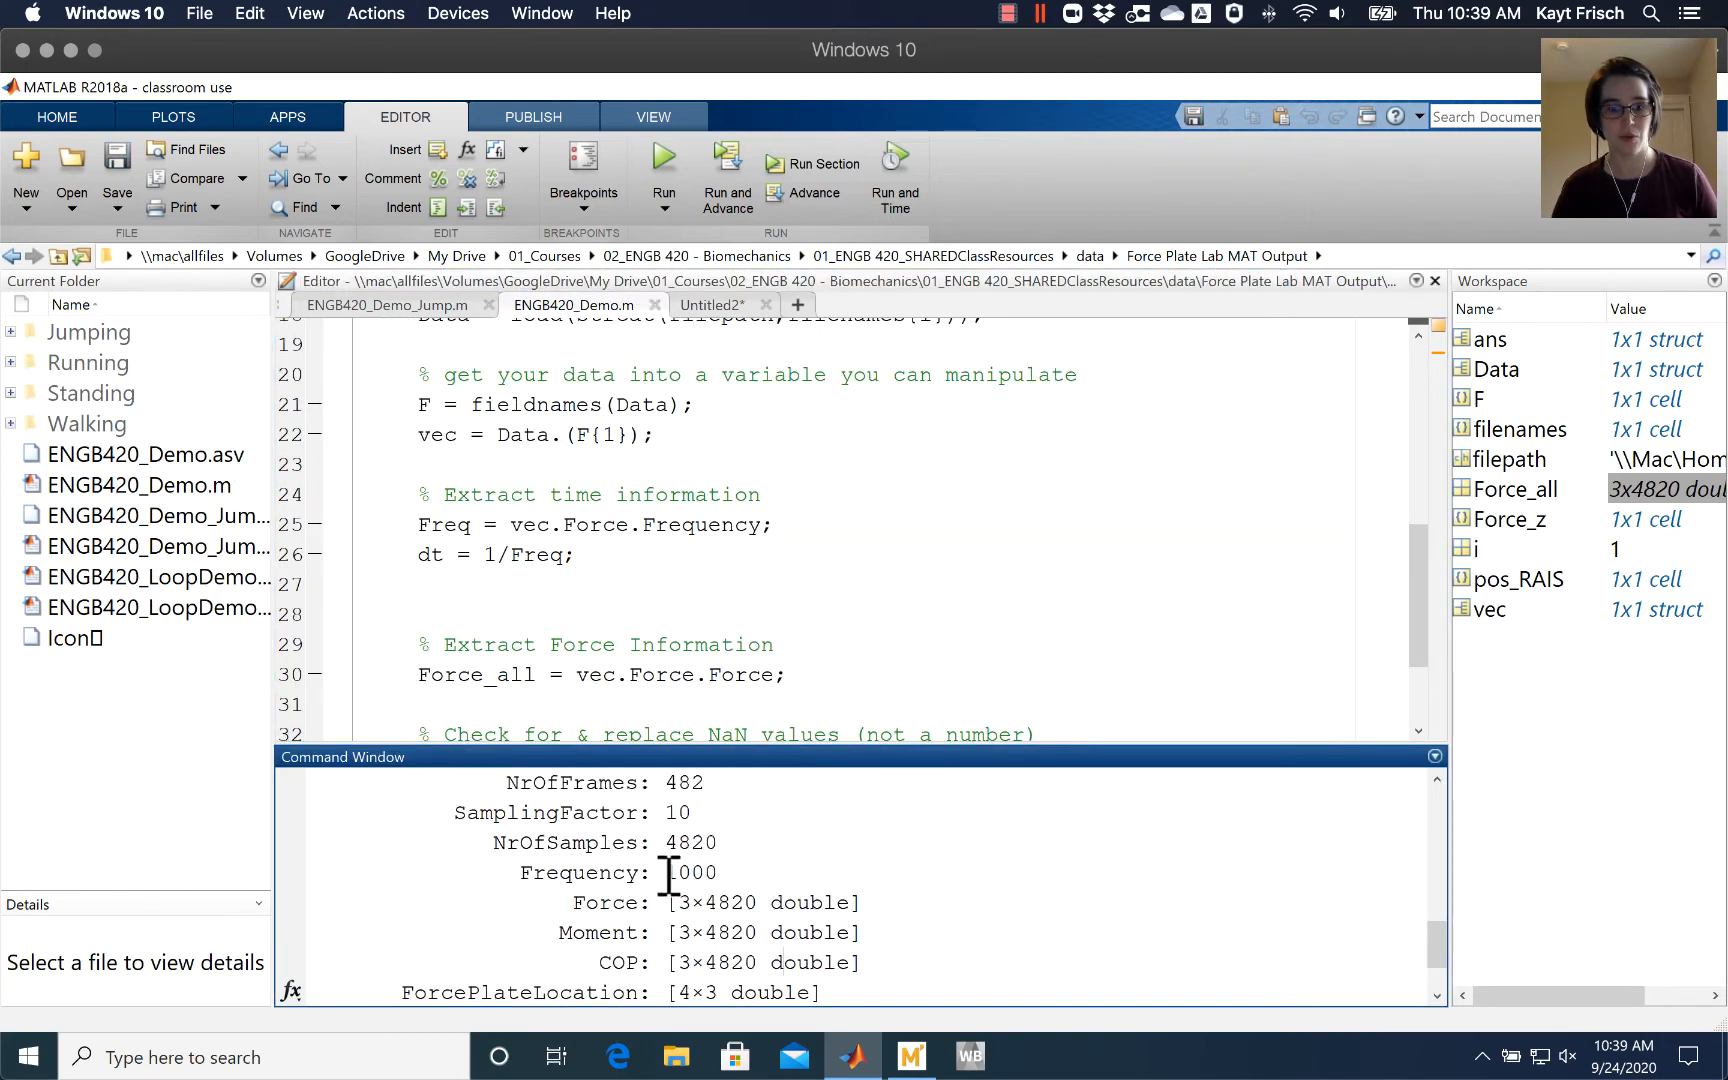
# Add npoints = vec.Force.NrOfSamples; and select the Freq, dt and npoints lines to run.
pyautogui.doubleClick(604, 842)
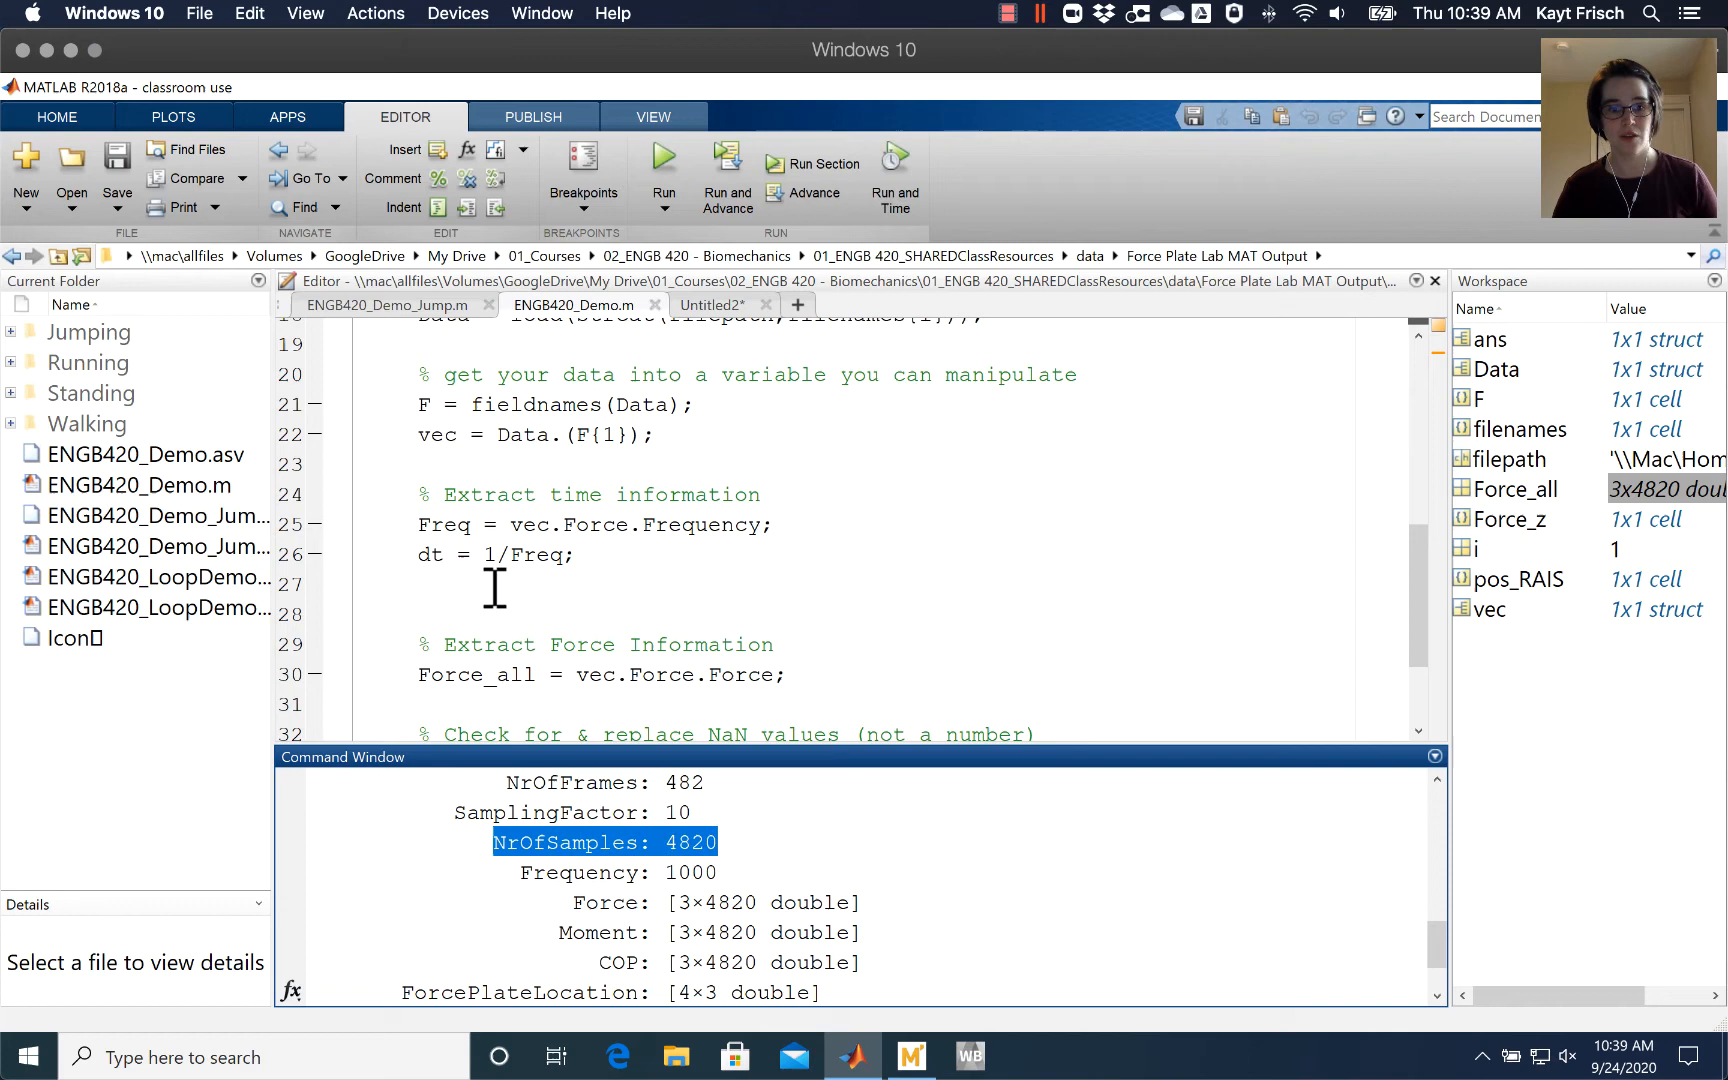
pyautogui.write('np')
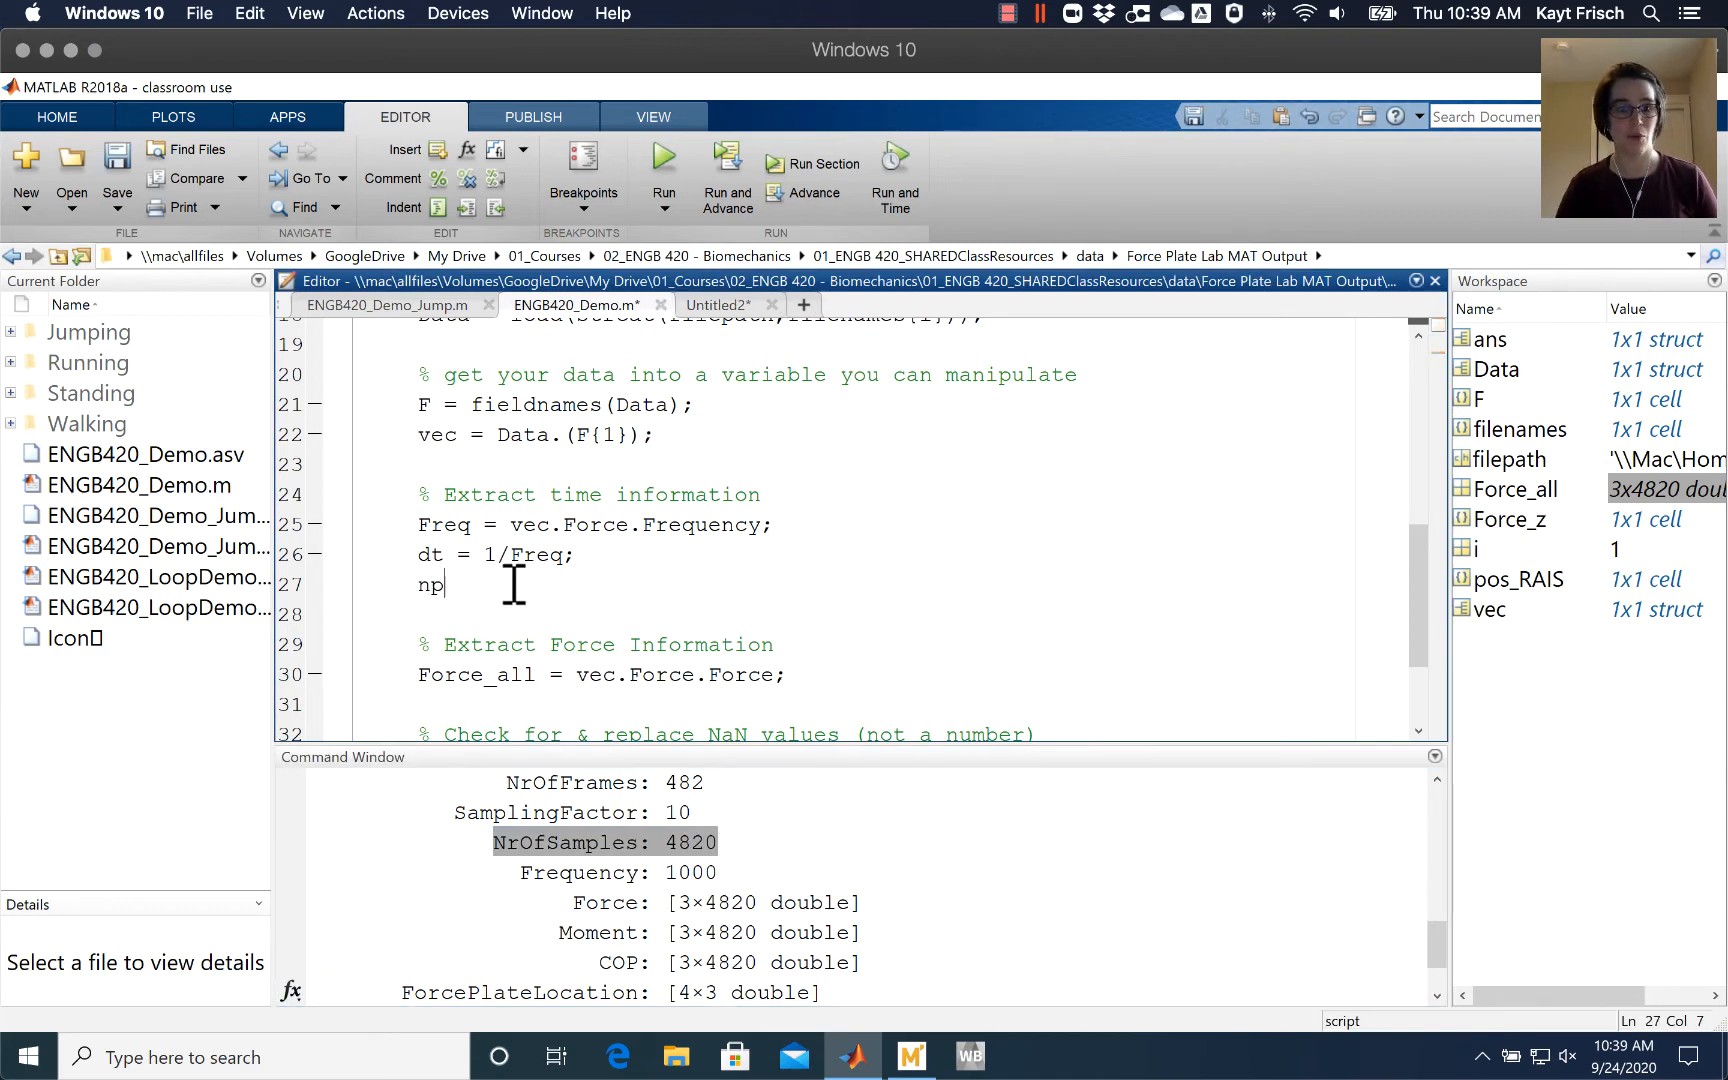
pyautogui.write('oints =')
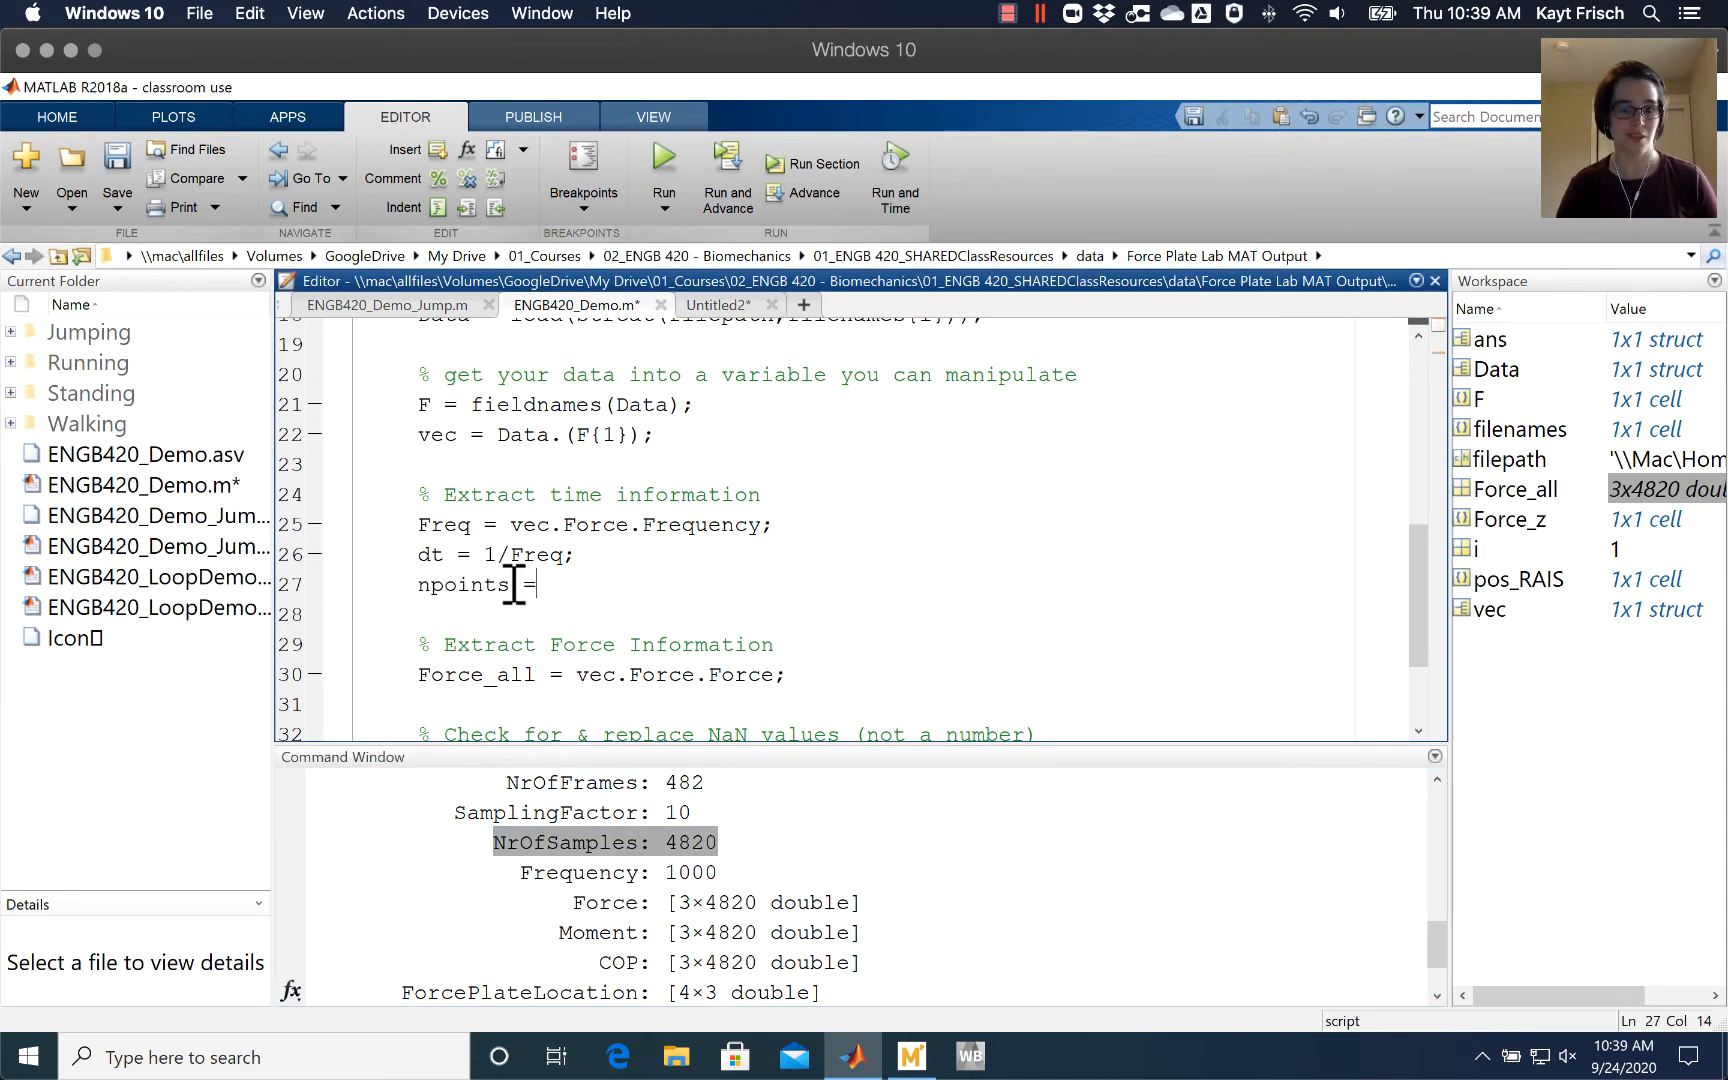
pyautogui.write('v')
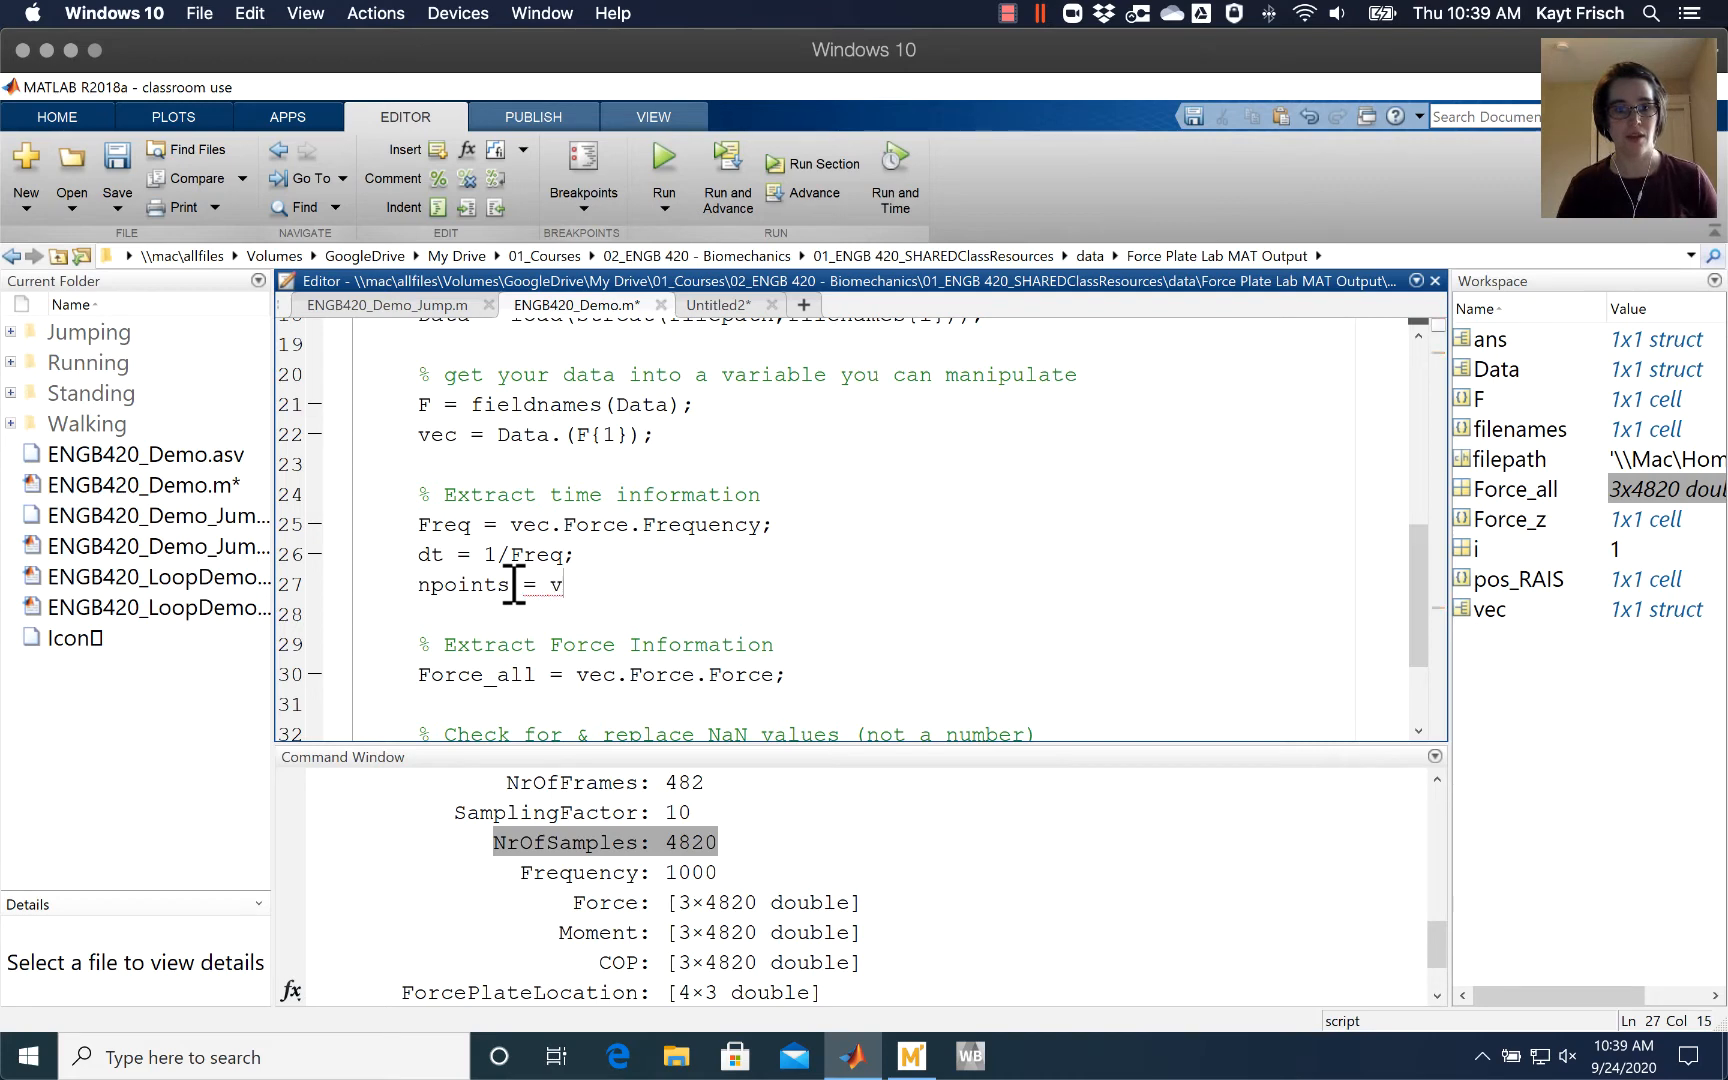
pyautogui.write('ec.Forc')
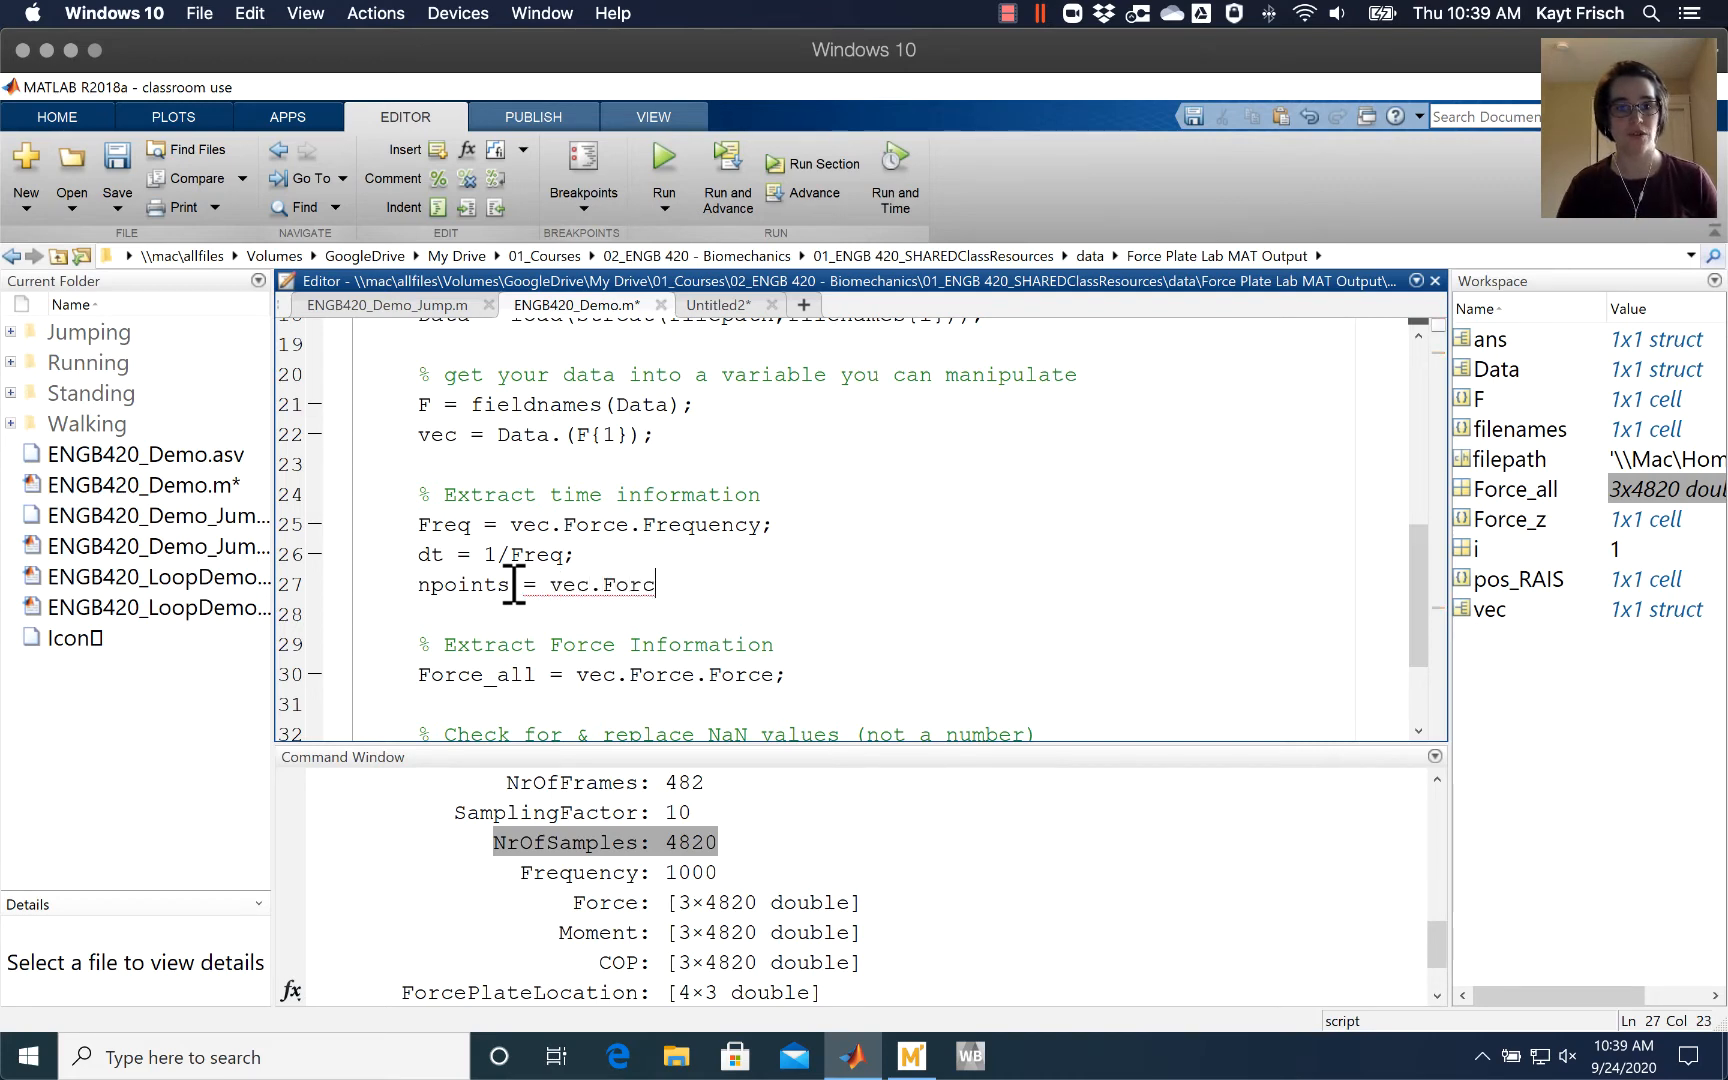
pyautogui.write('e.NrOf')
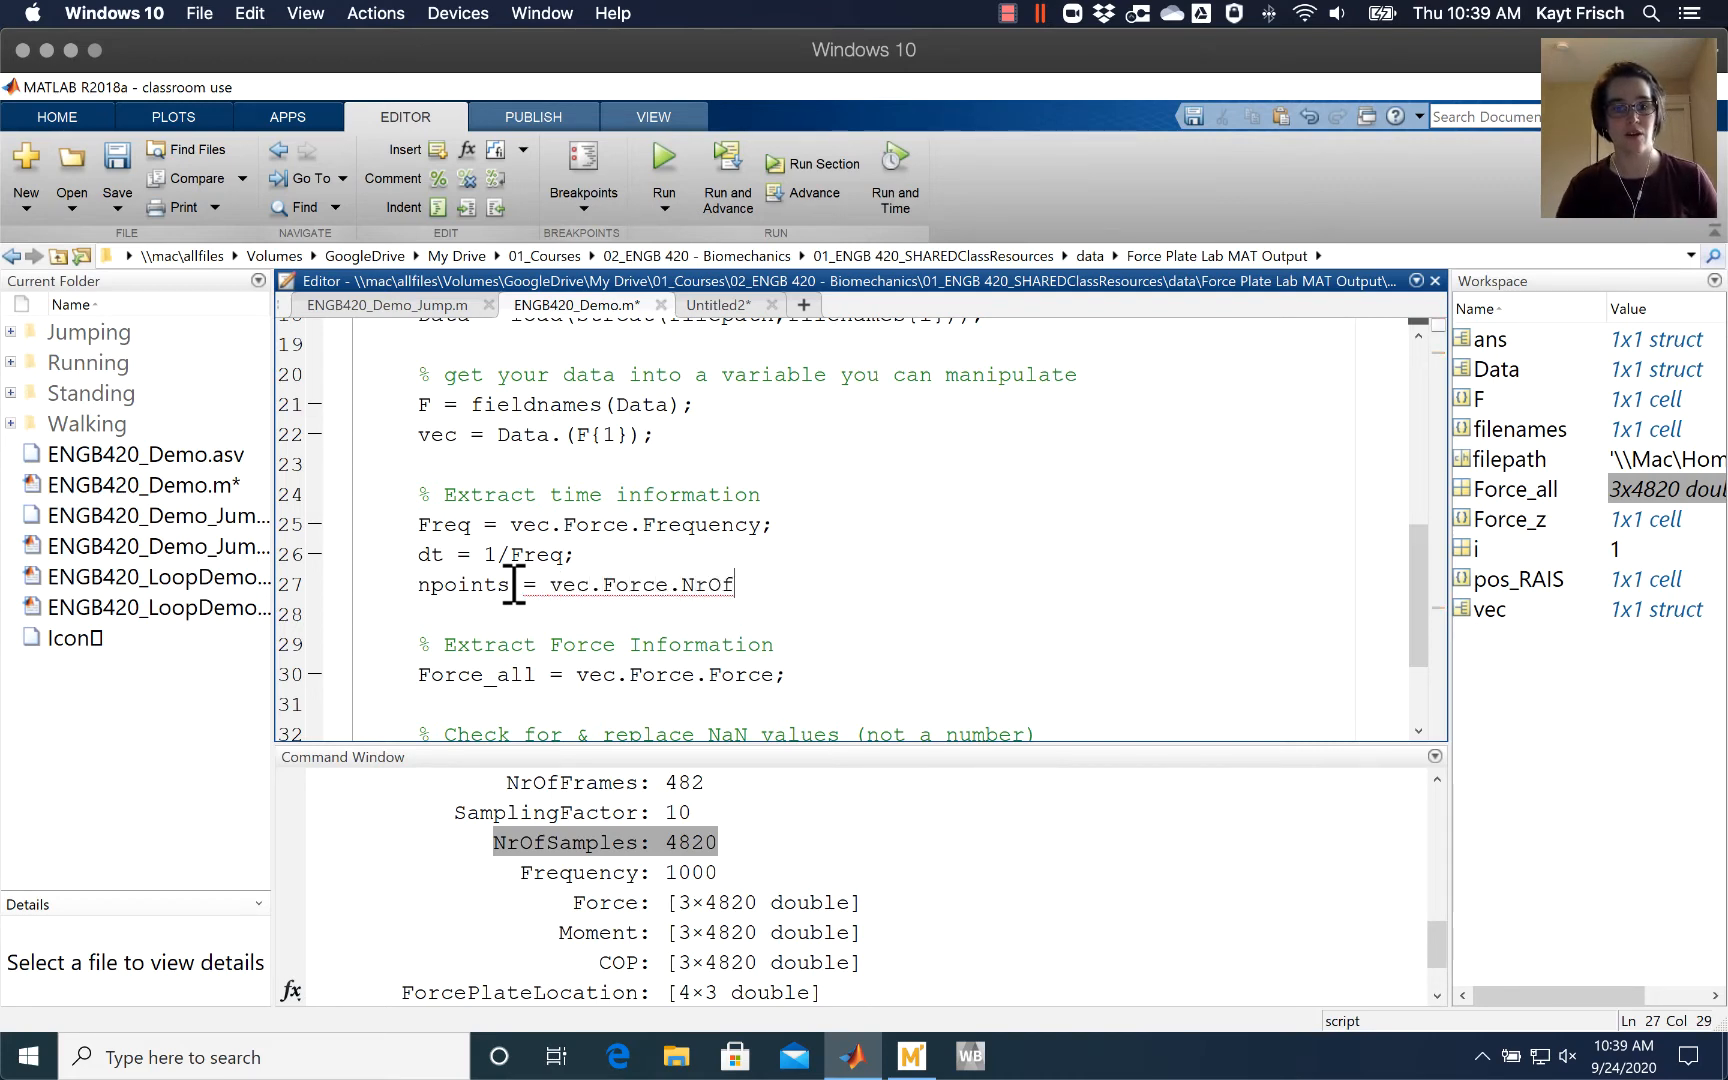
pyautogui.write('Samples;')
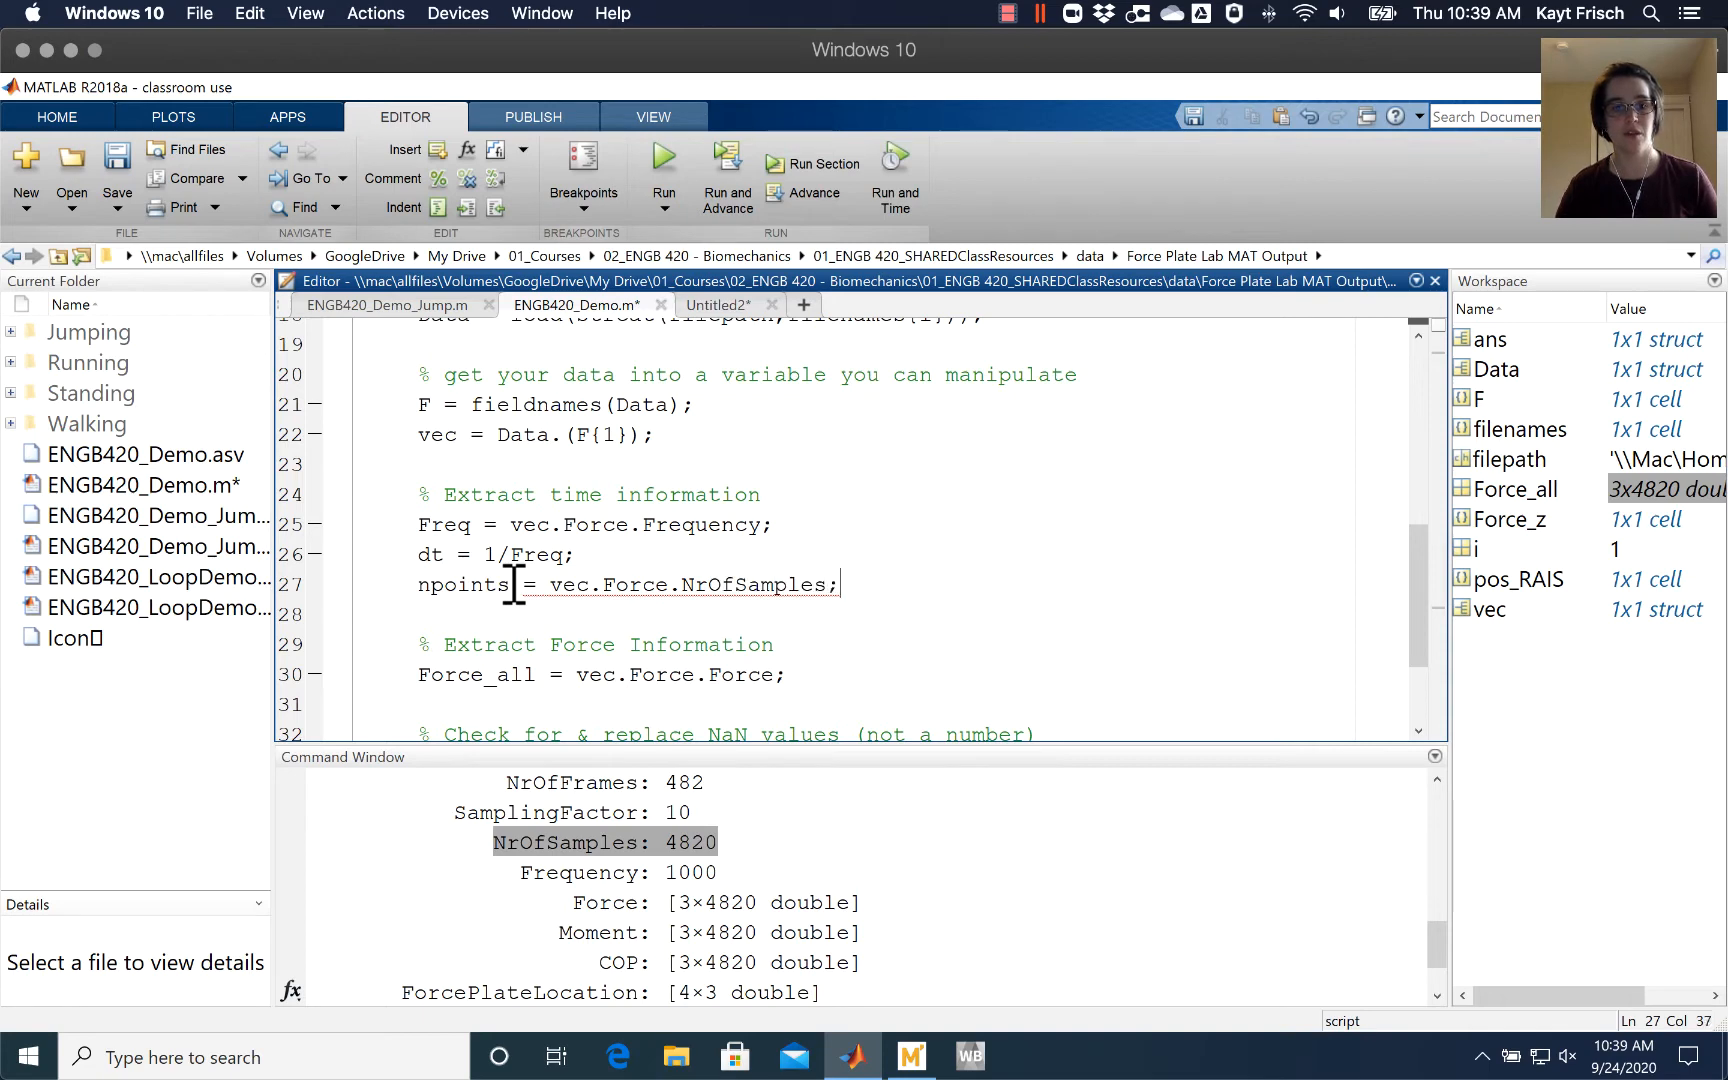
pyautogui.moveTo(887, 590)
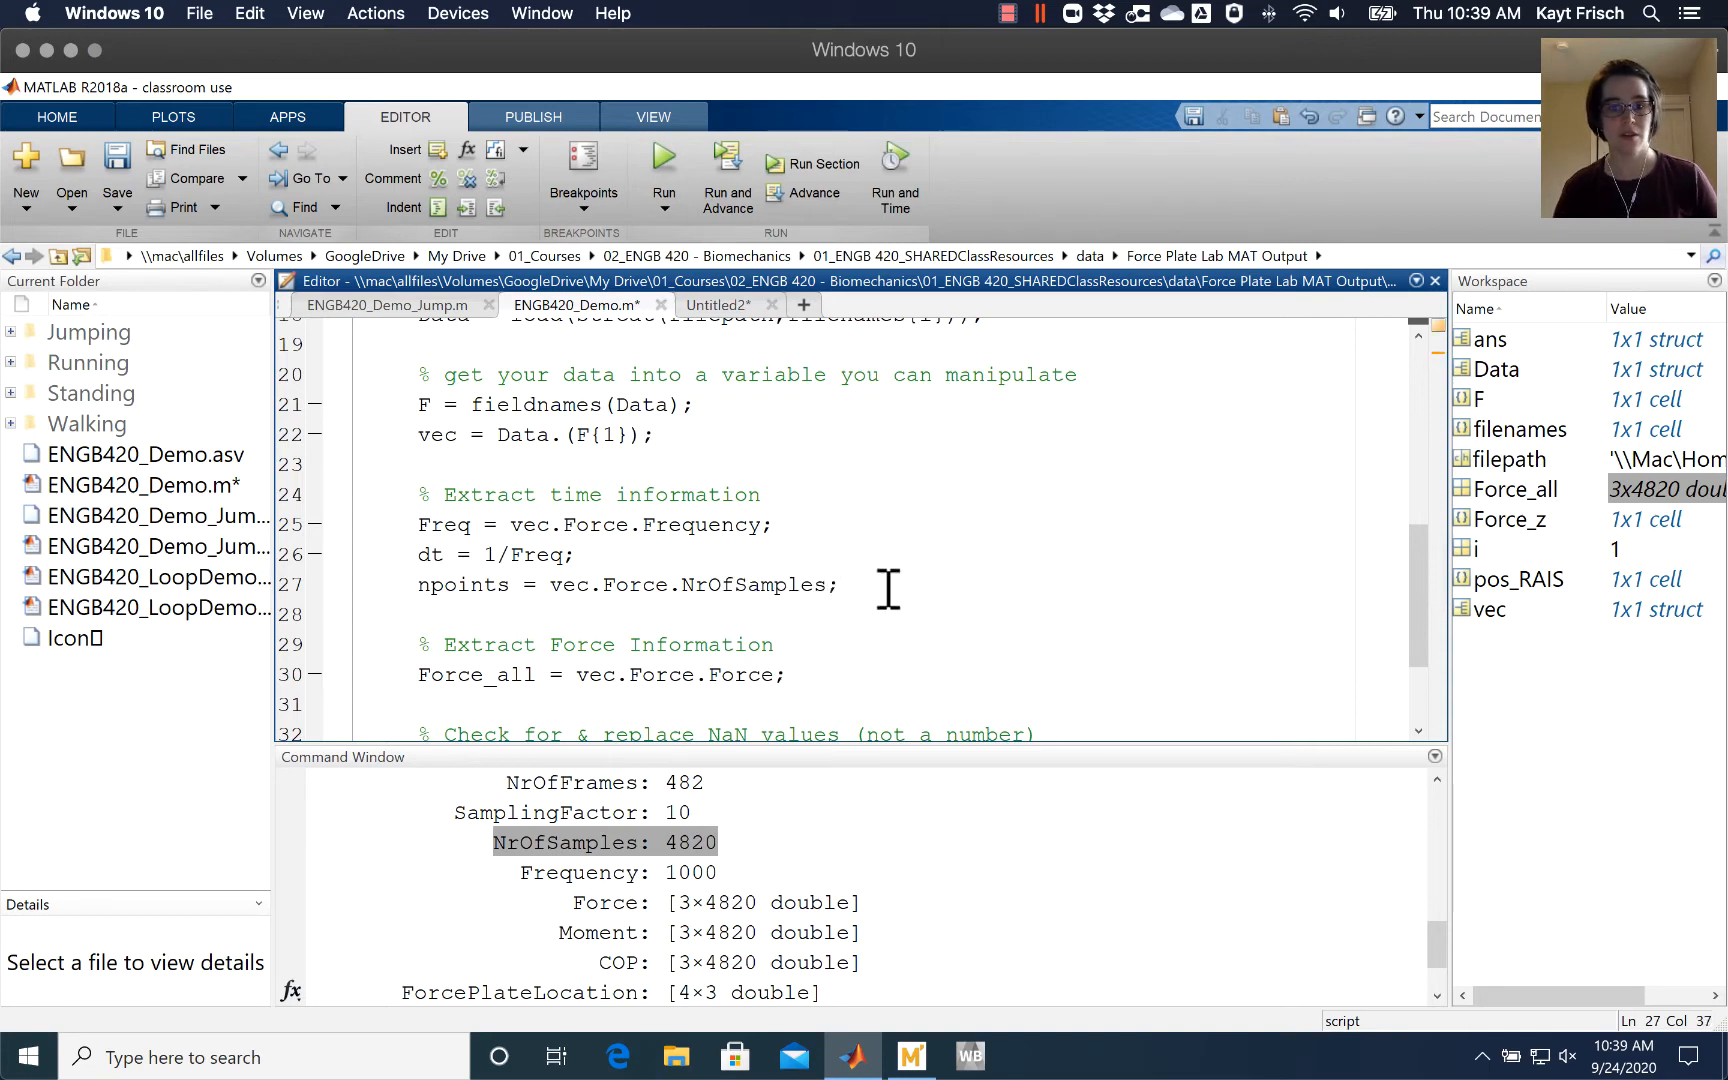
pyautogui.moveTo(417, 523); pyautogui.dragTo(838, 584)
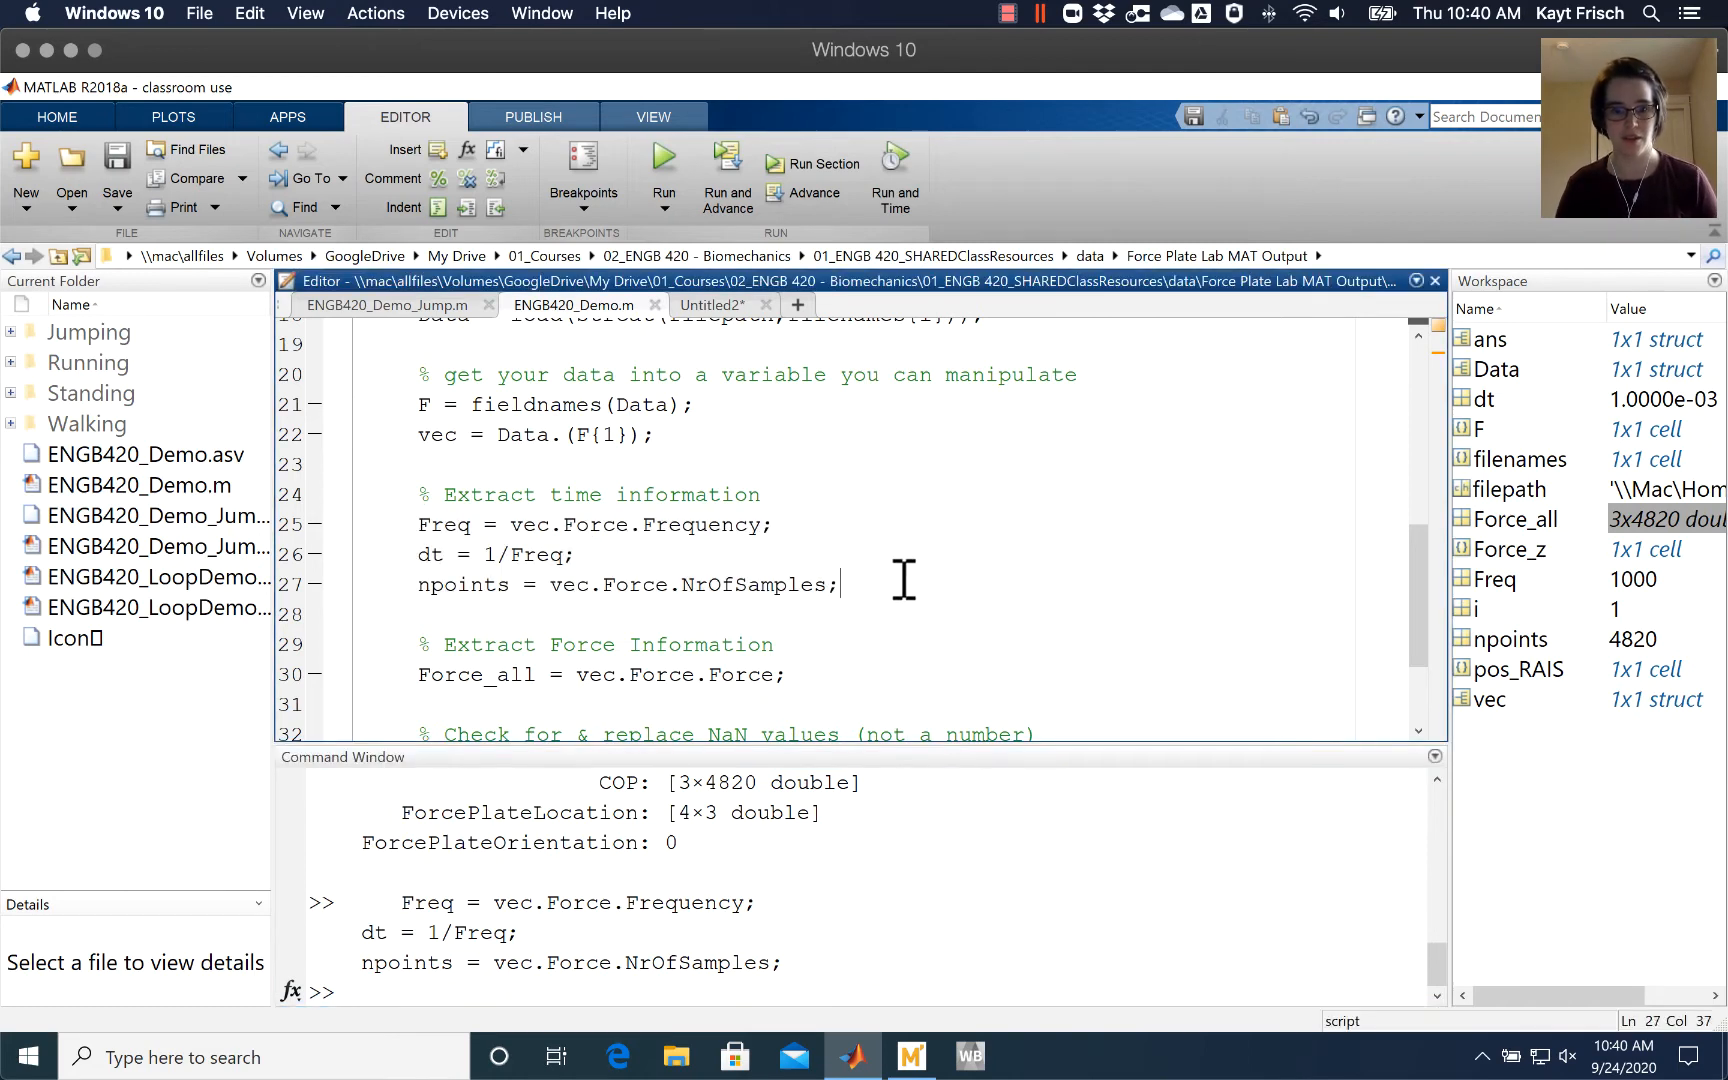
pyautogui.moveTo(1019, 606)
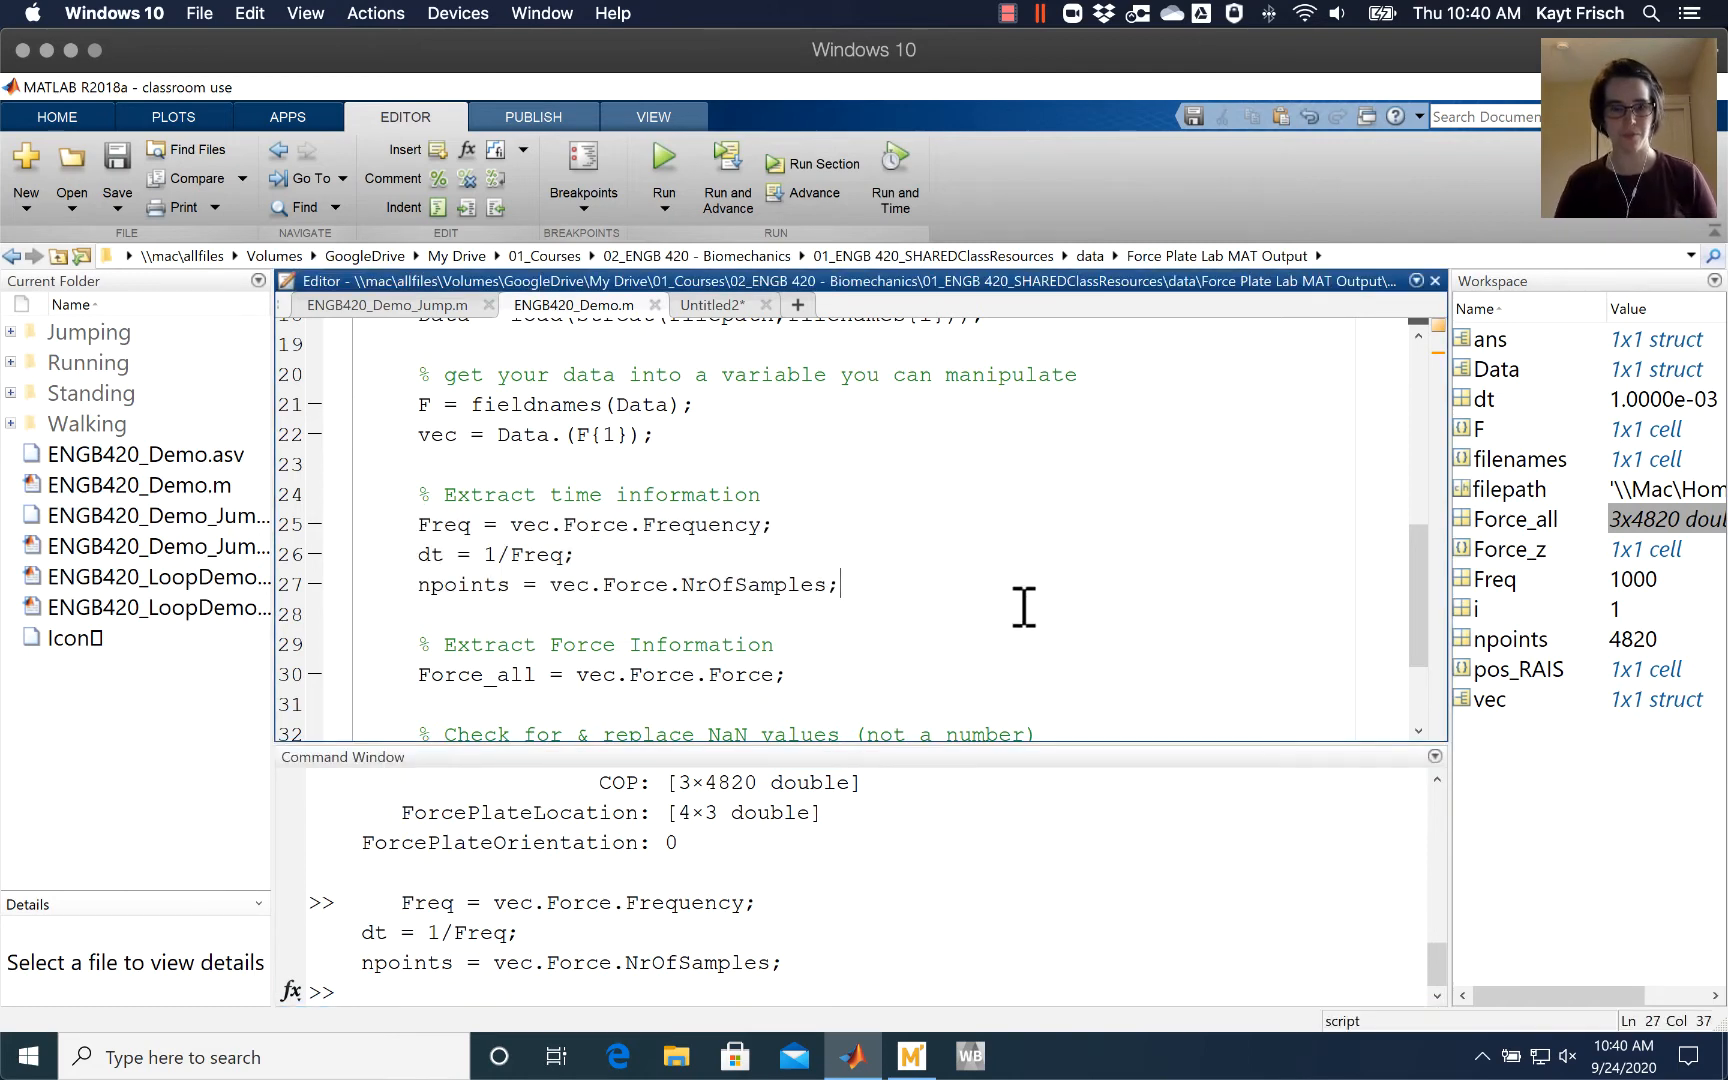
# Type the time vector line time = 0:dt:(npoints-1)*dt; below npoints.
pyautogui.write('t')
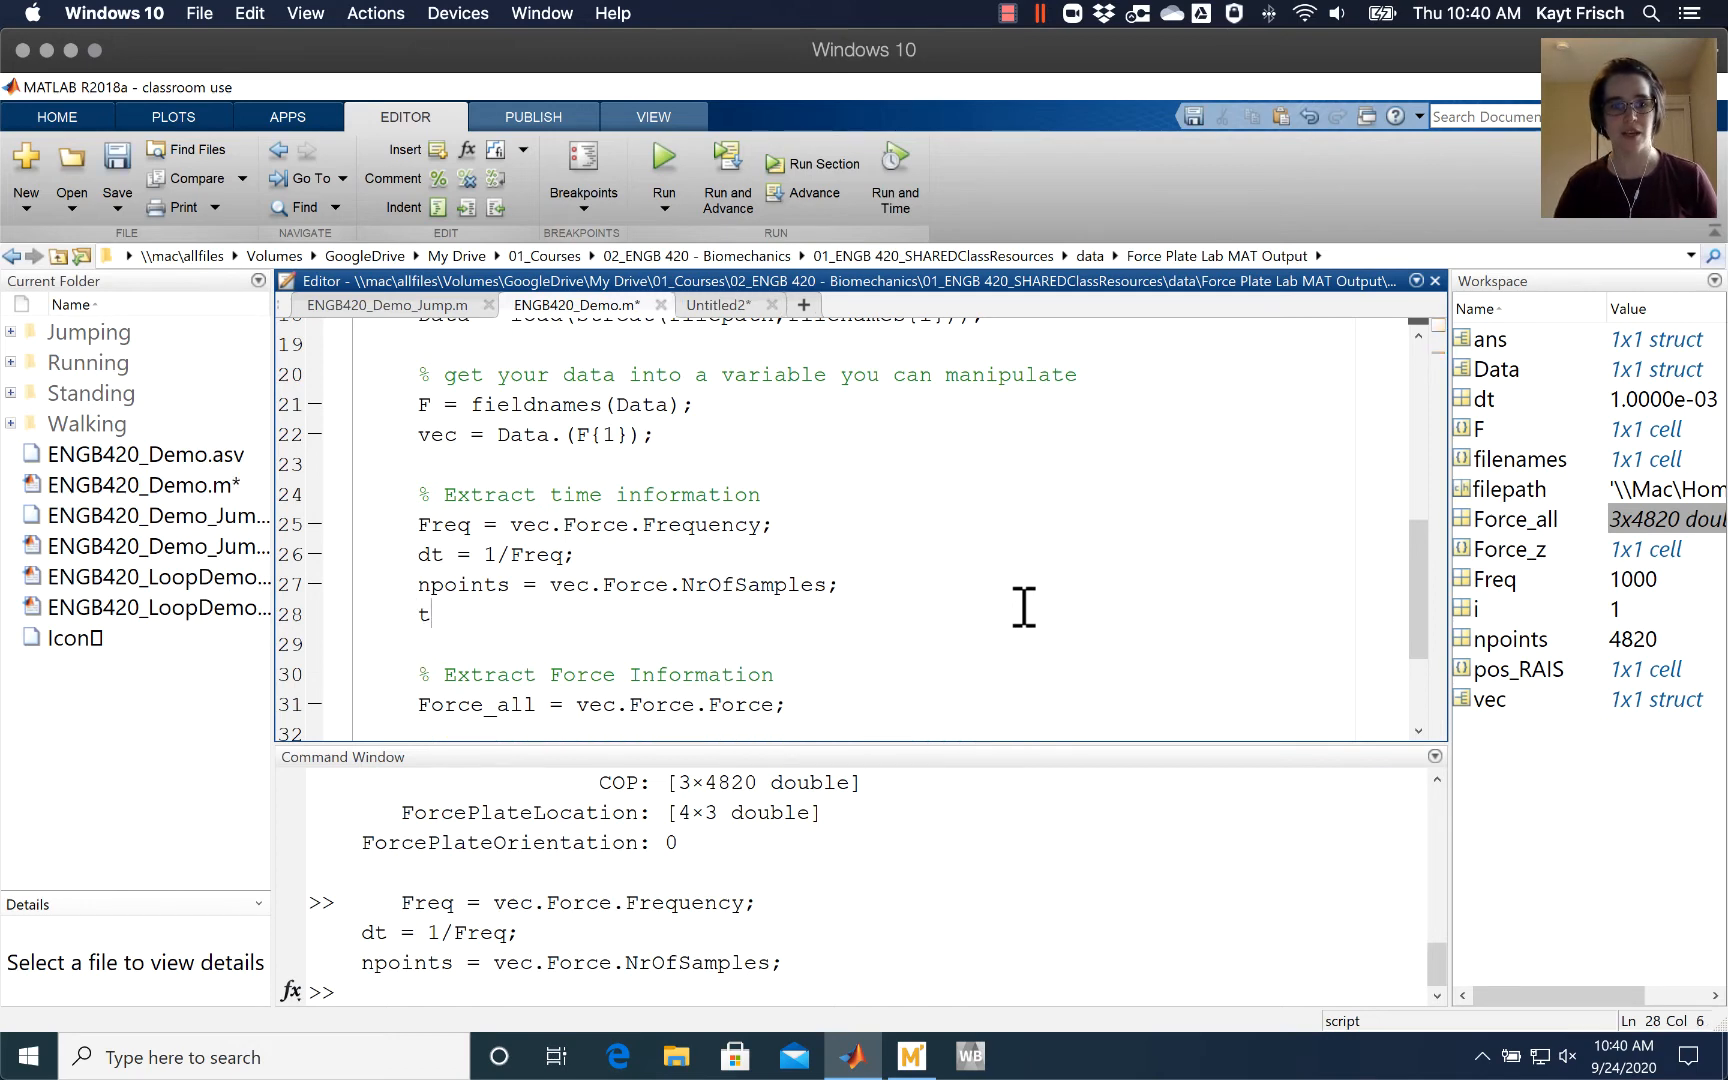
pyautogui.write('ime =')
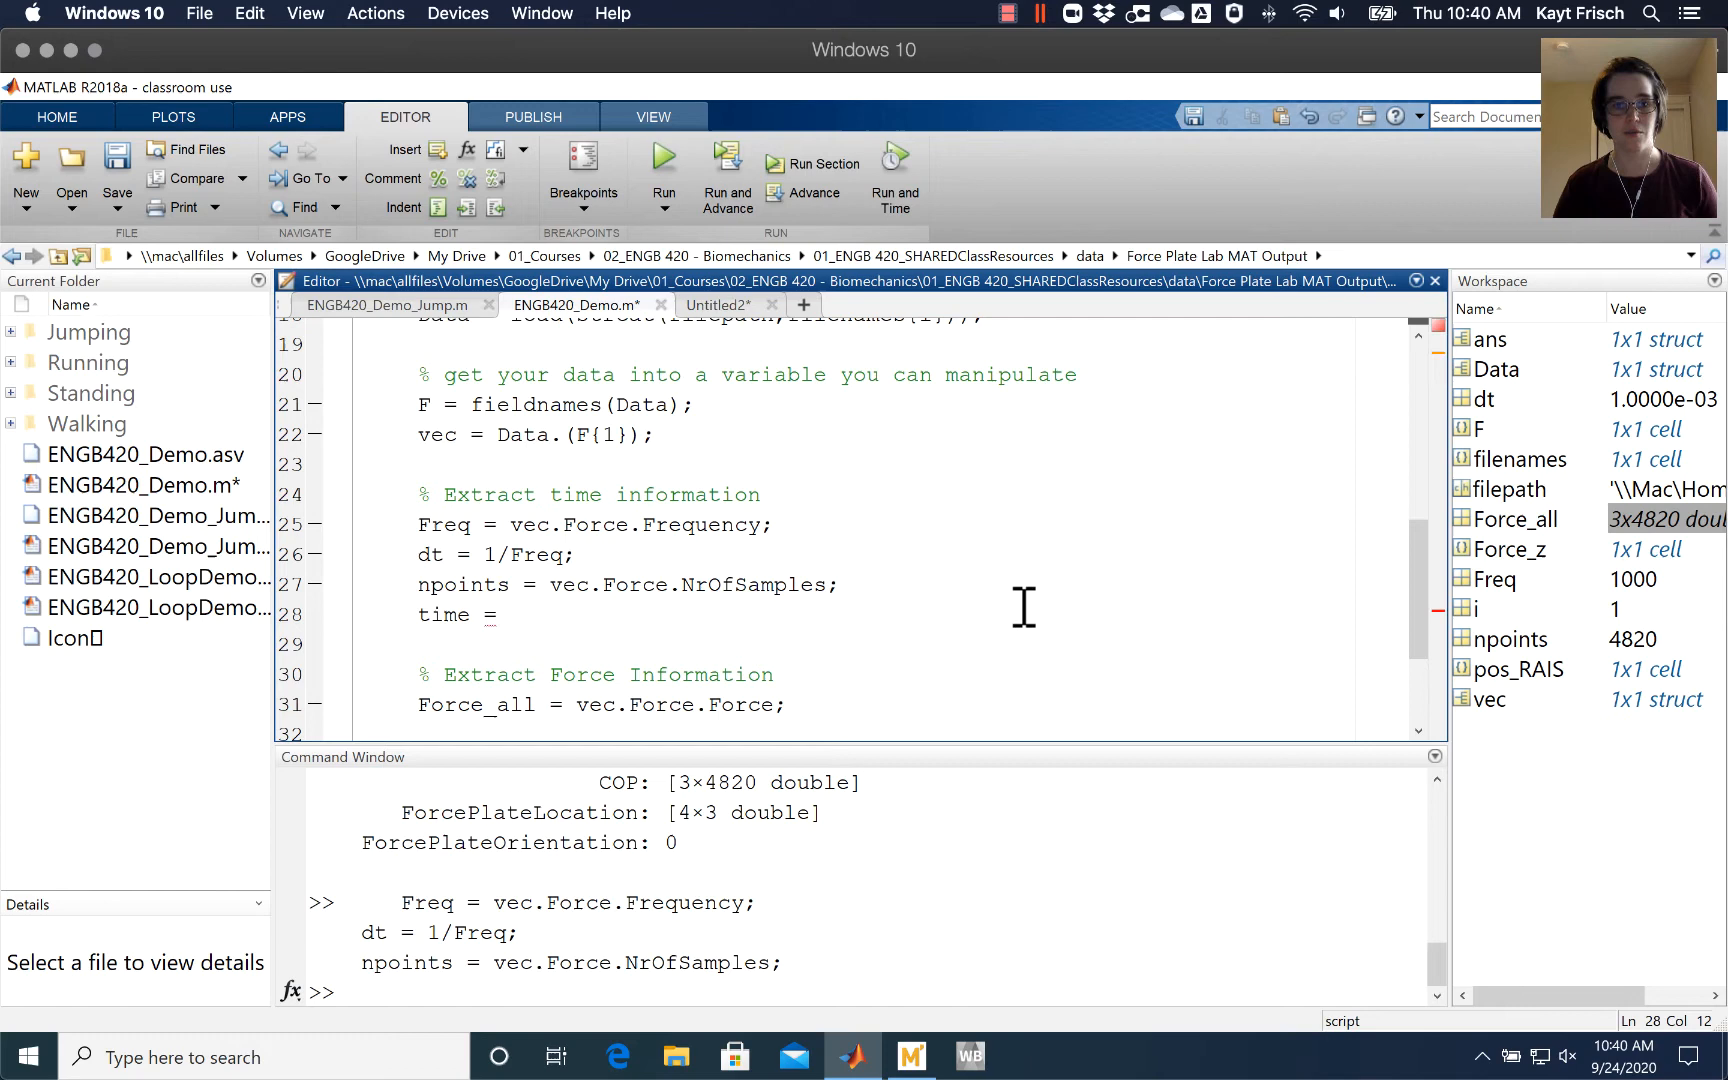
pyautogui.write('0:')
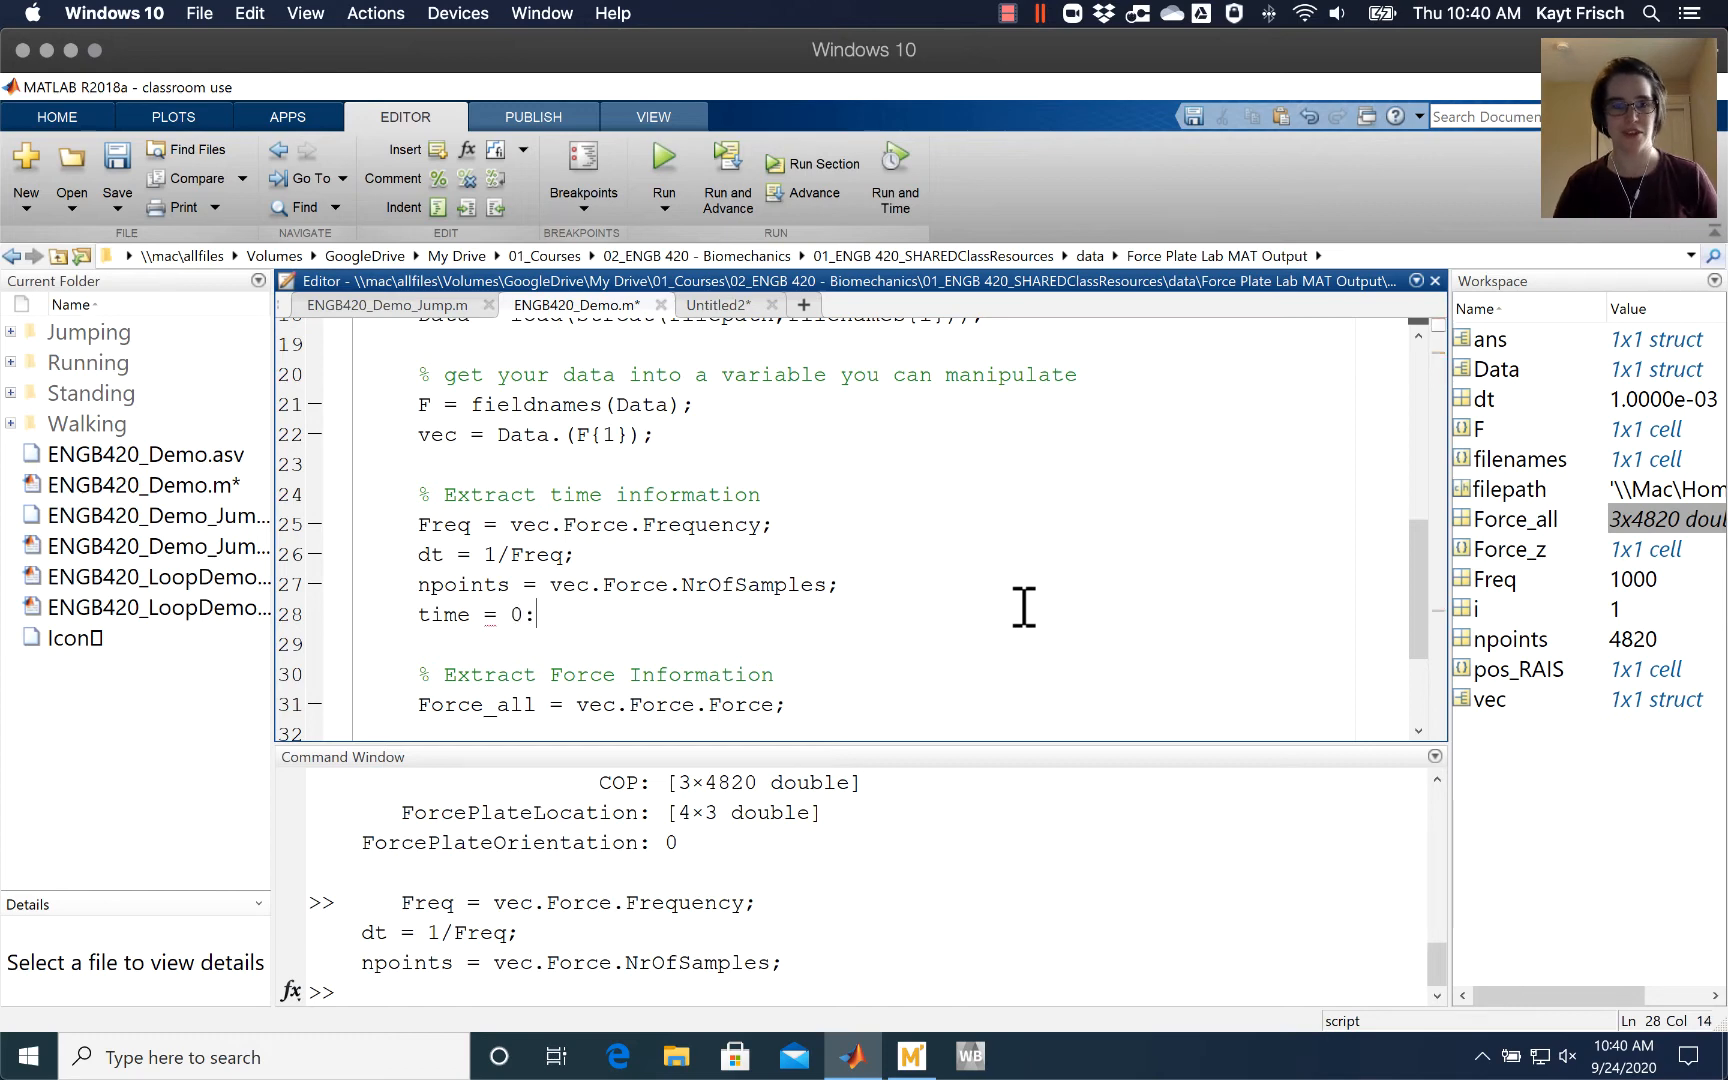
pyautogui.write('dt')
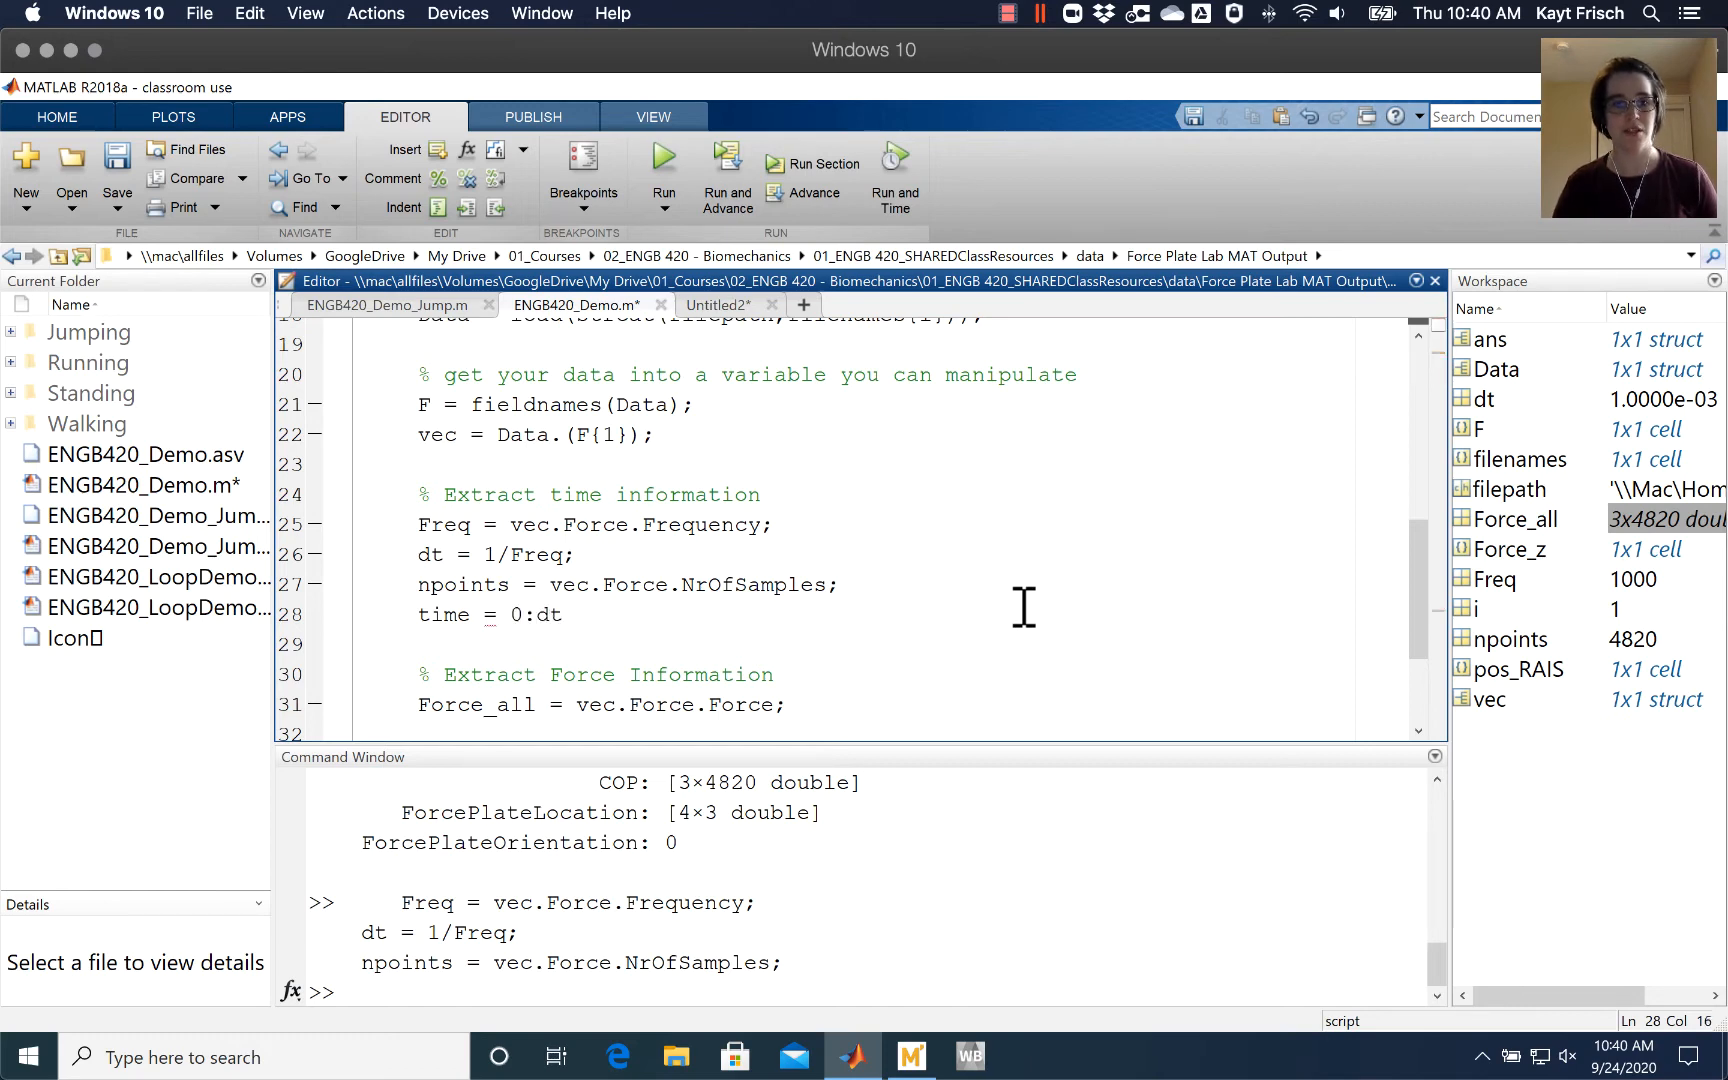
pyautogui.write('(')
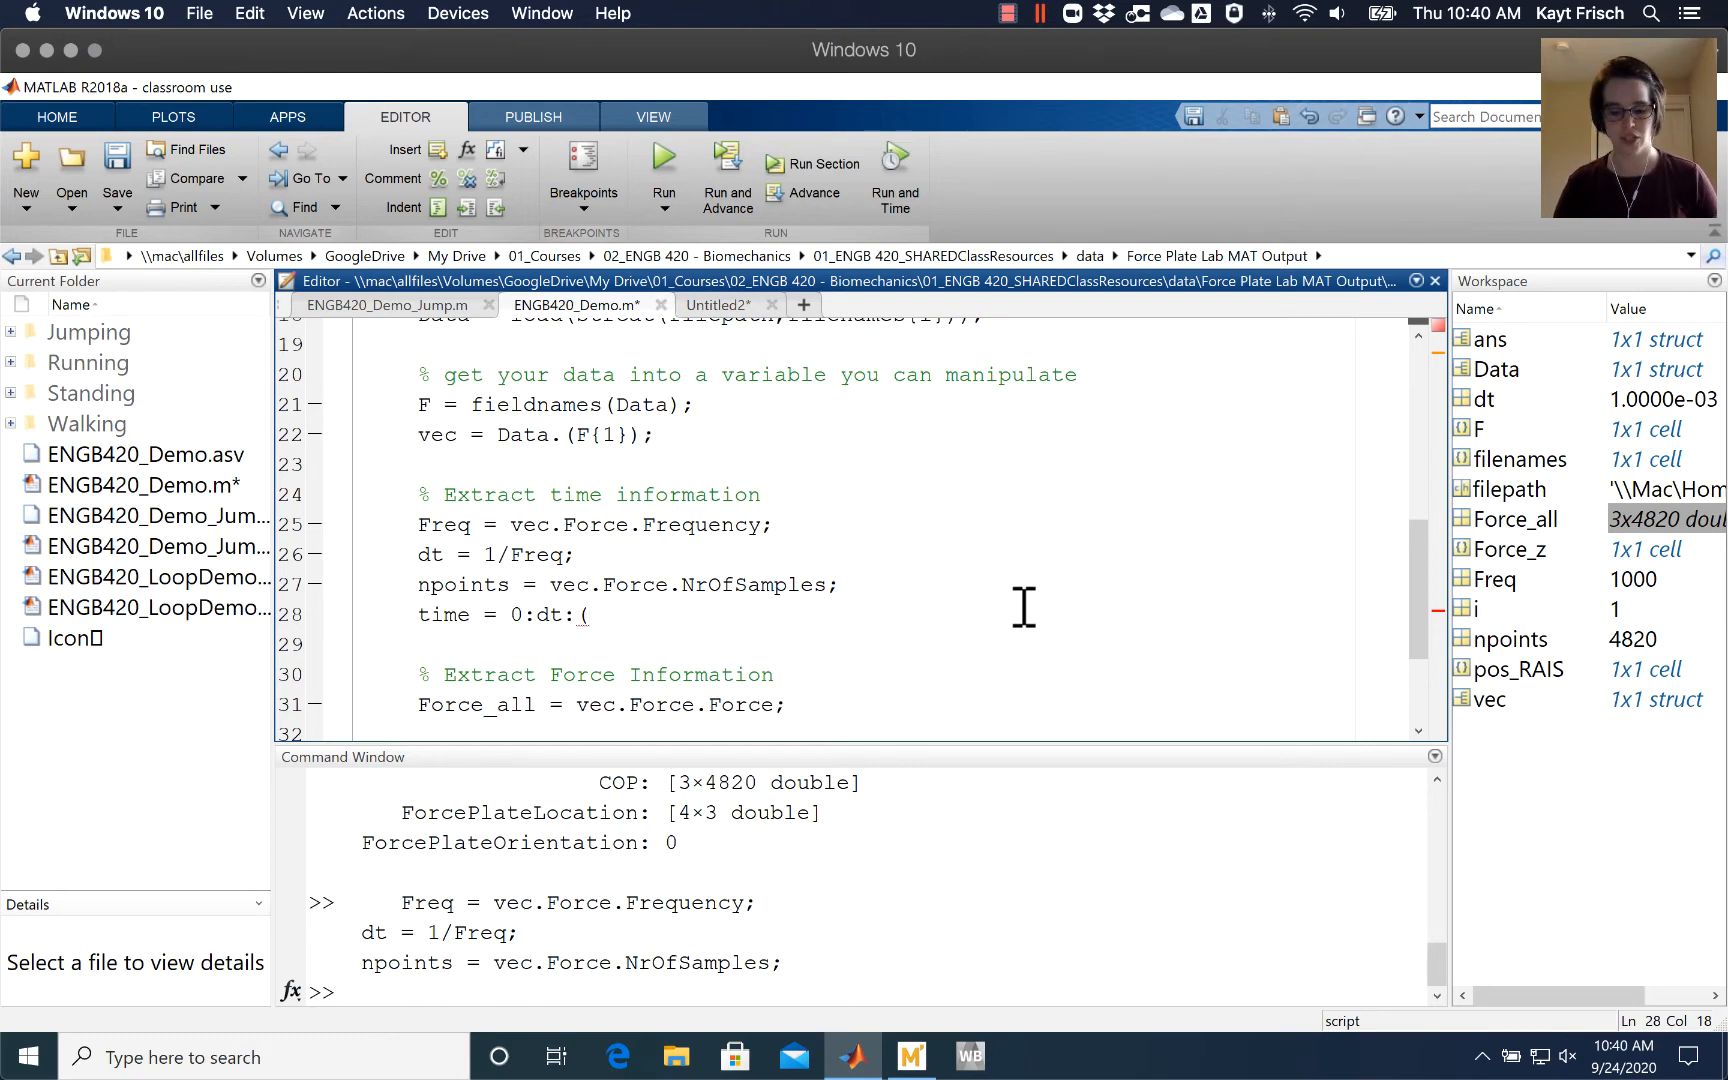
pyautogui.write('npoints')
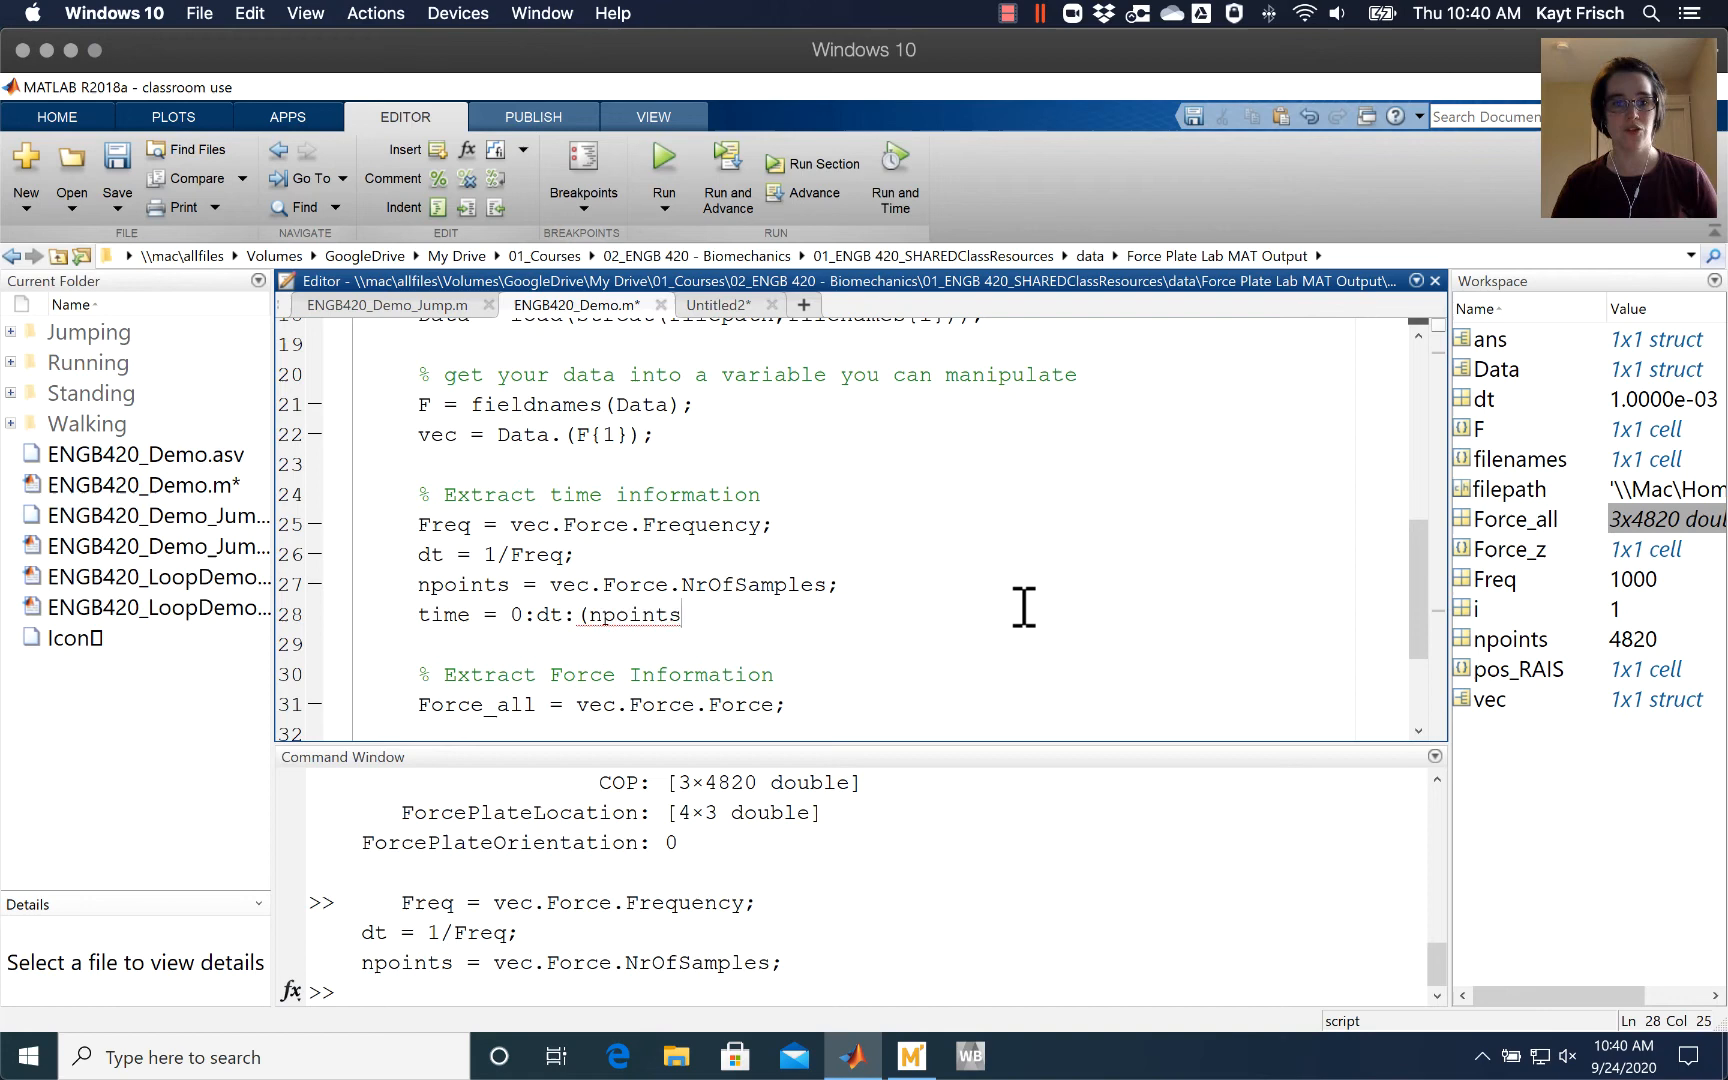
pyautogui.write('-1)')
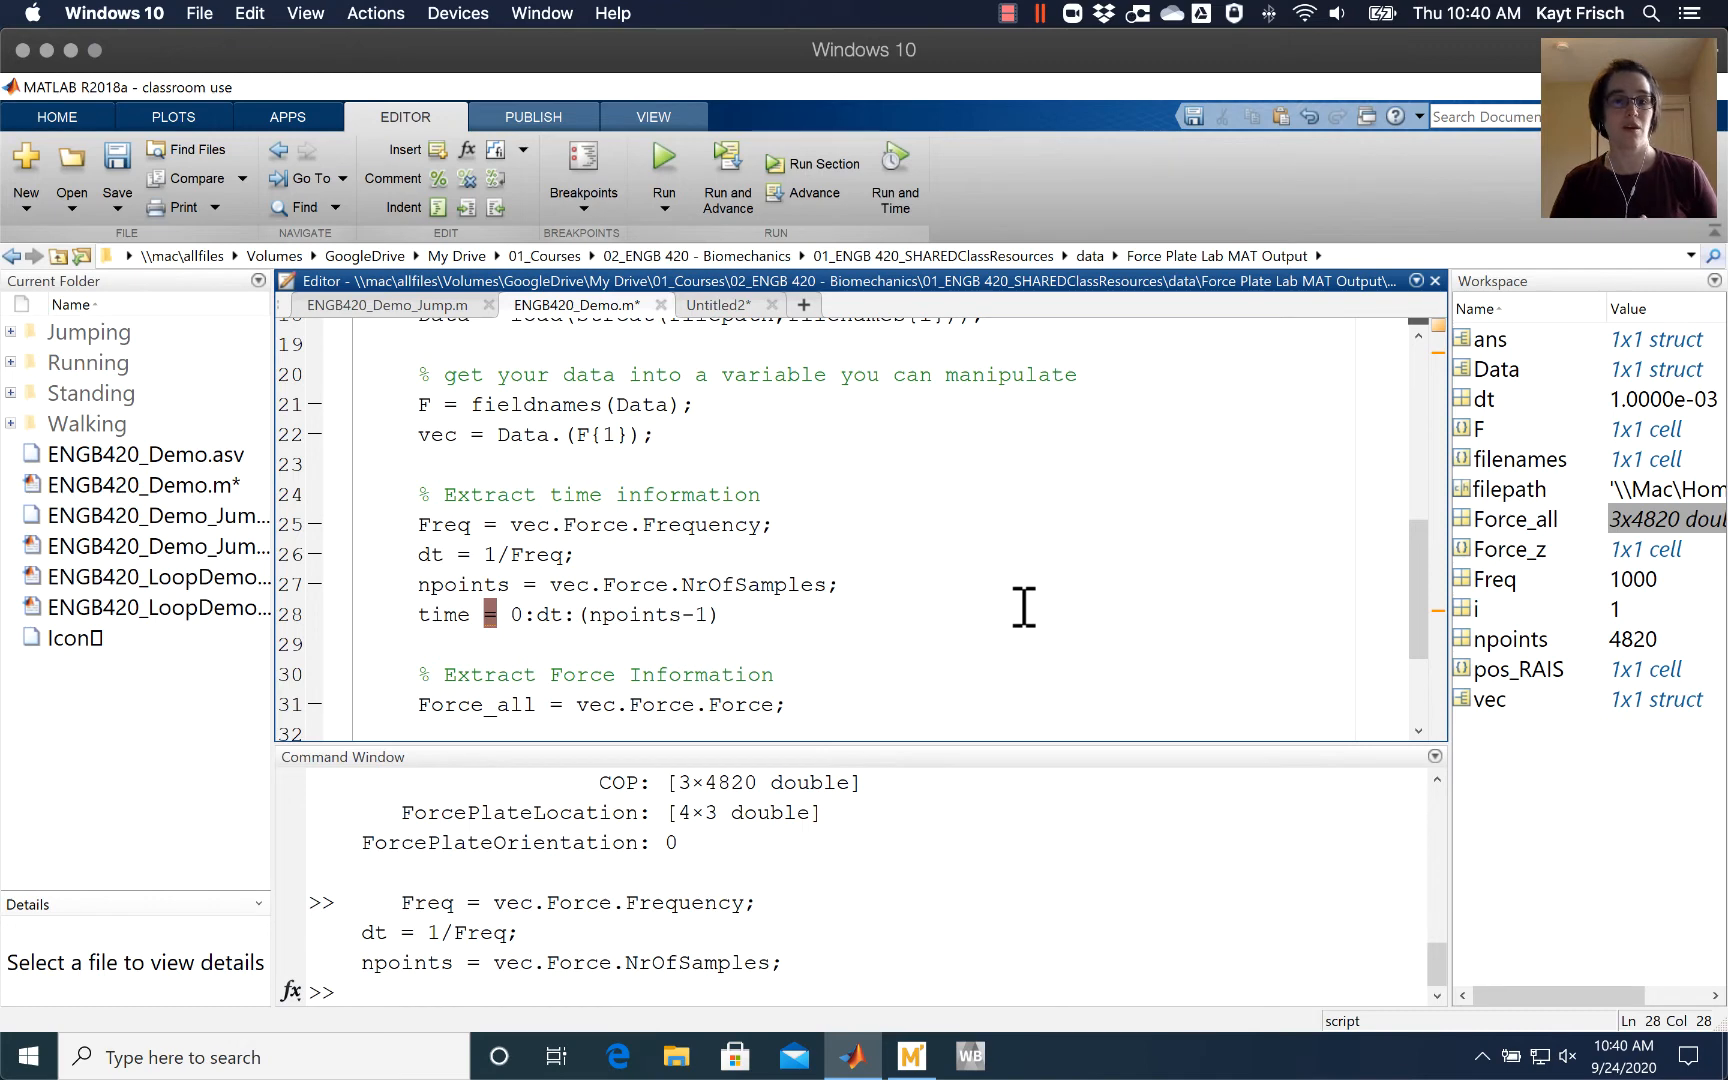
pyautogui.moveTo(768, 823)
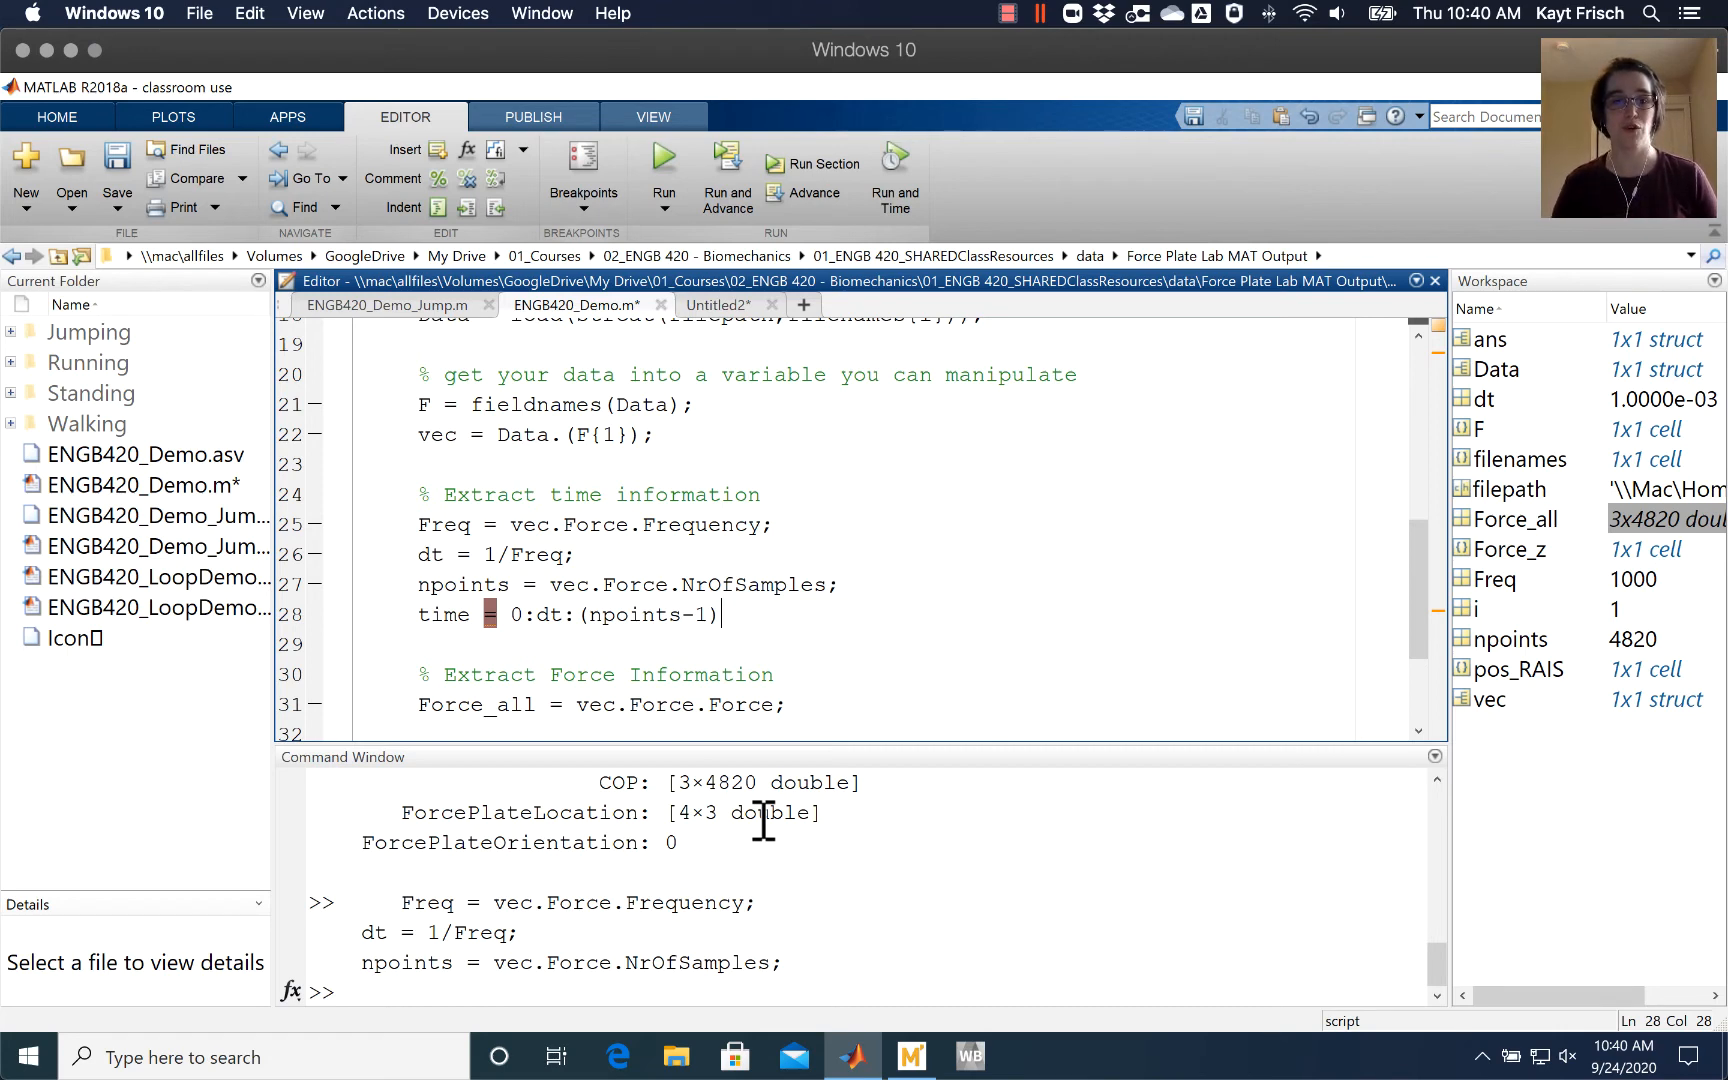
pyautogui.write('*d')
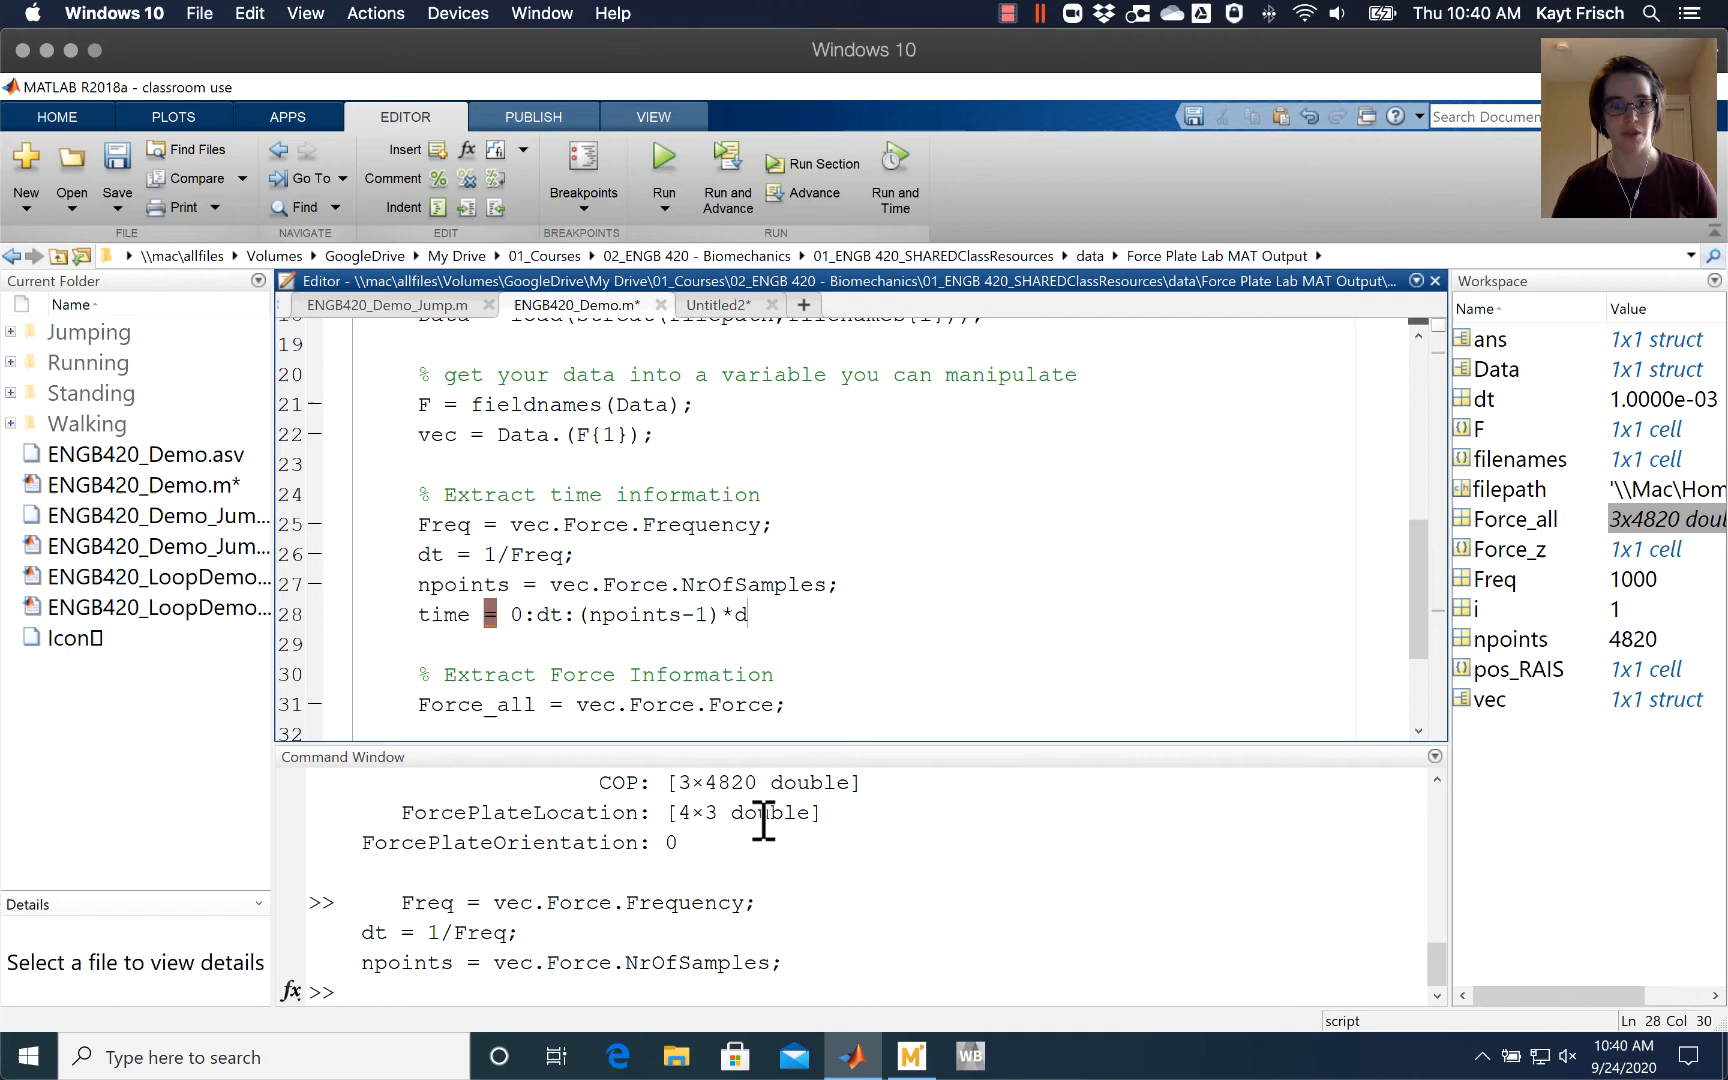
pyautogui.write('t;')
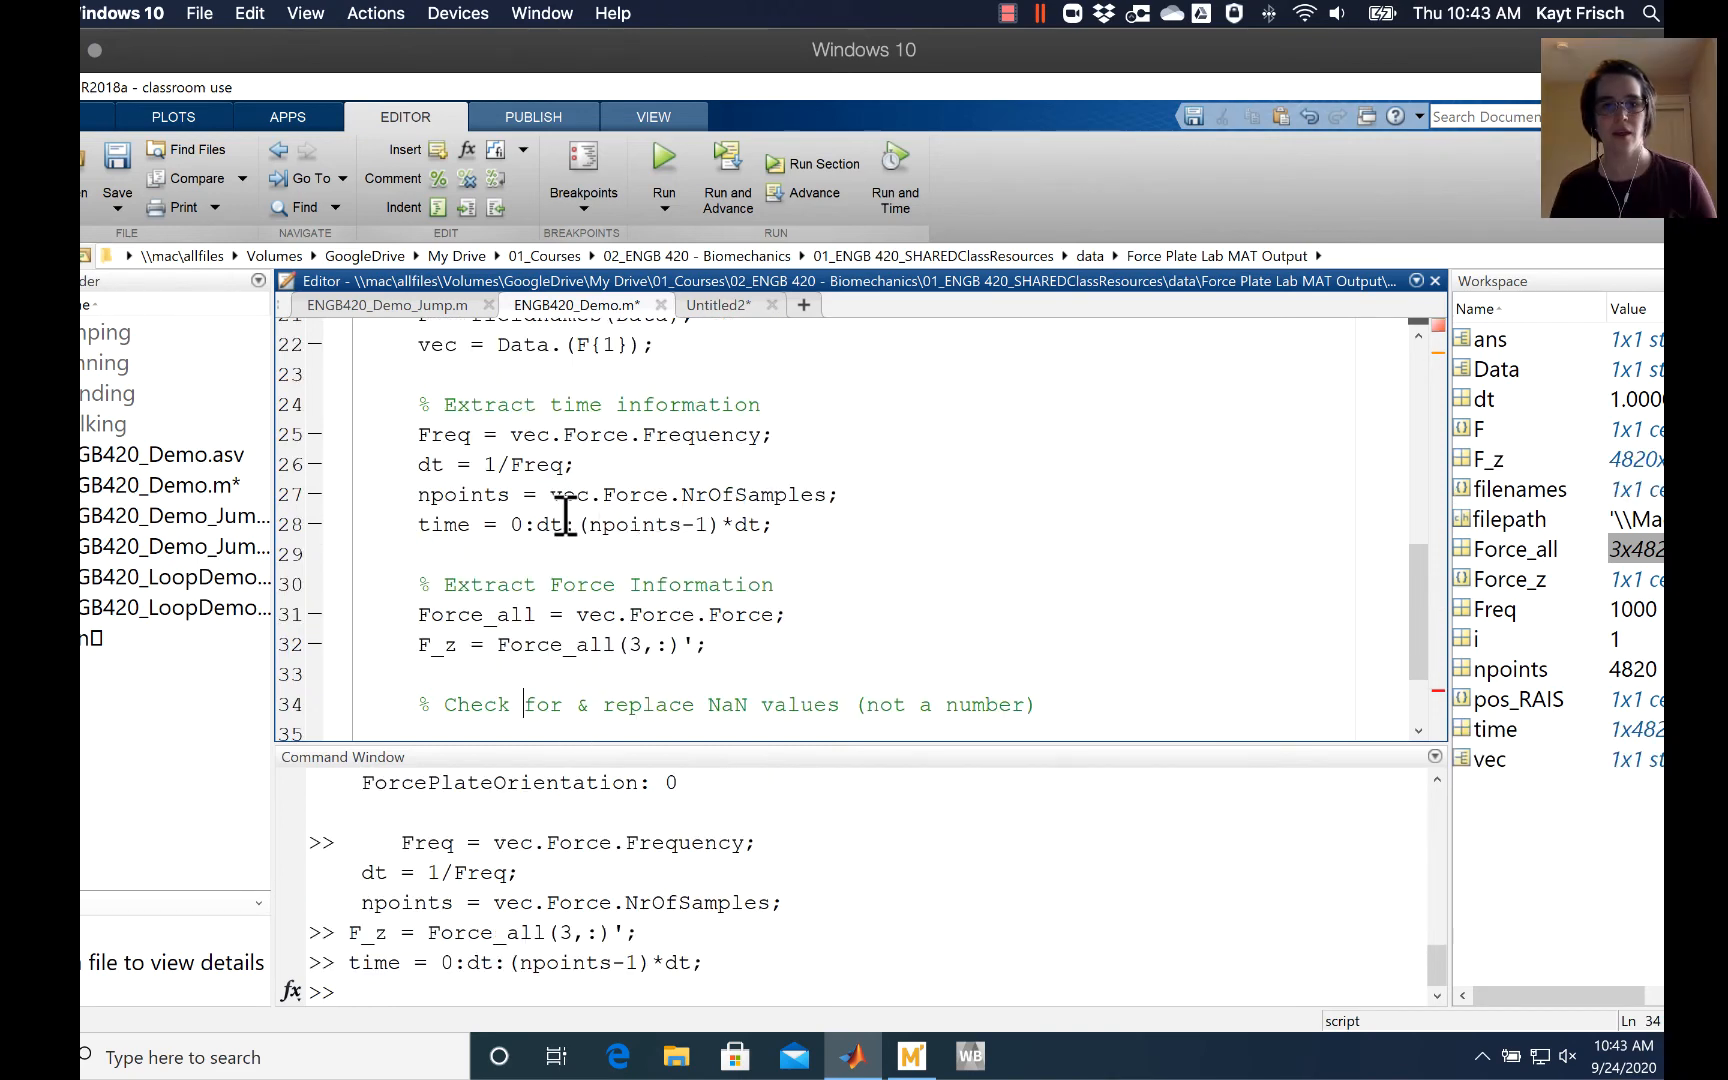
# Select the F_z line and check the time variable's 4820×1 dimensions in the Workspace.
pyautogui.tripleClick(563, 644)
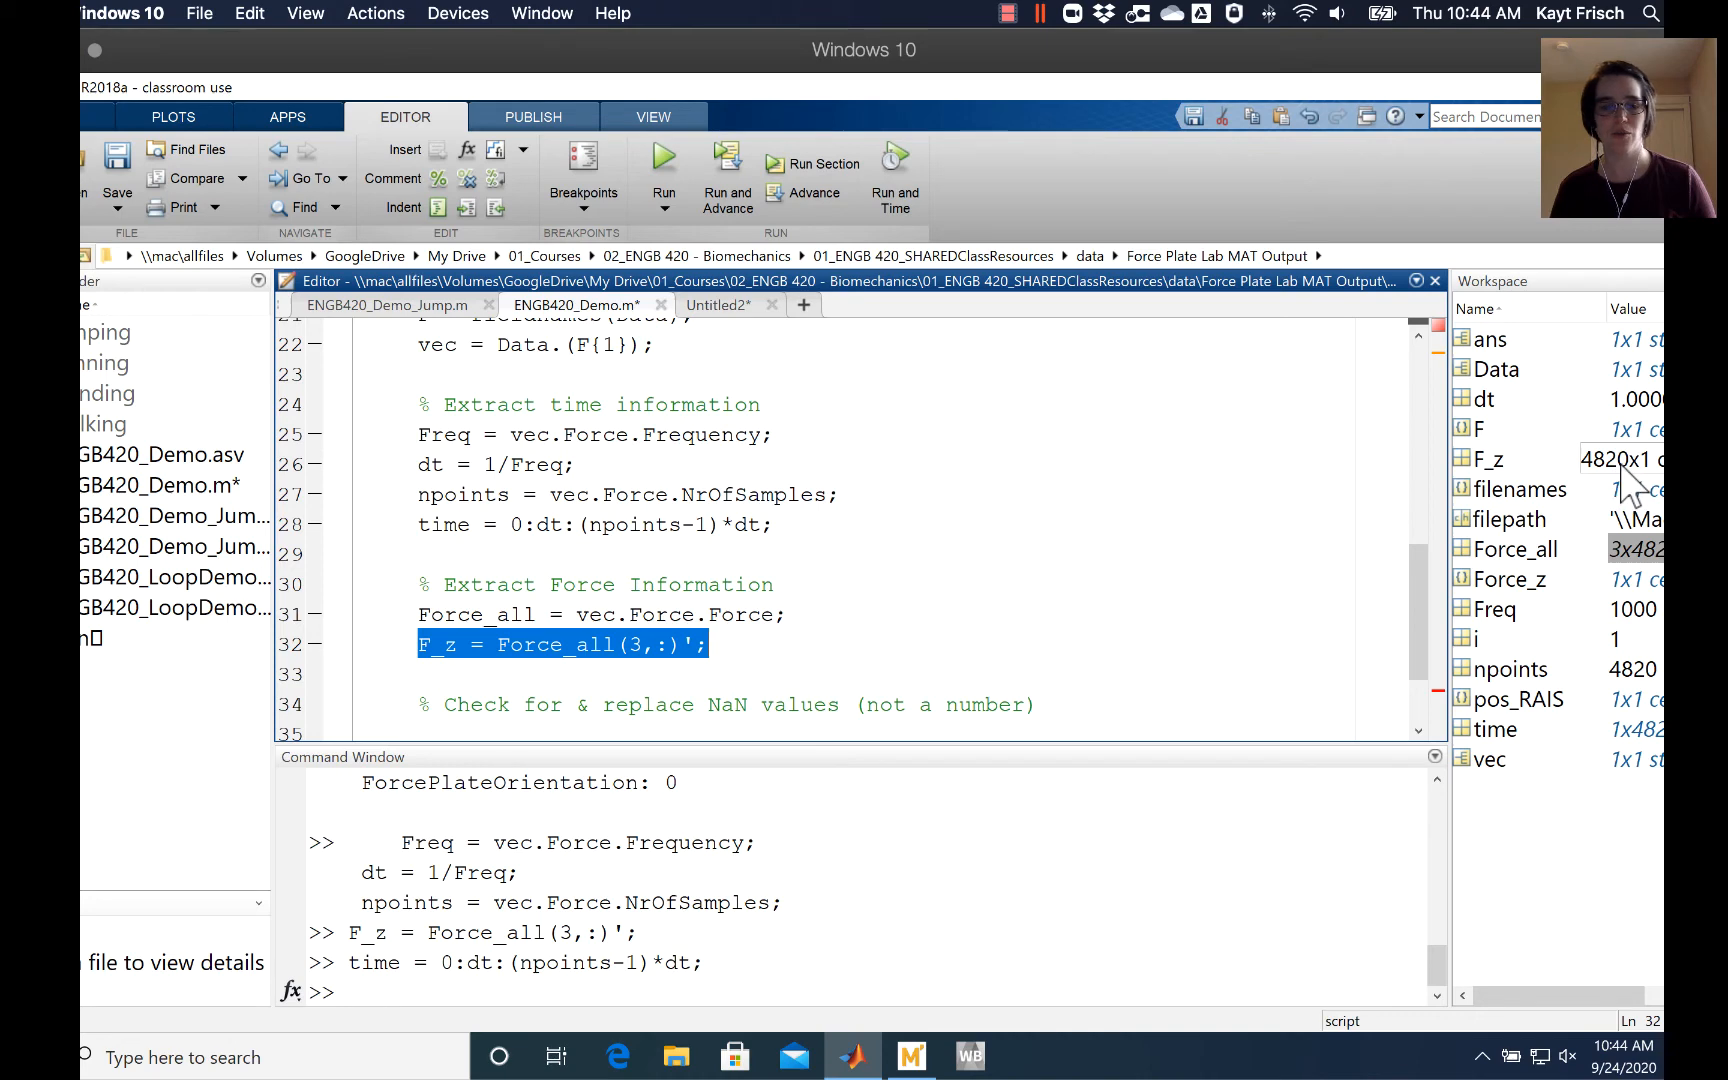
pyautogui.moveTo(992, 705)
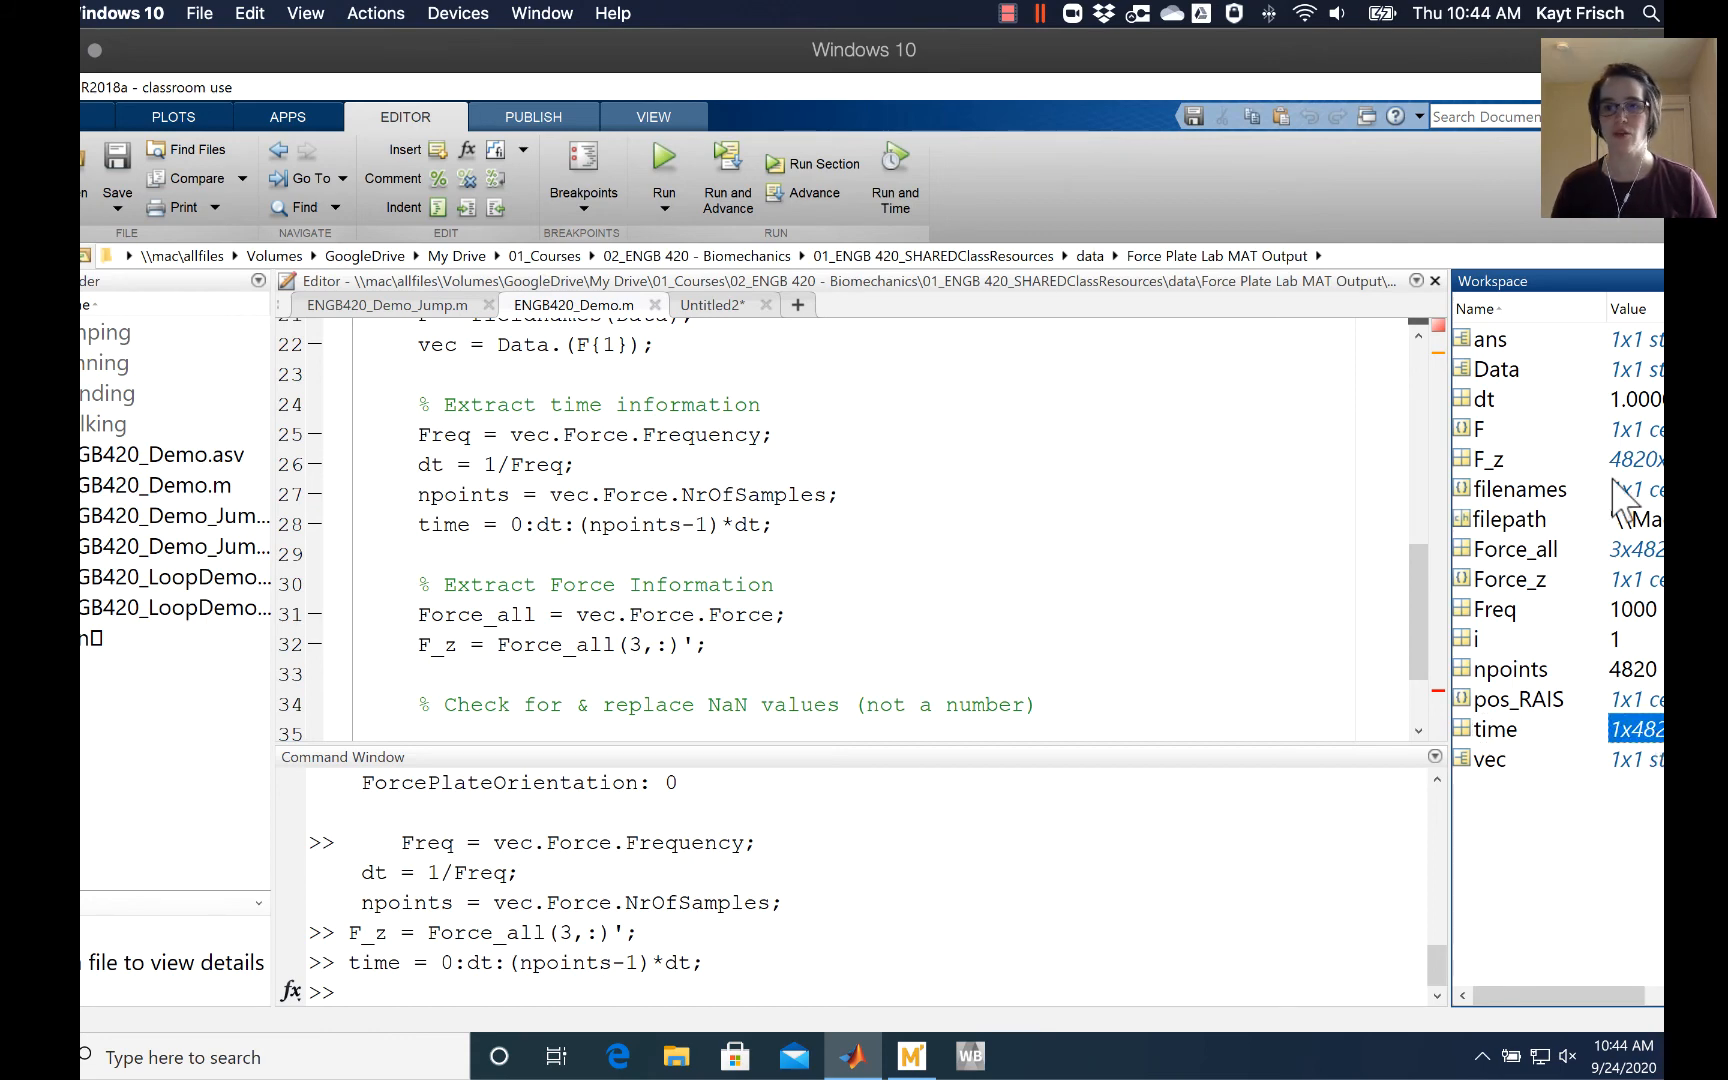
pyautogui.click(1631, 458)
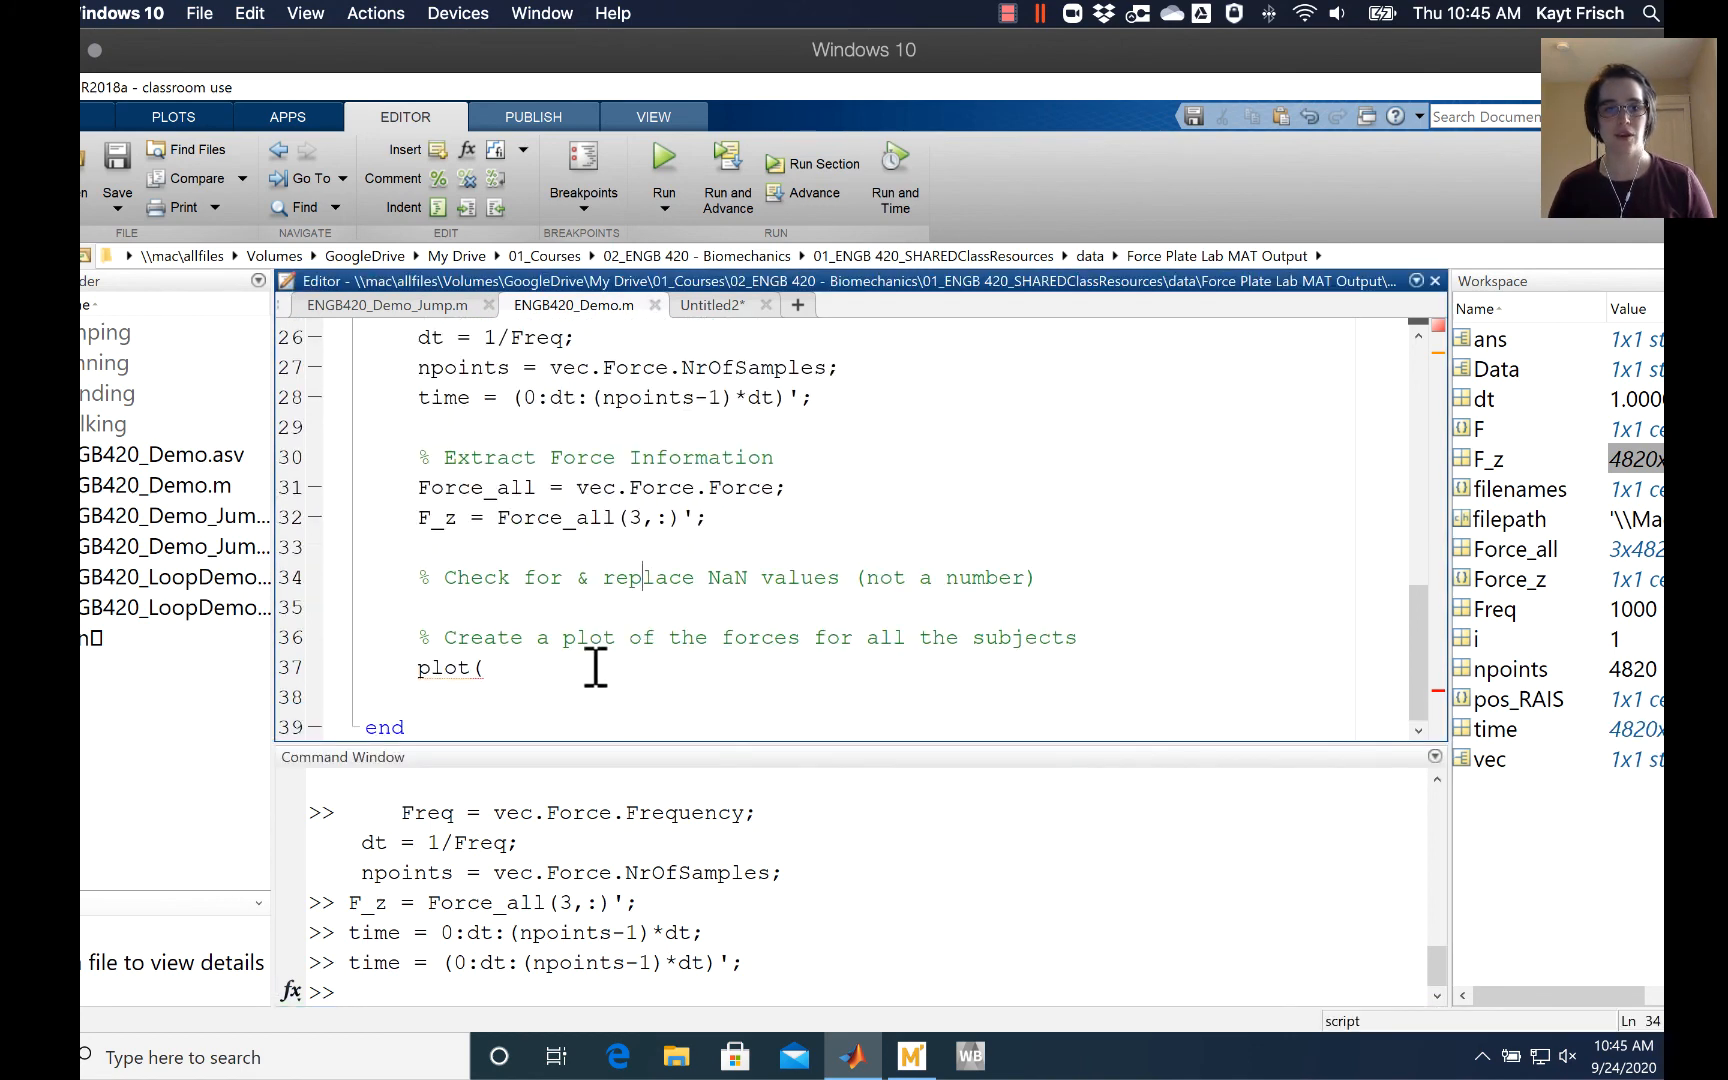
# Complete the call as plot(time,F_z) and select the whole line.
pyautogui.write('time,')
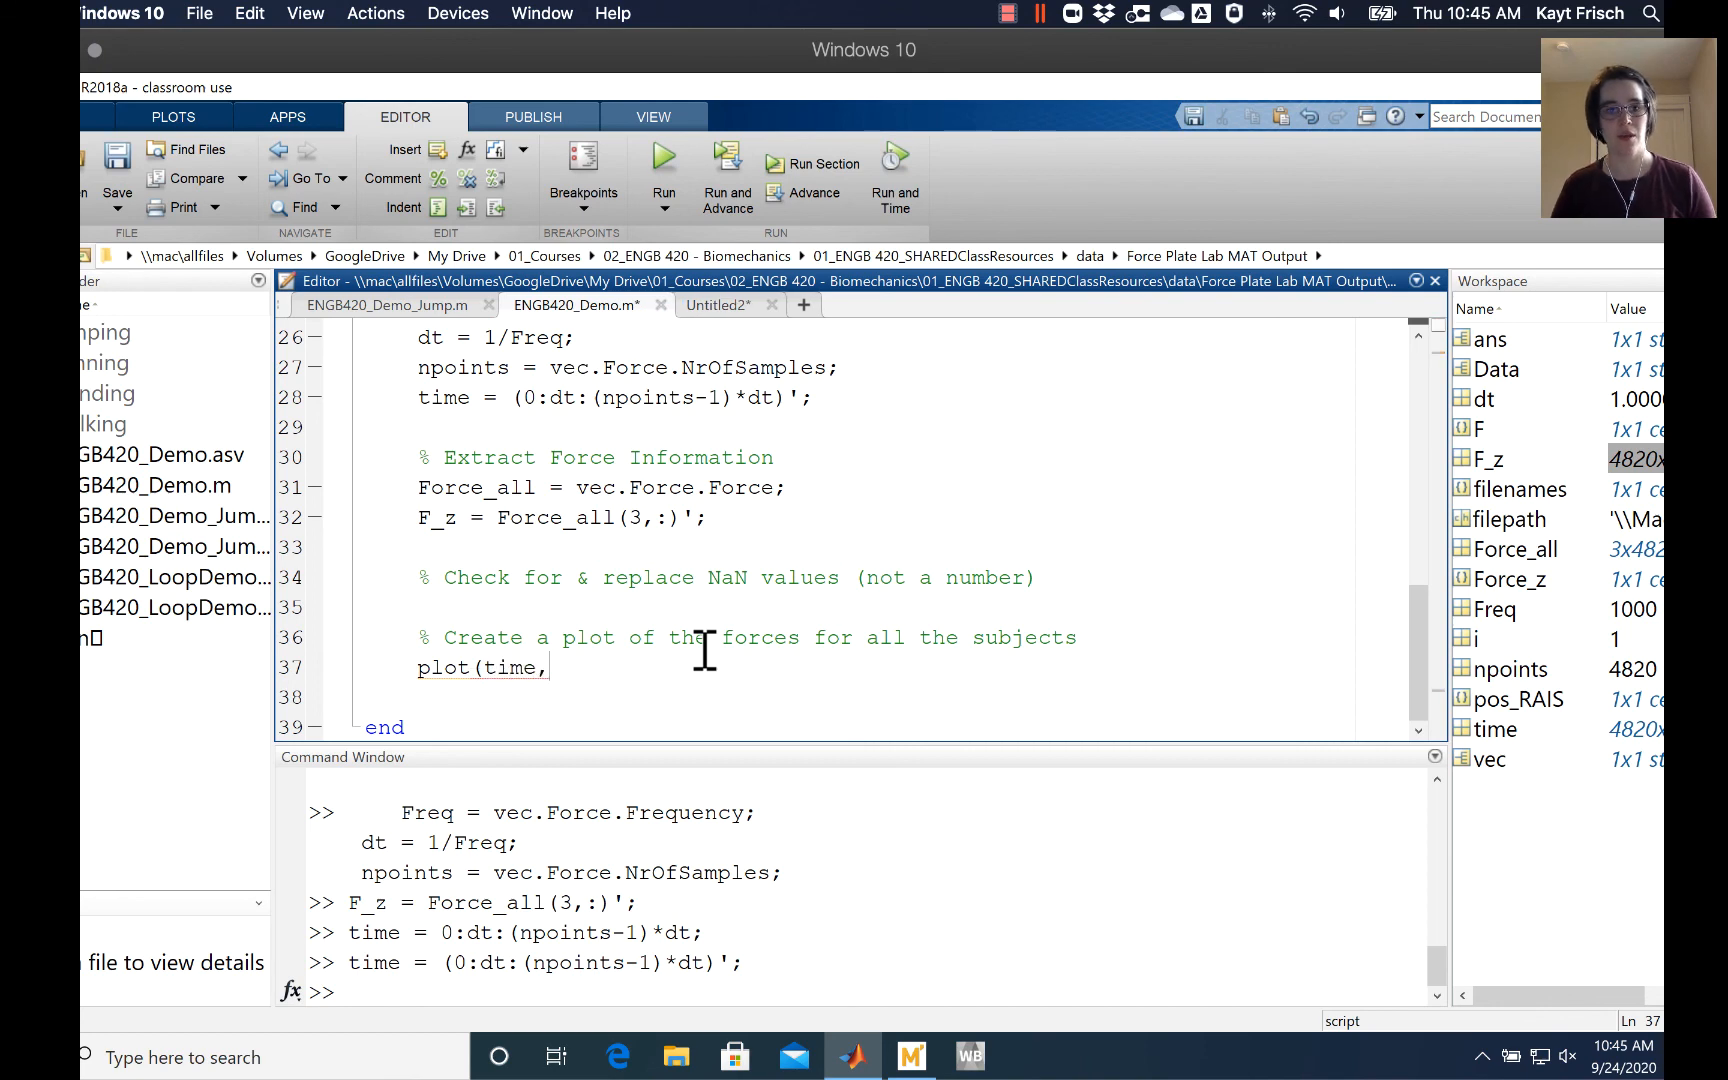
pyautogui.write('F_z)')
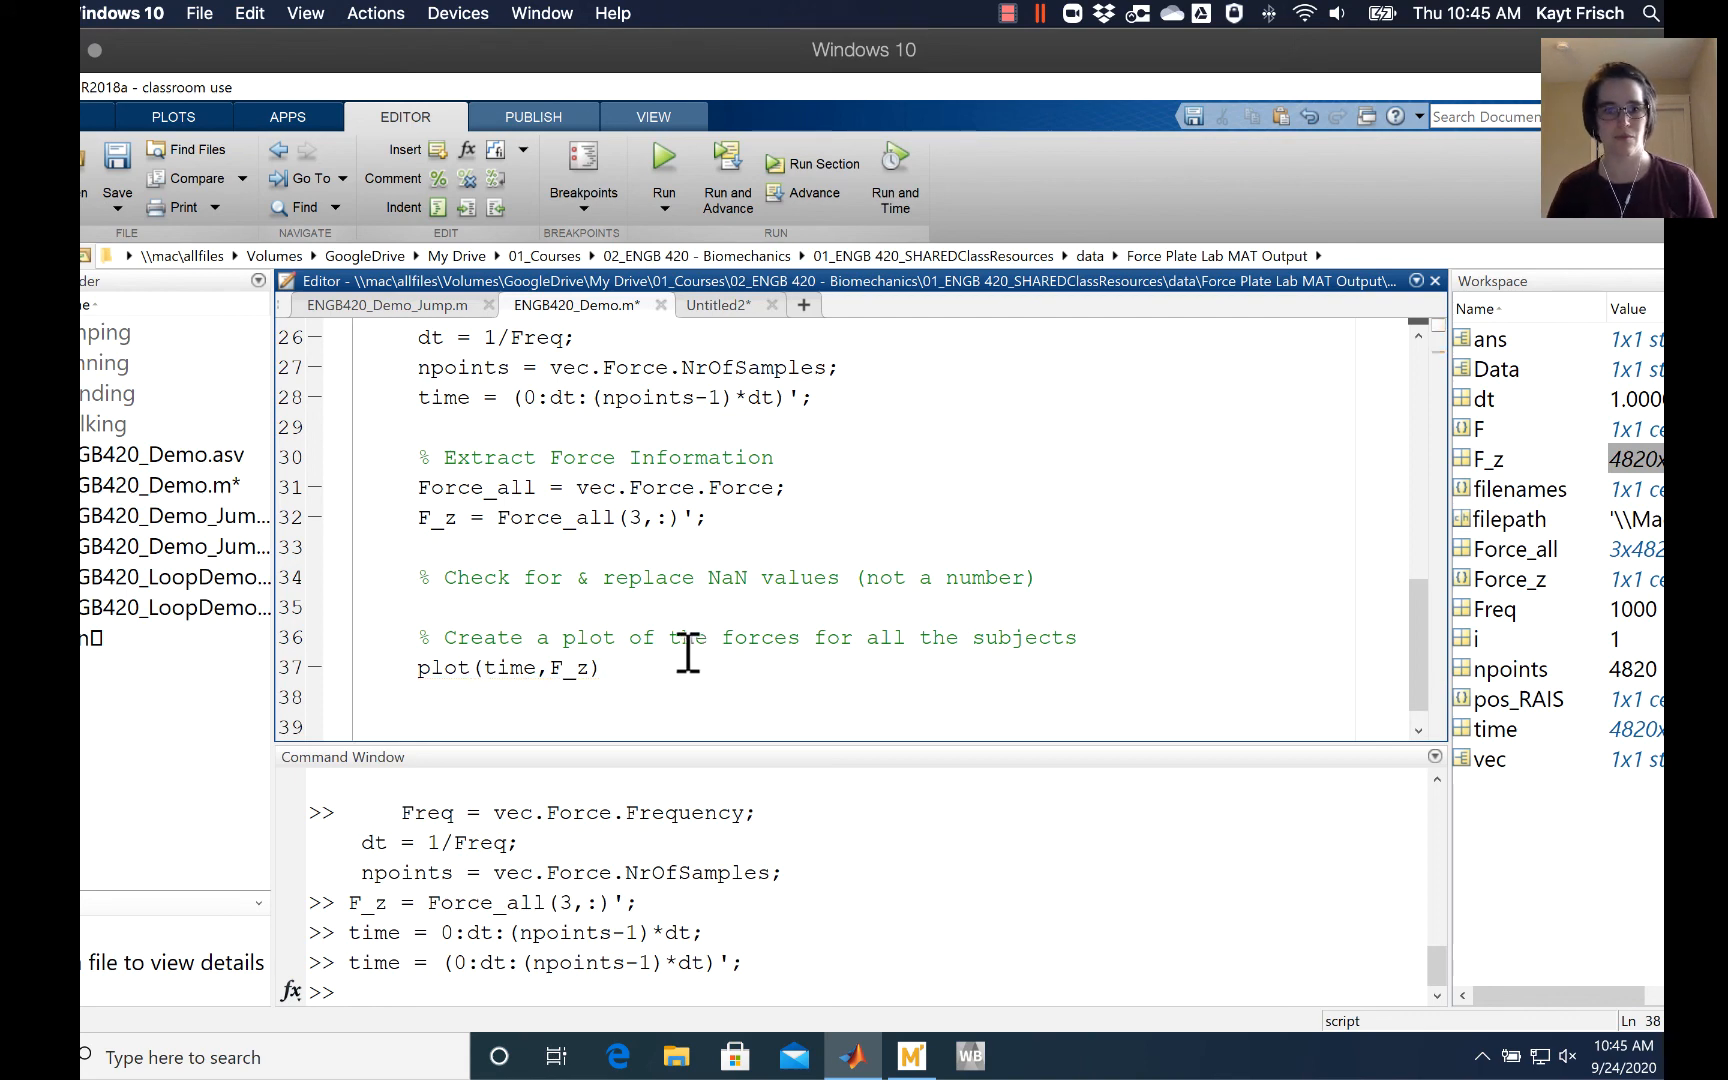
pyautogui.tripleClick(508, 667)
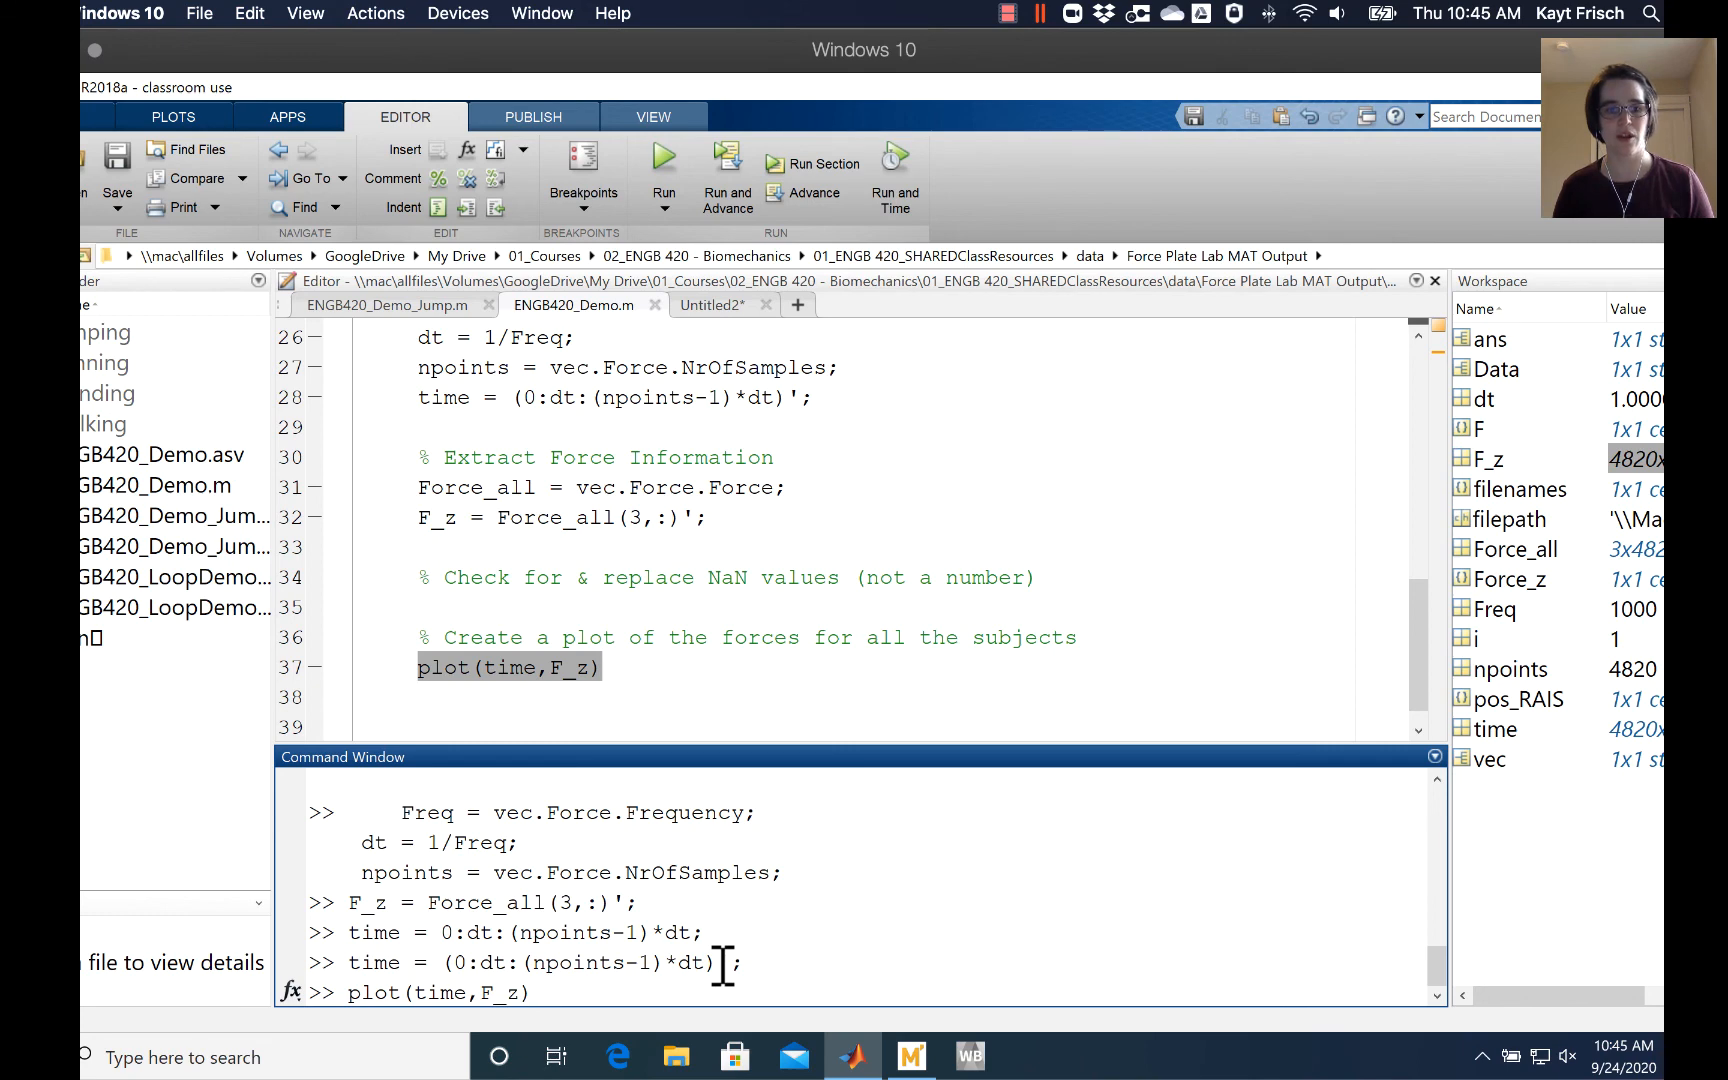
# Evaluate plot(time,F_z) to draw vertical force against time in Figure 1.
pyautogui.press('enter')
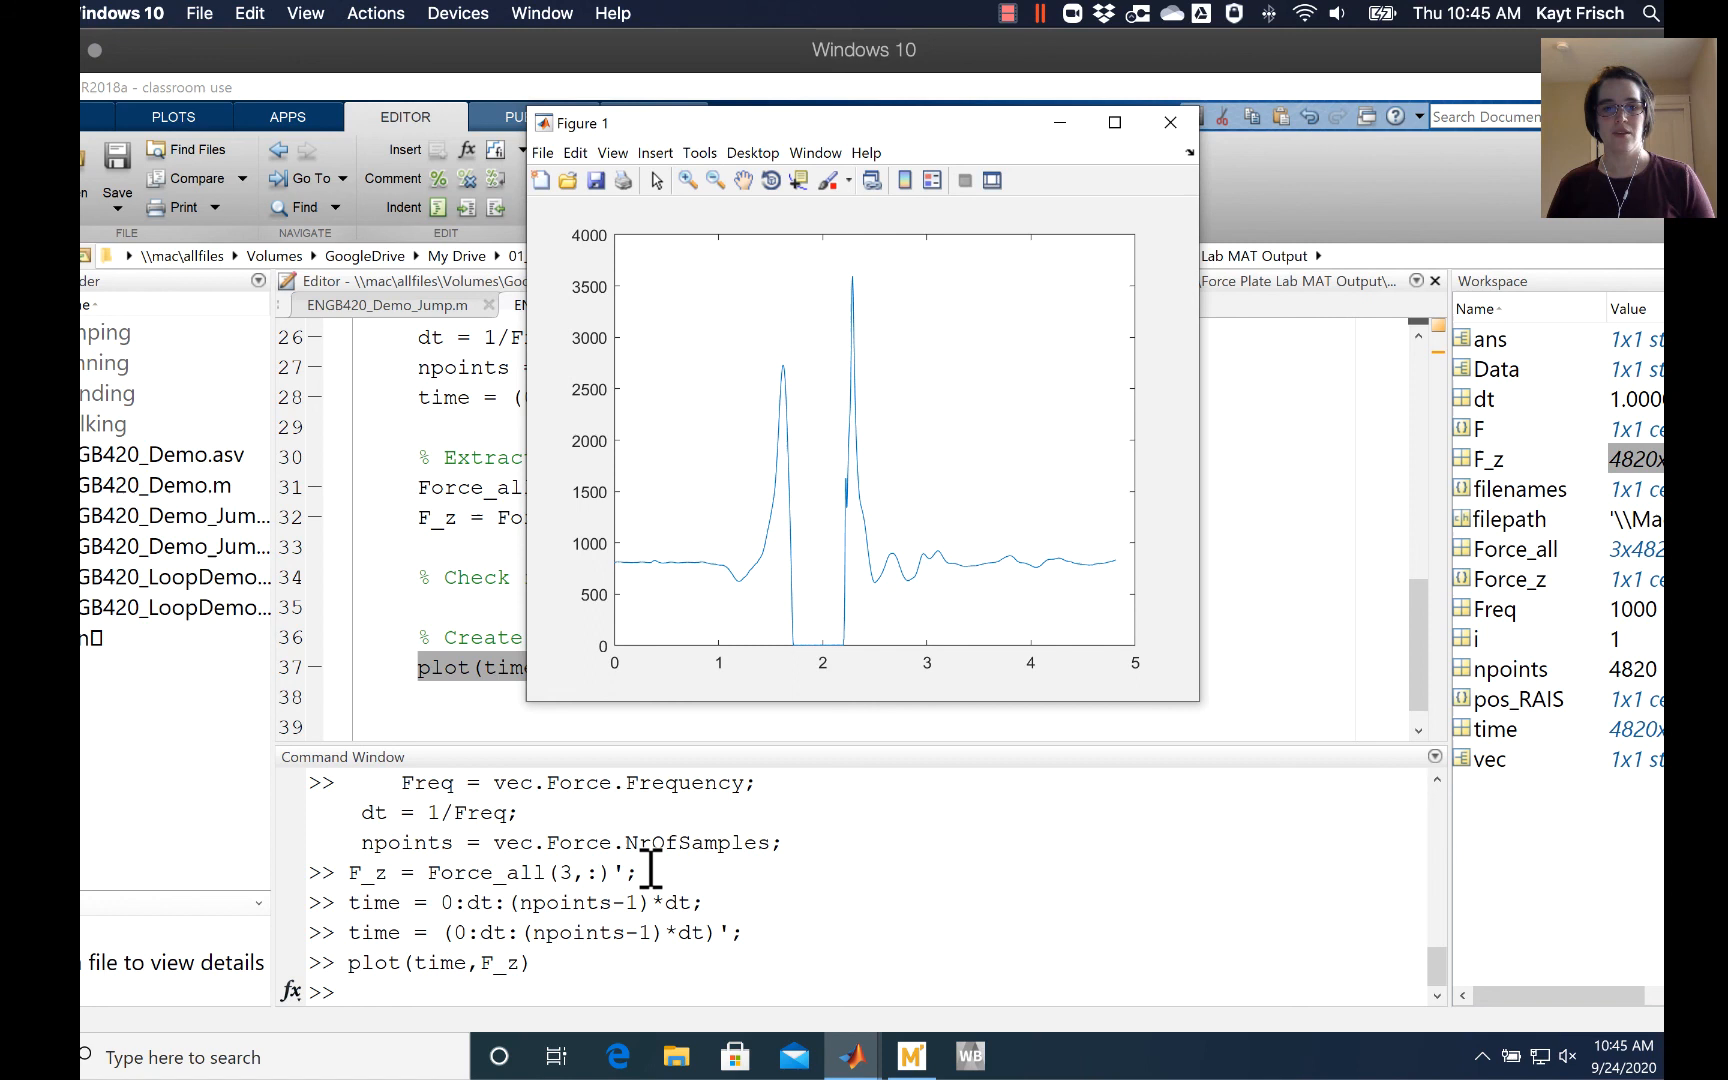
pyautogui.moveTo(782, 523)
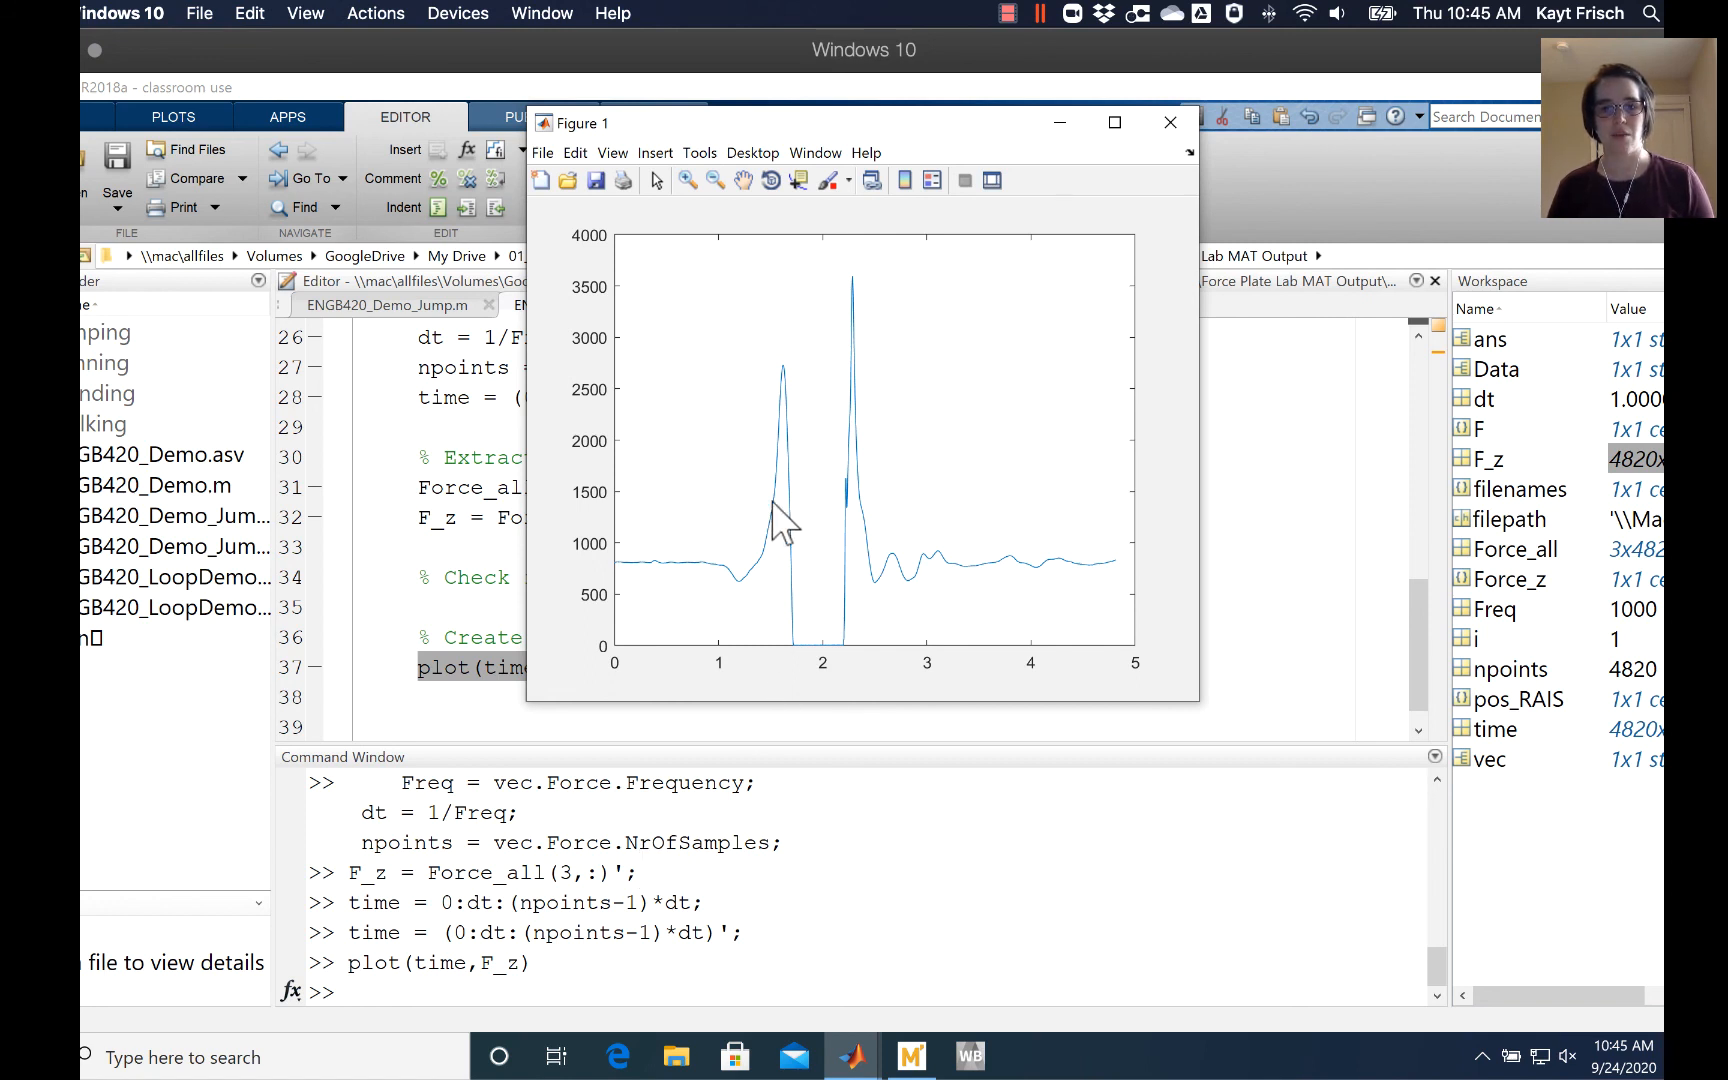
pyautogui.moveTo(744, 596)
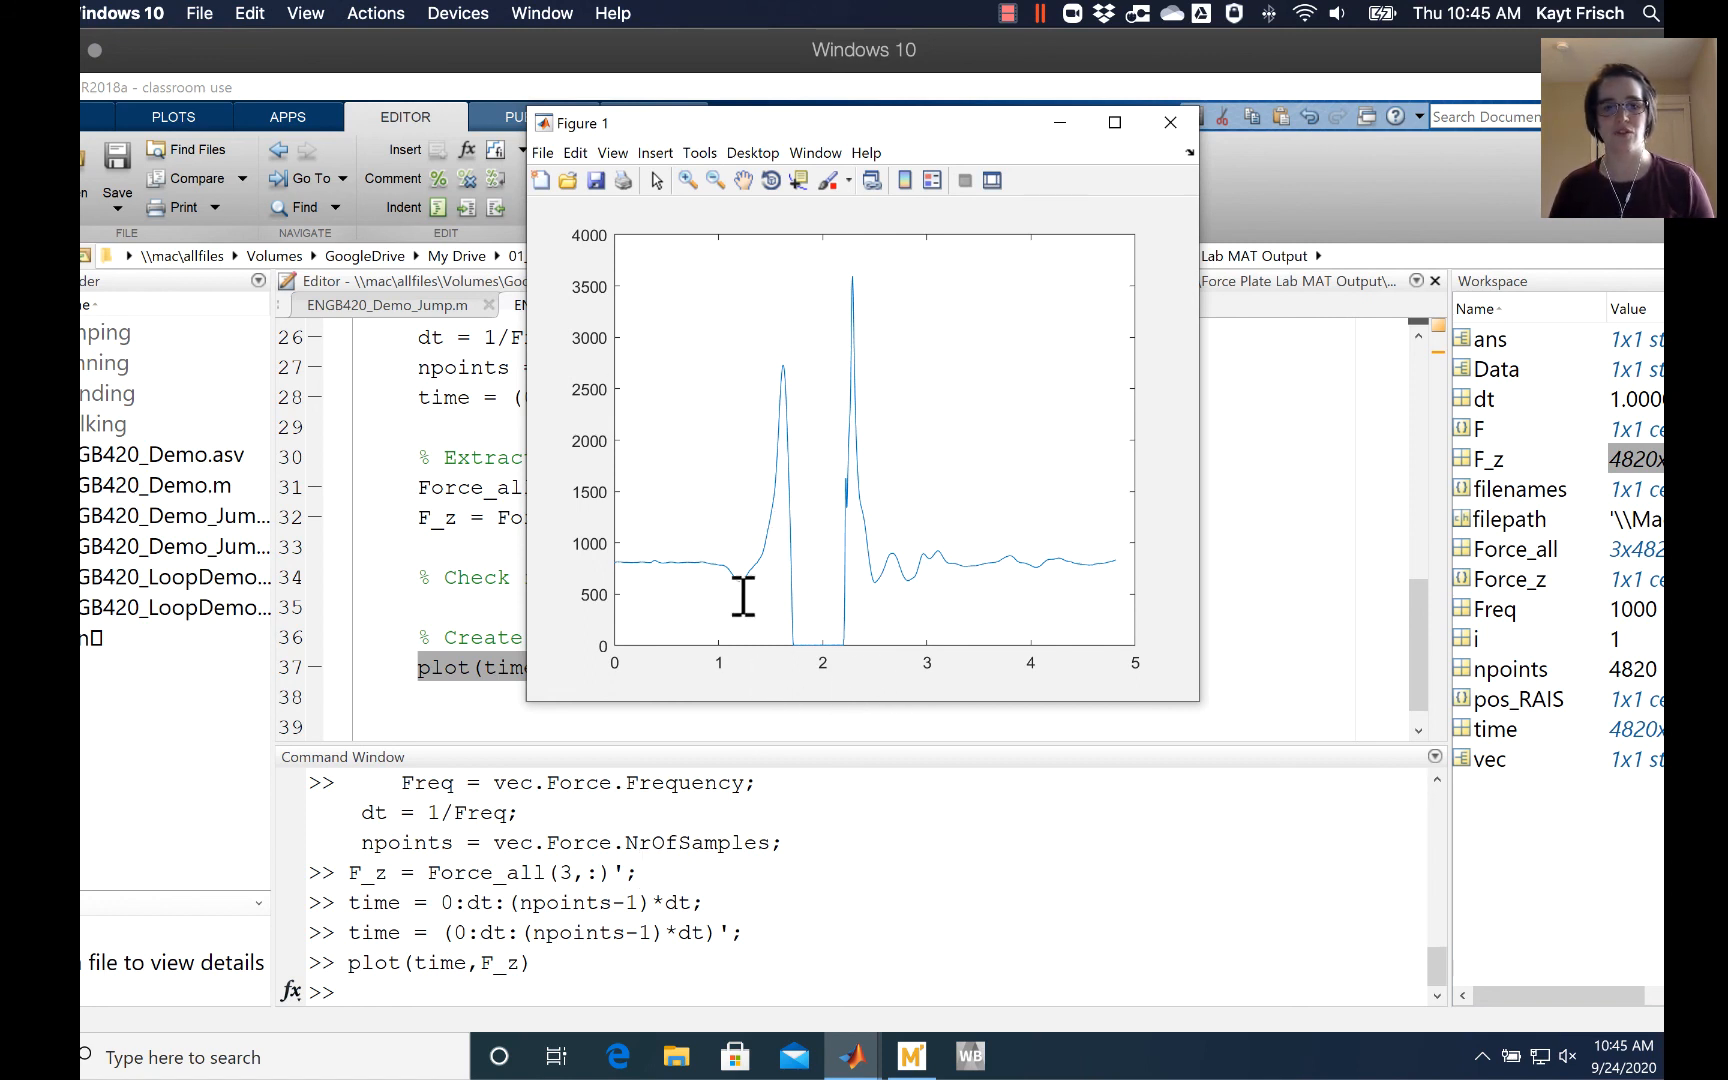